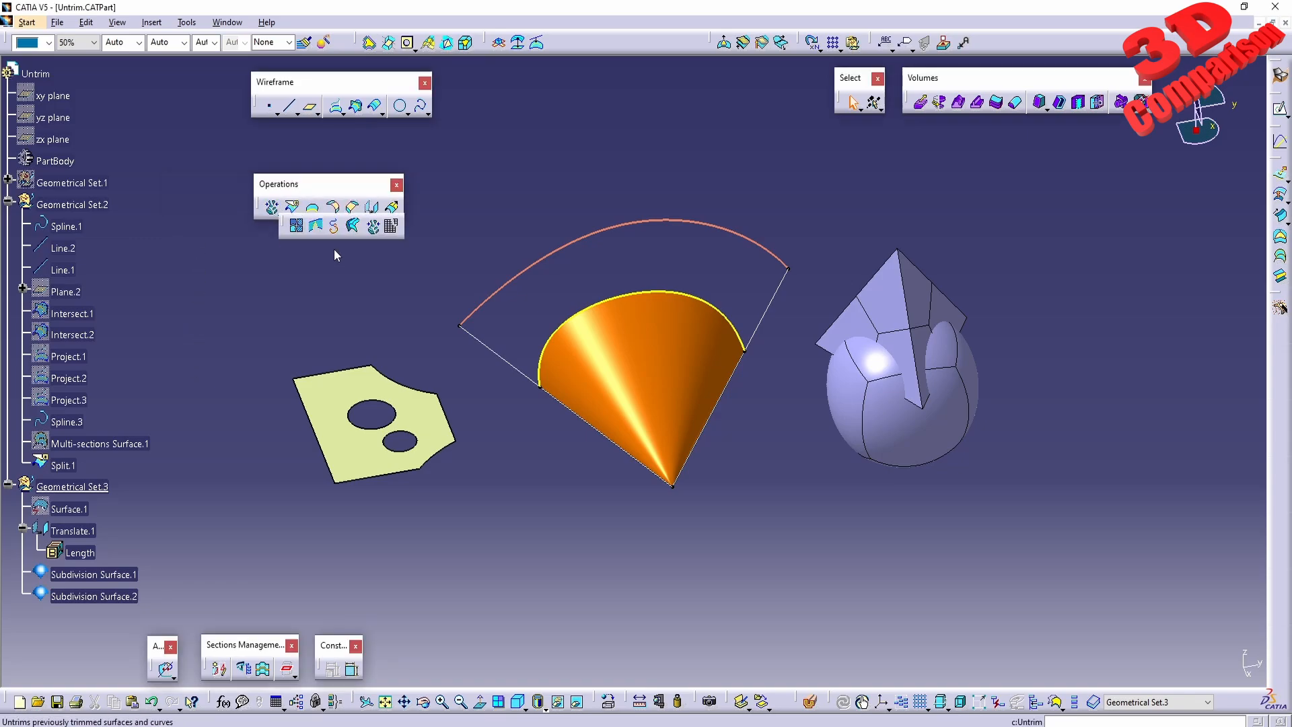
mouse_move(373, 226)
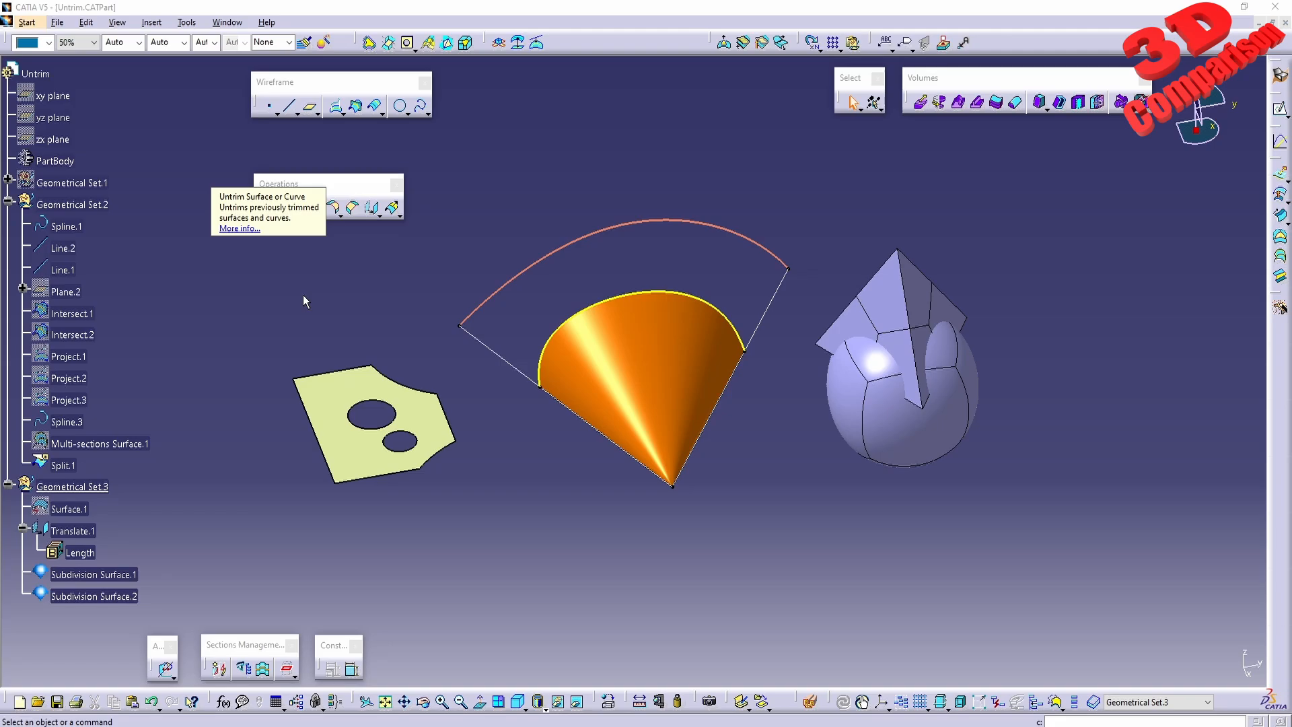
mouse_move(623, 369)
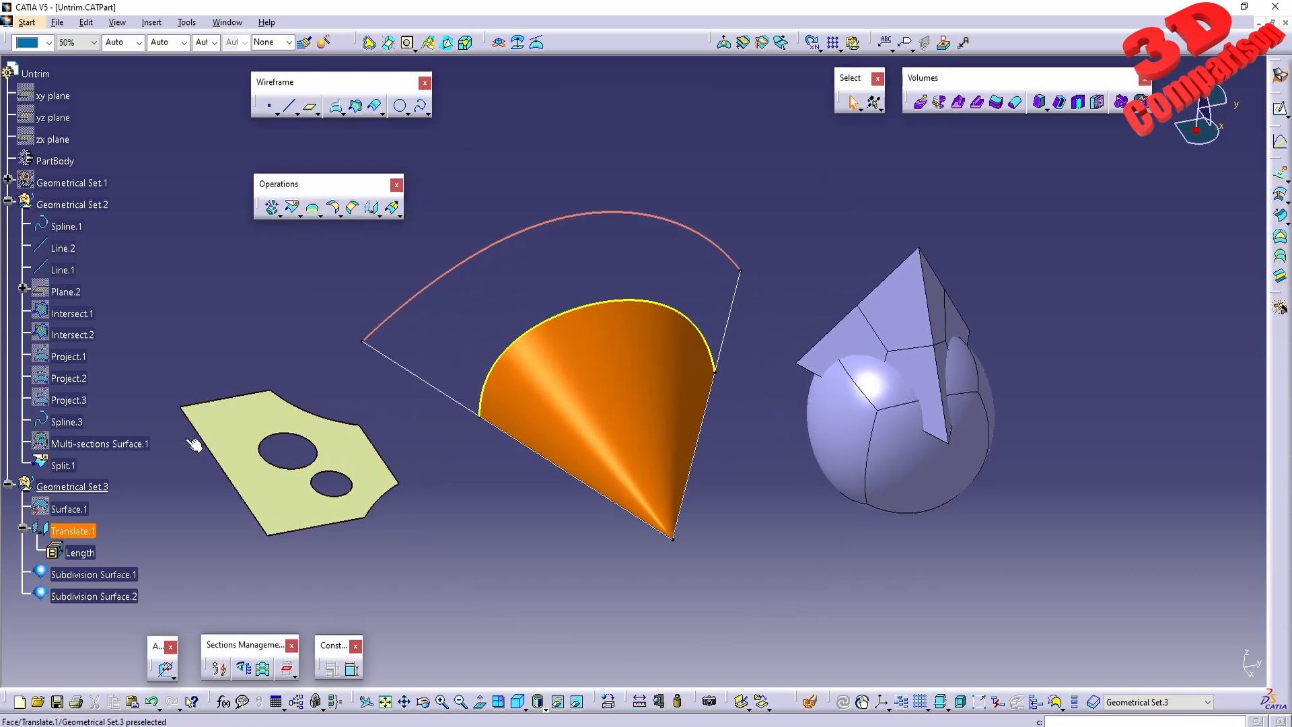
Start an untrim with Split.1 as the element to restore.
right_click(64, 465)
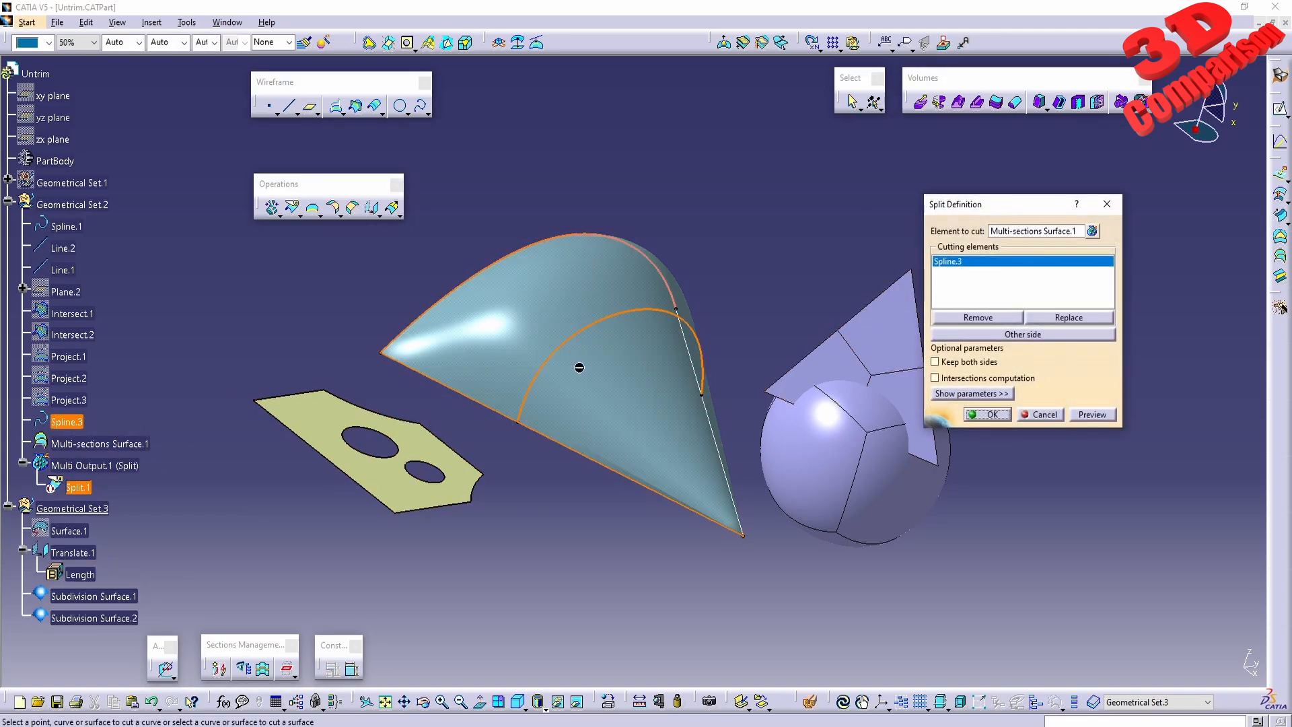
mouse_move(609, 322)
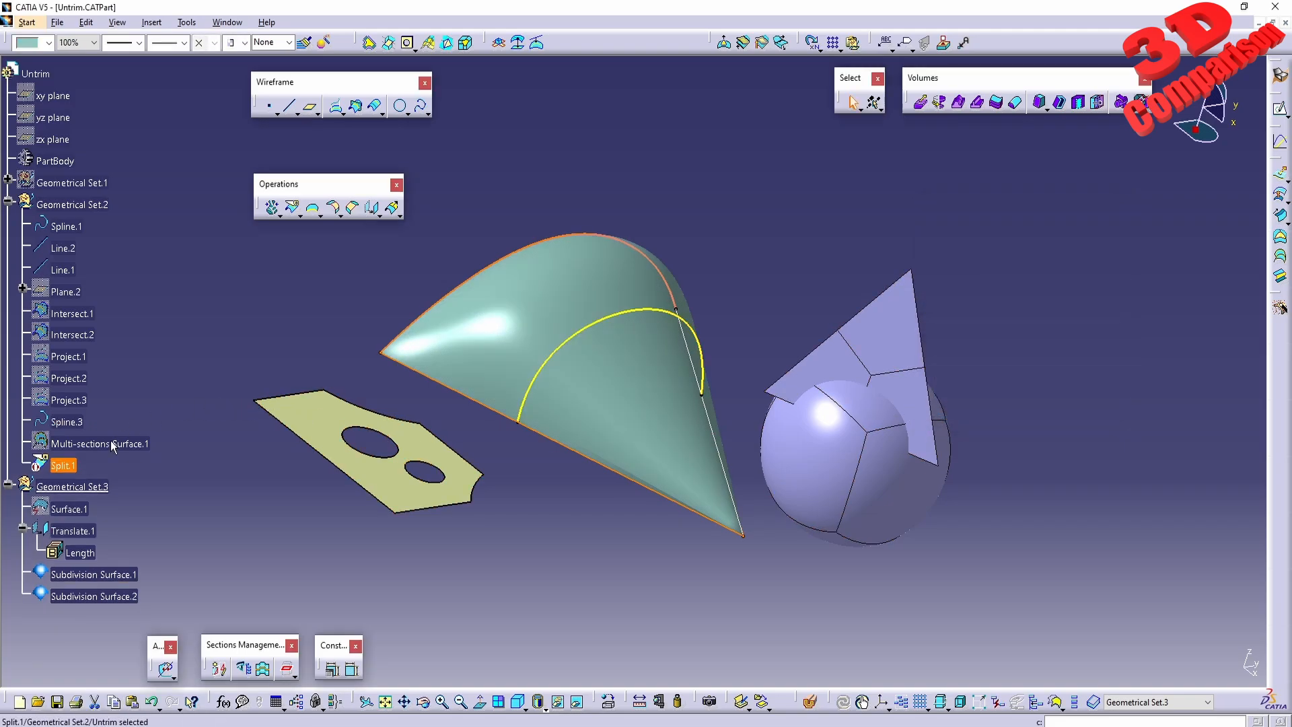
right_click(63, 465)
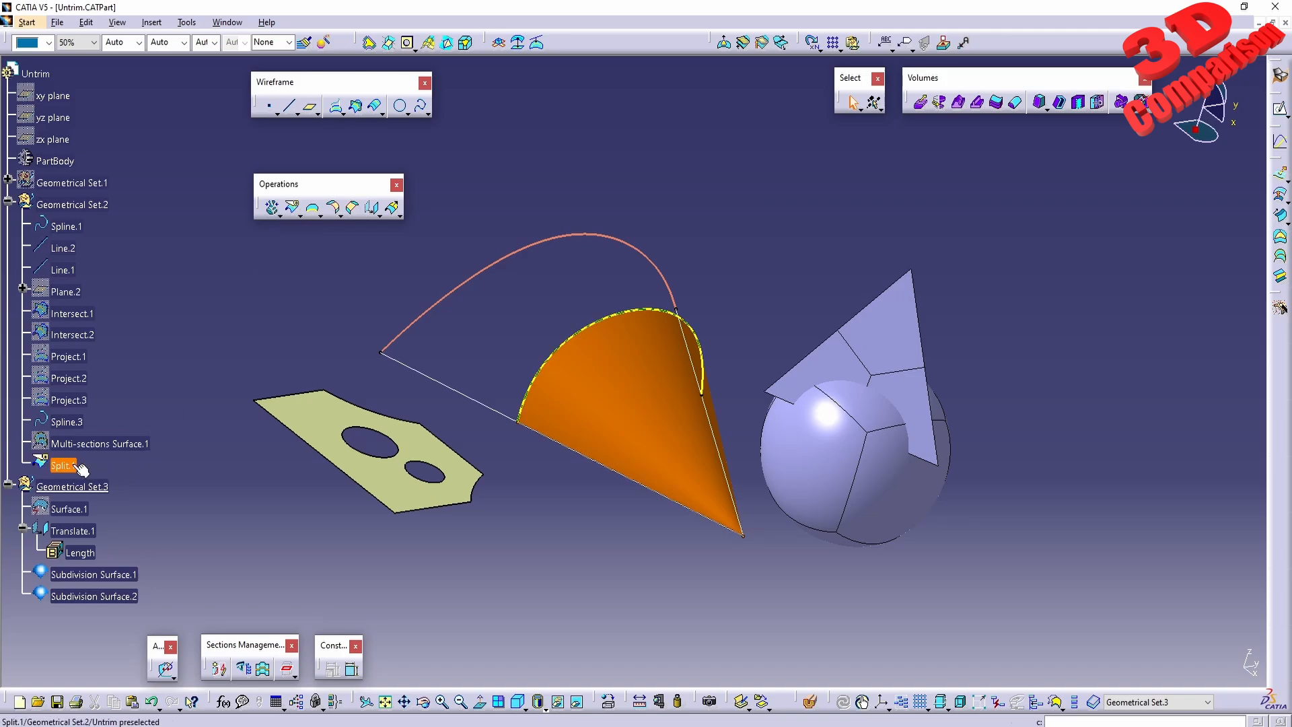
click(73, 486)
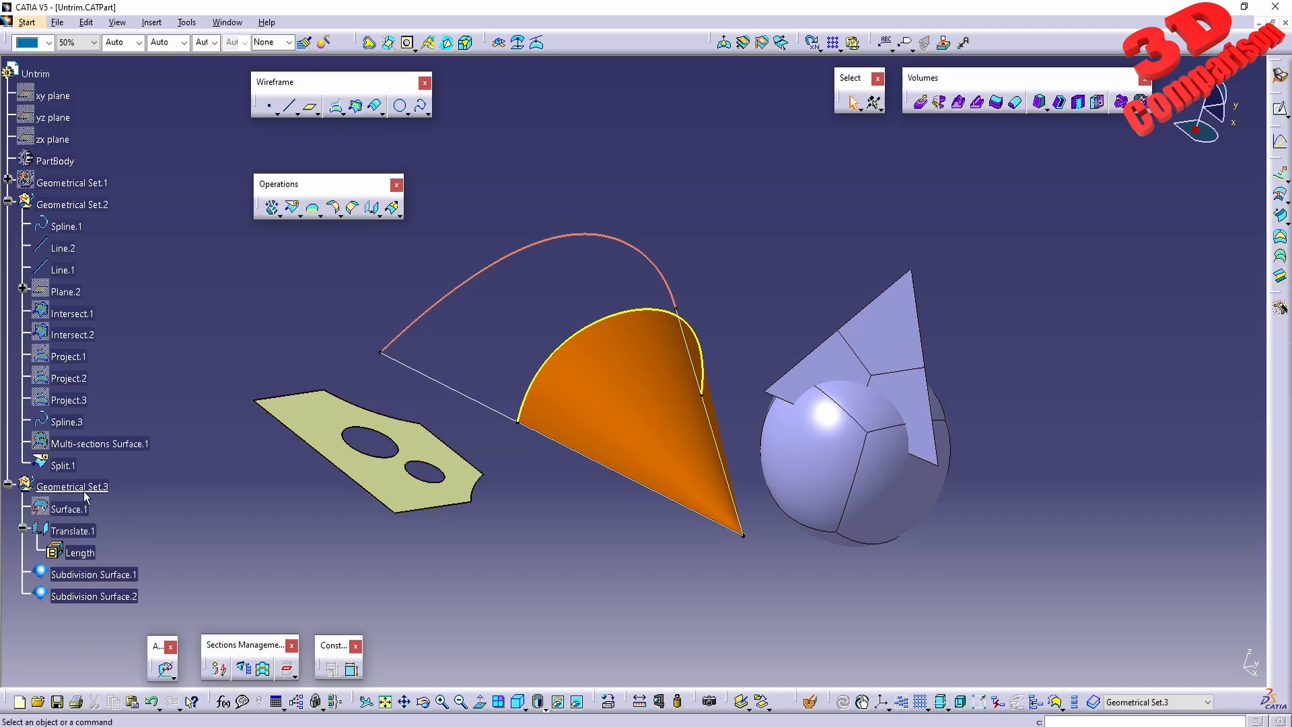
right_click(63, 464)
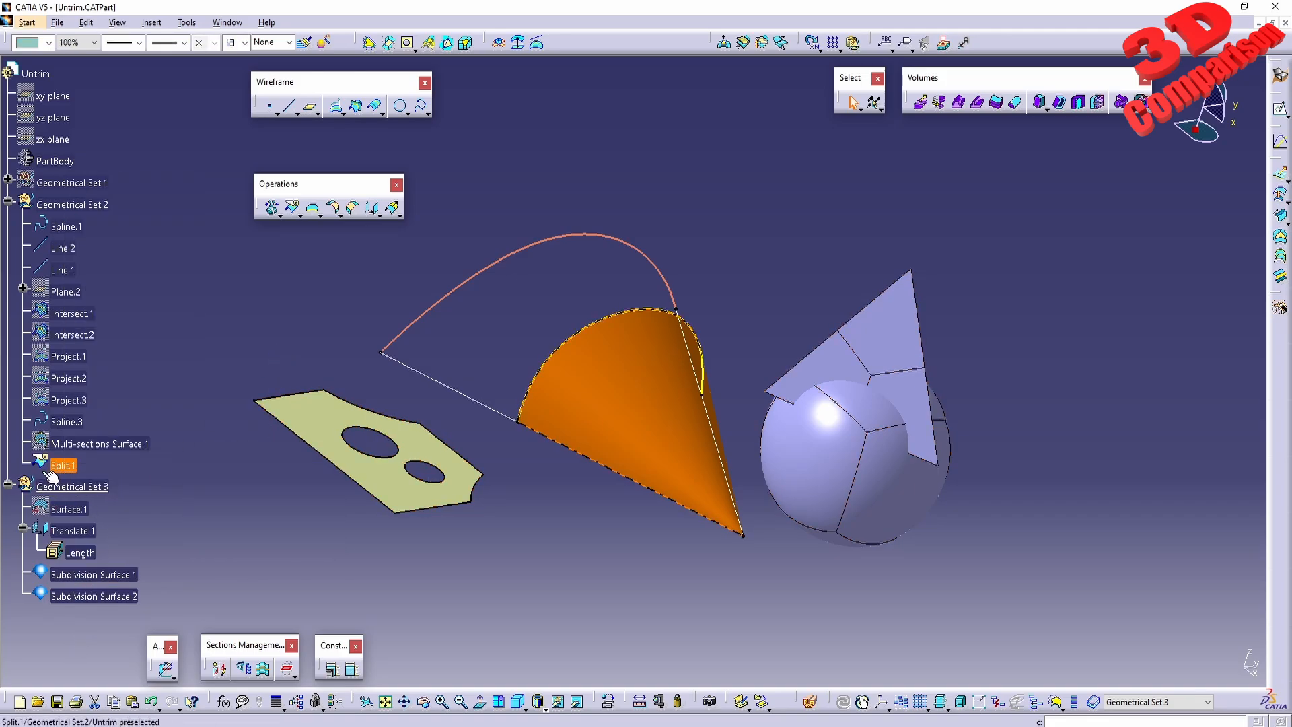
click(62, 465)
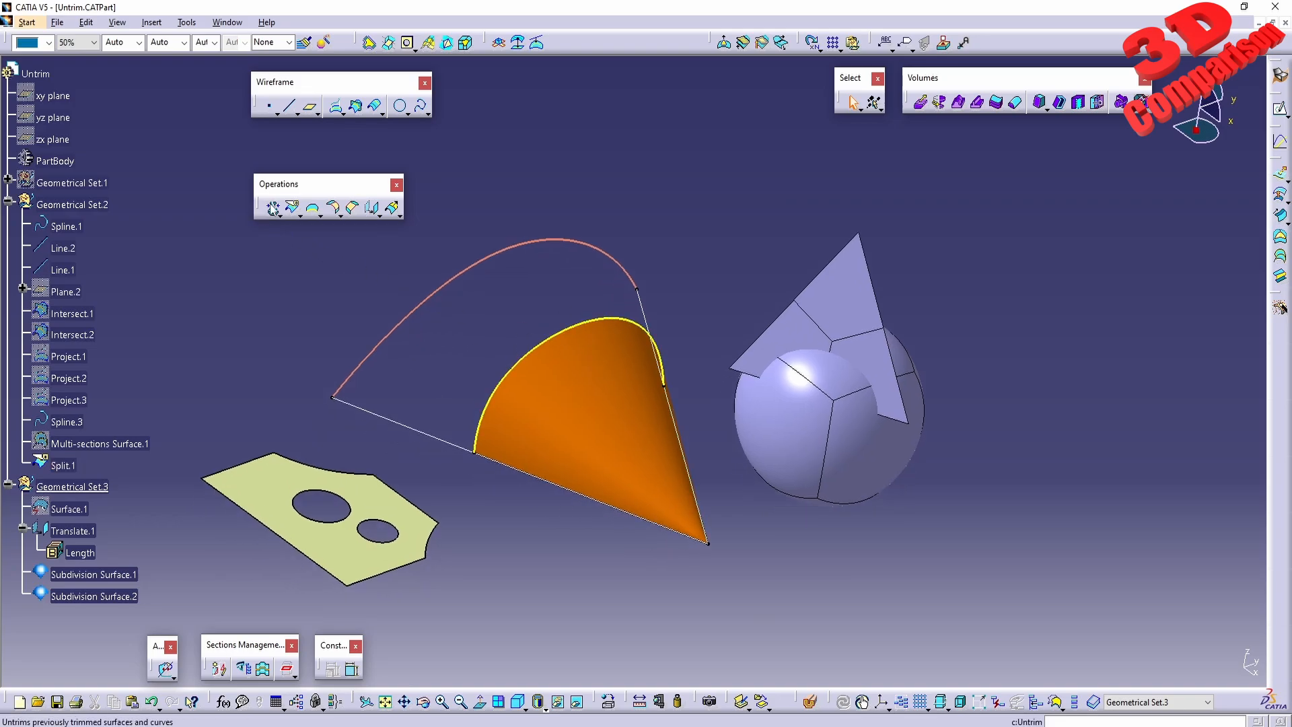
click(273, 208)
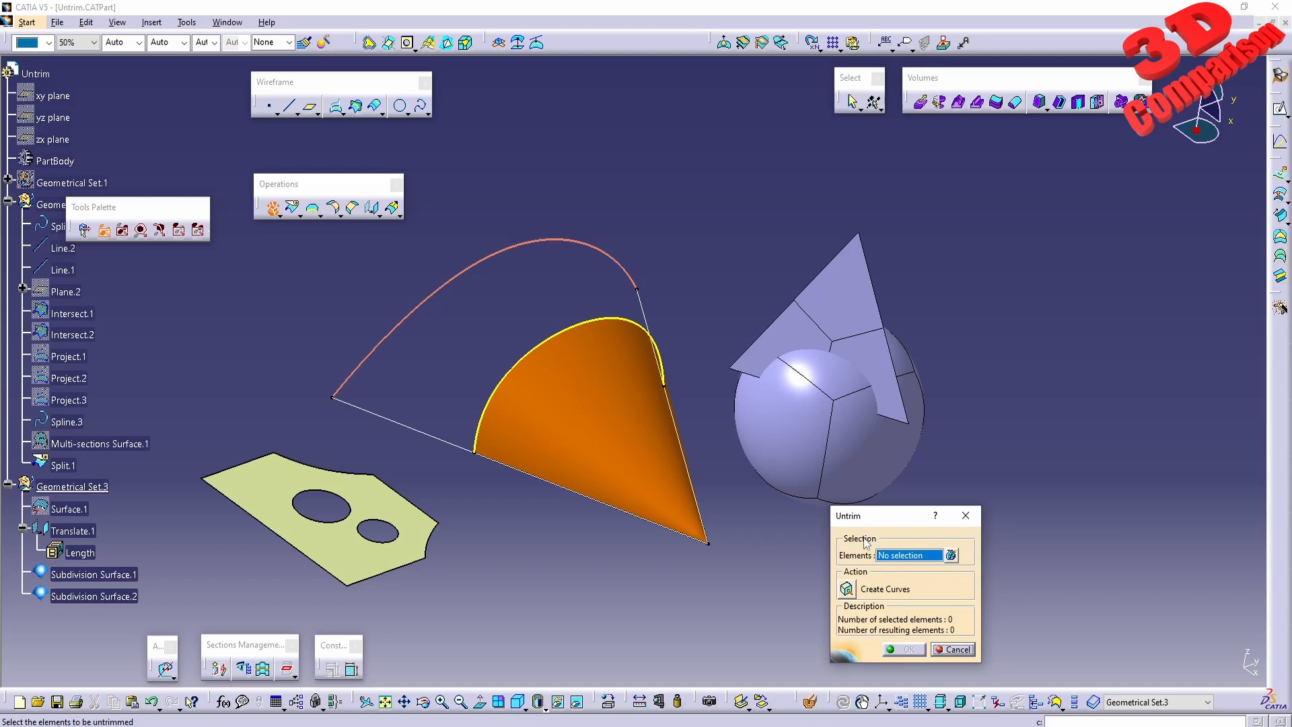
mouse_move(851, 561)
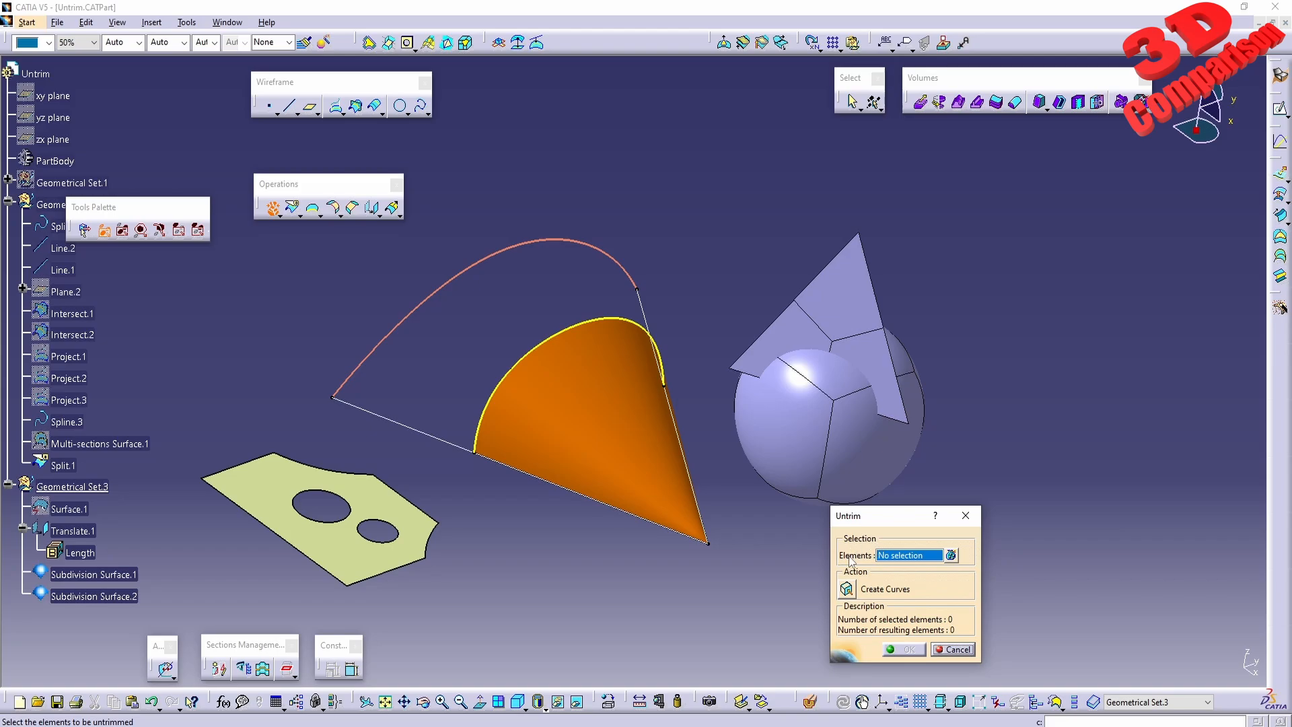
mouse_move(641, 434)
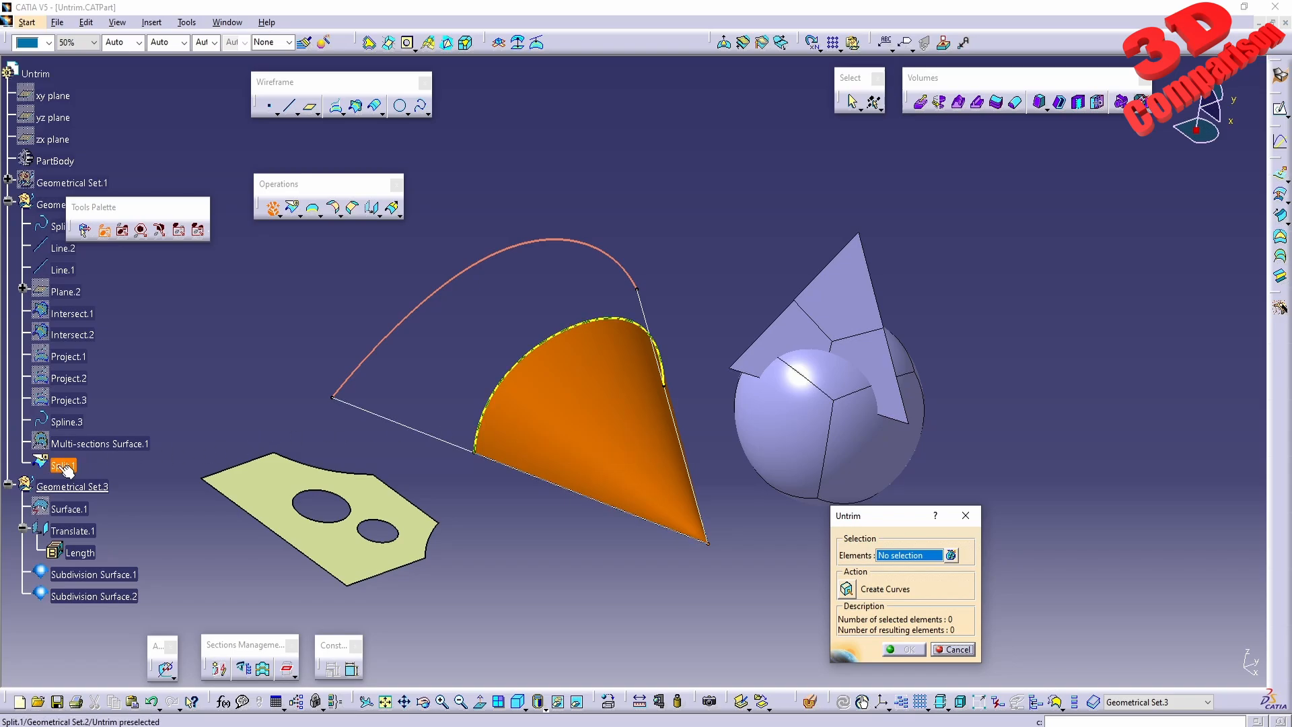
mouse_move(62, 469)
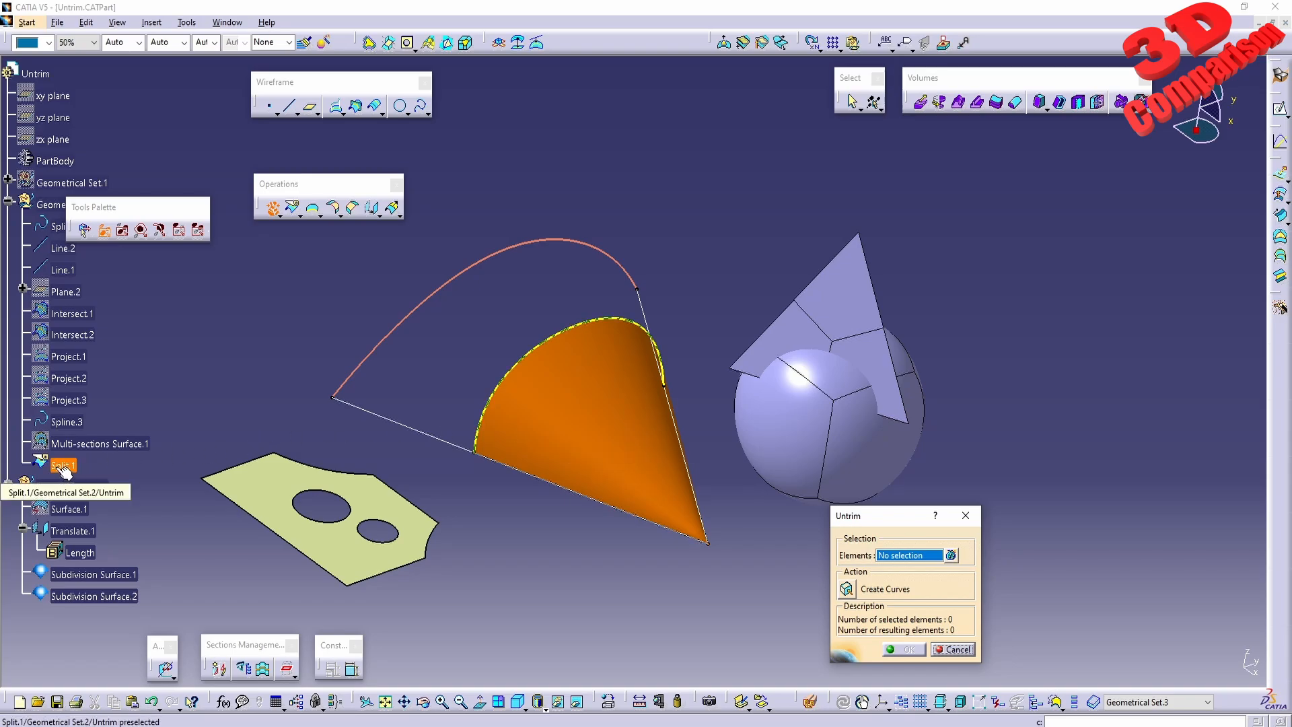
click(64, 465)
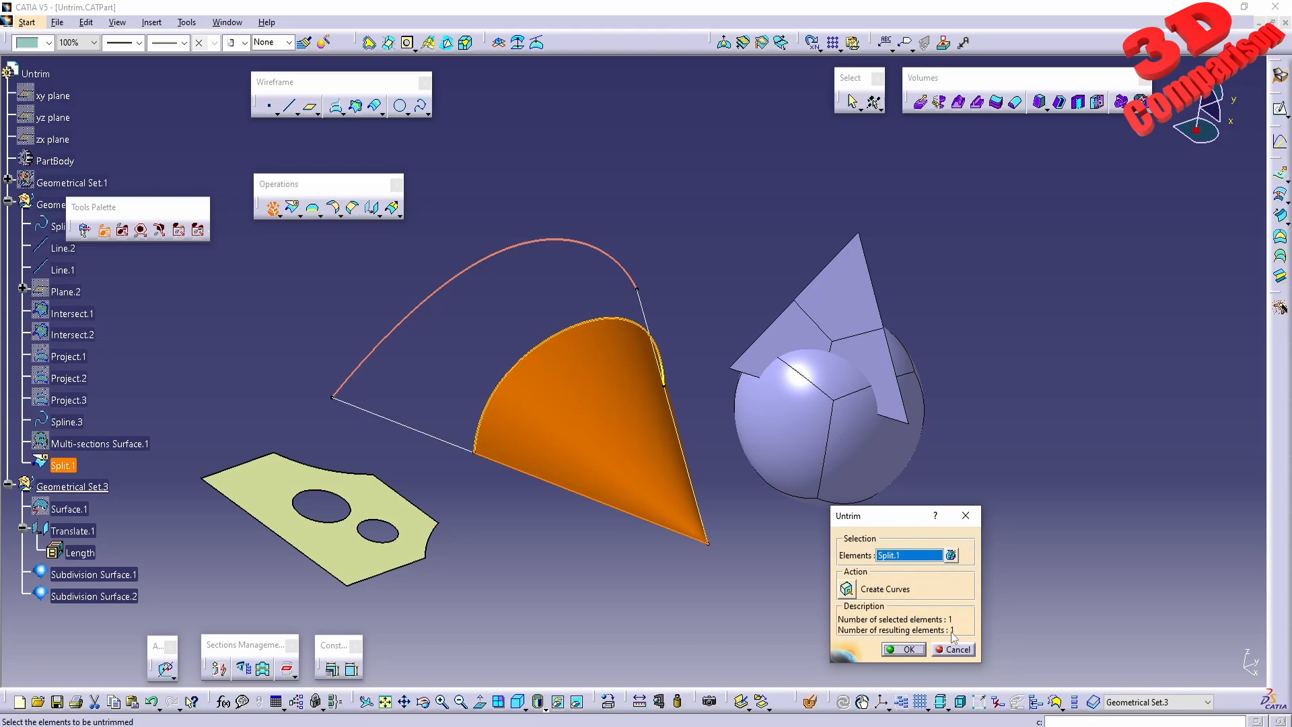
mouse_move(953, 634)
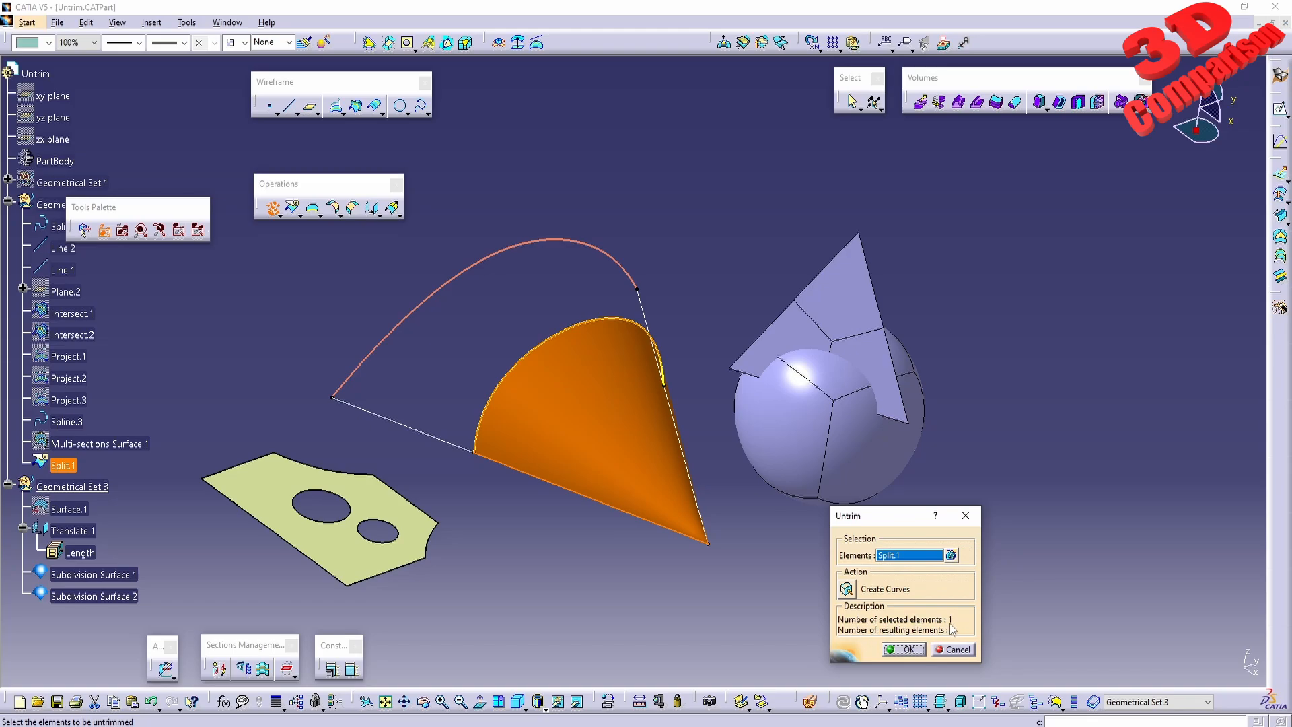
mouse_move(845, 588)
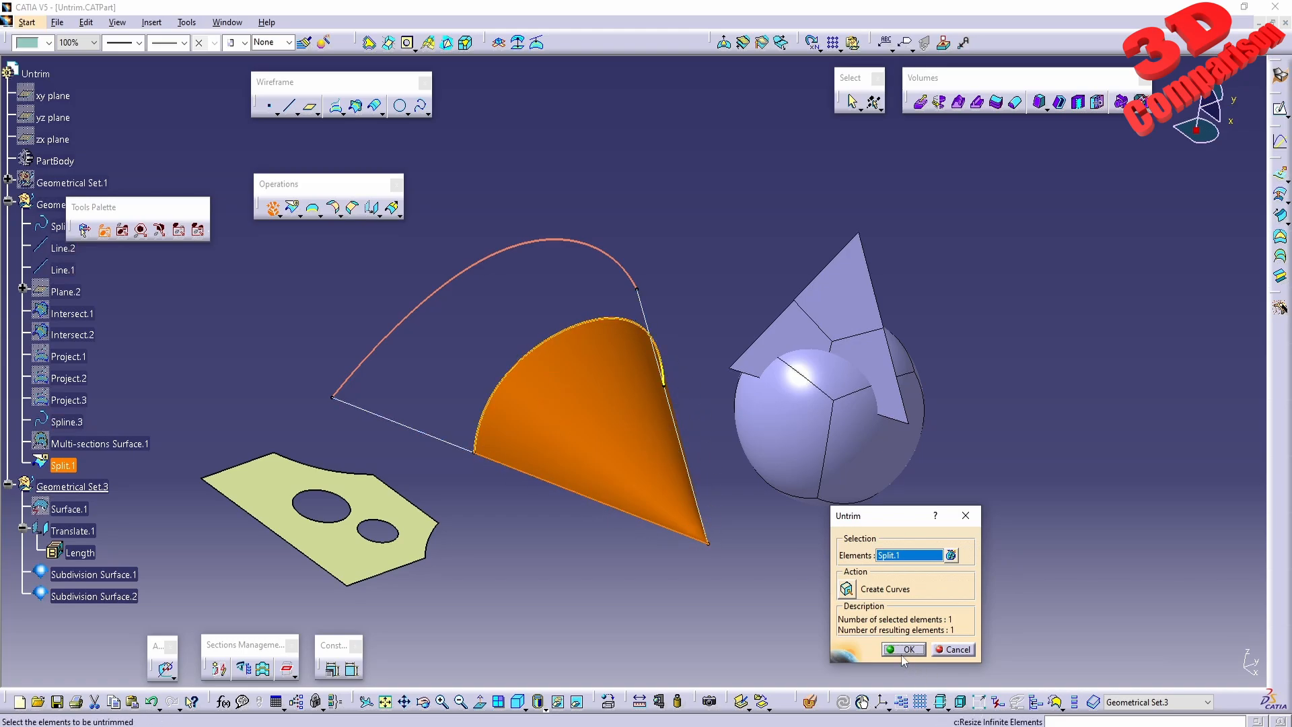
Create Surface Untrim.1, delete it, and make Geometrical Set.2 the work object.
click(903, 649)
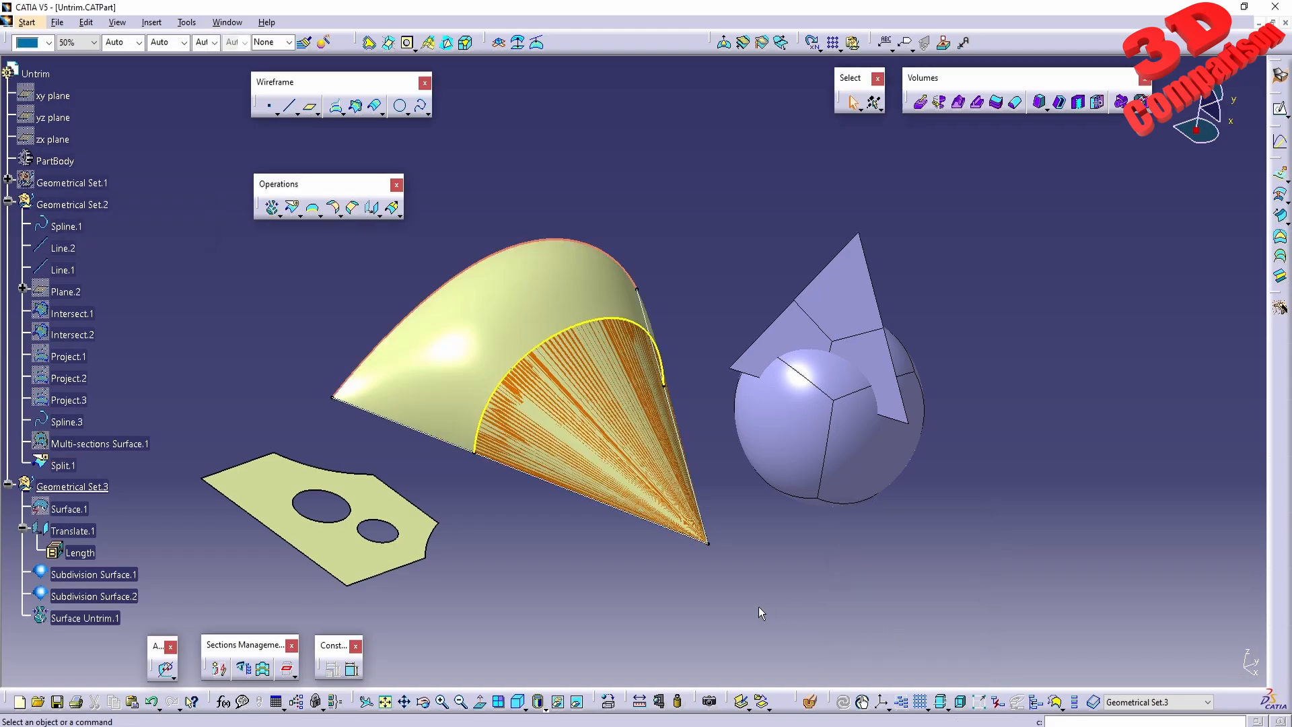
mouse_move(544, 542)
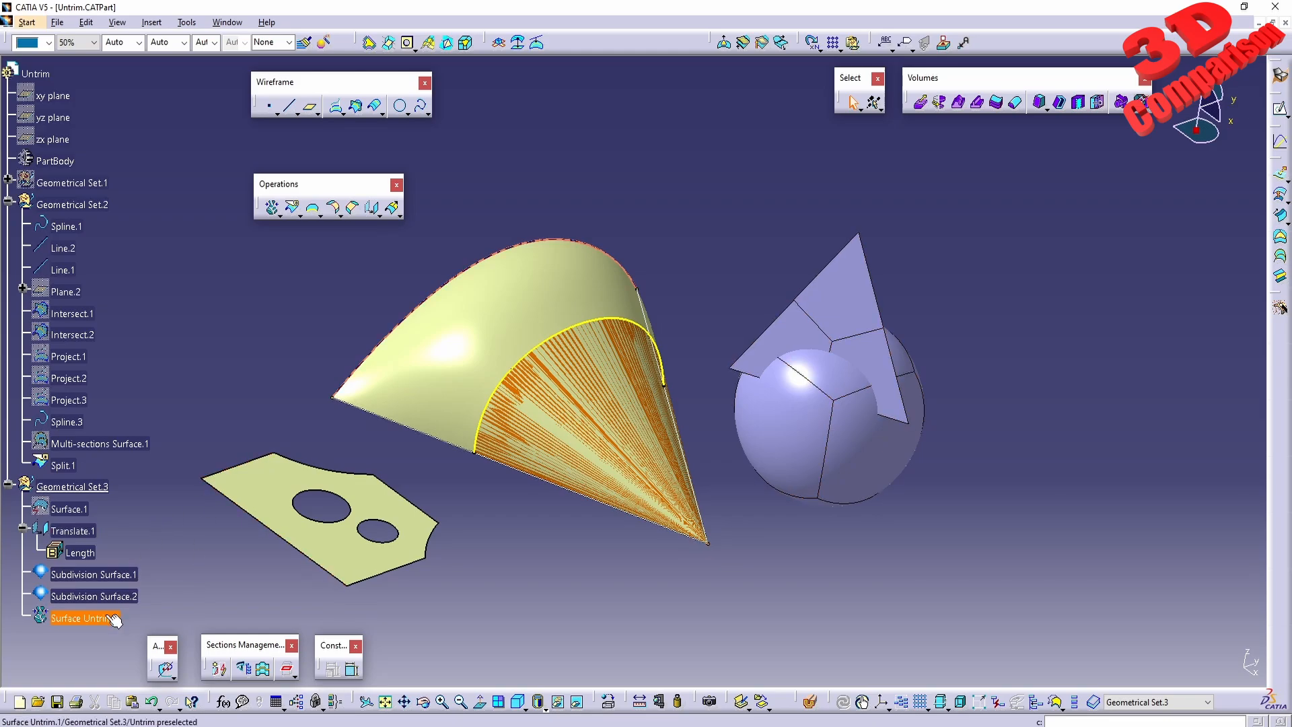
click(94, 595)
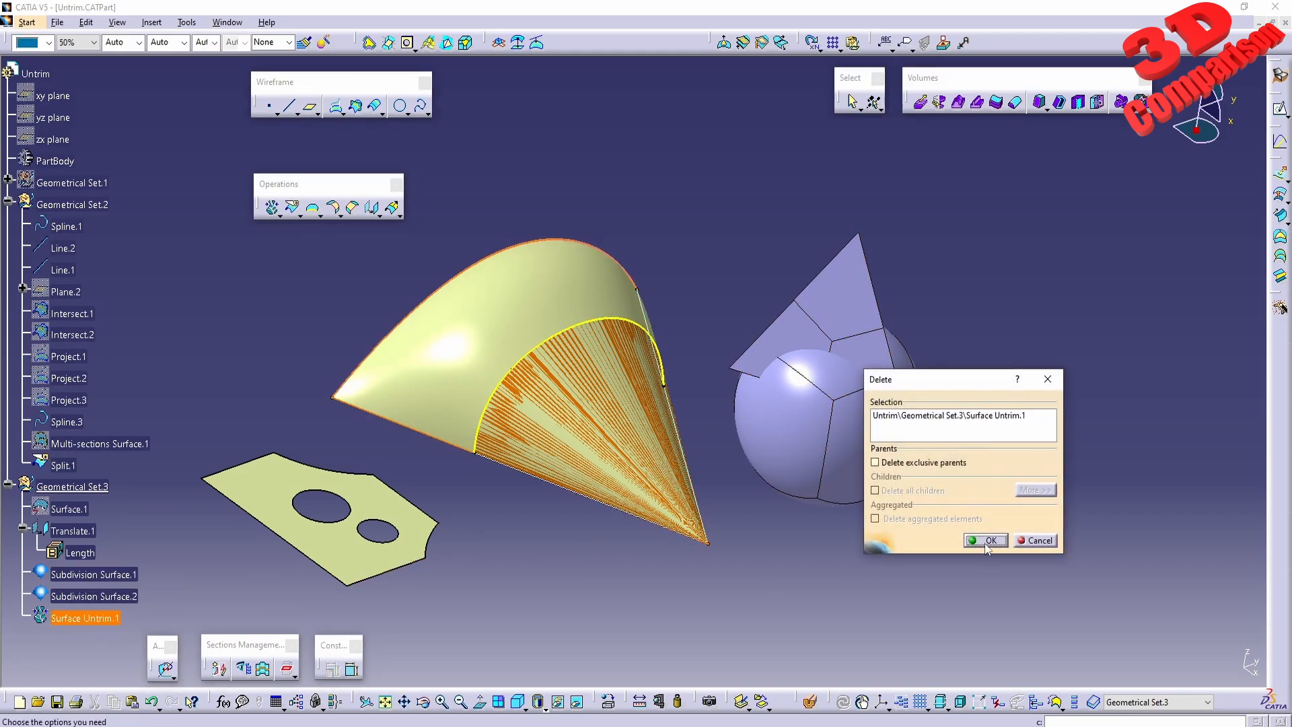
click(982, 540)
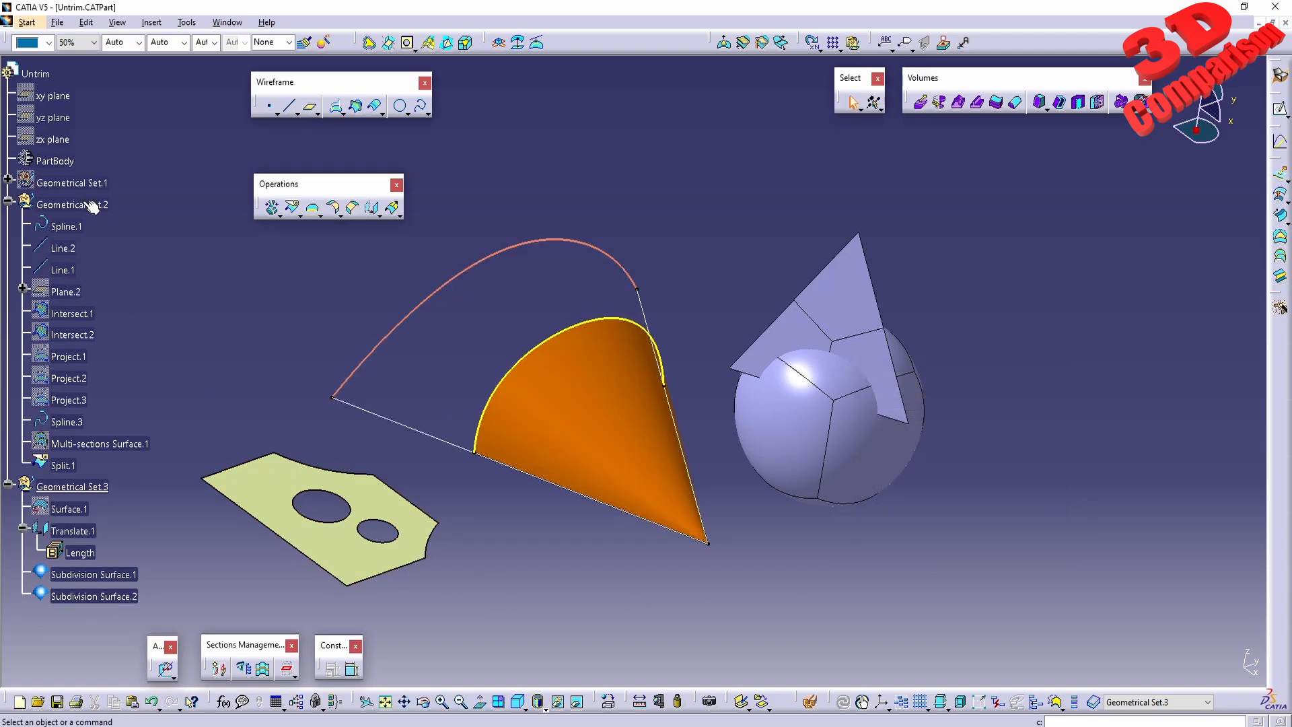
right_click(72, 204)
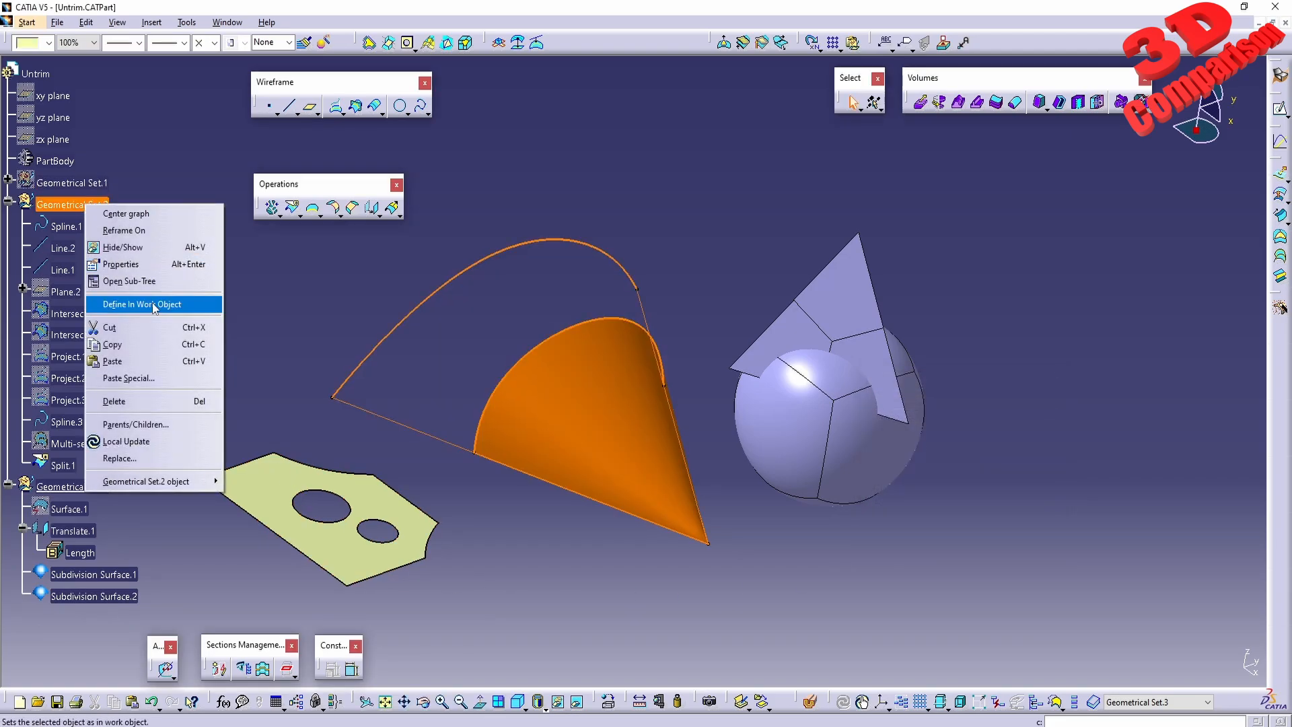
click(143, 304)
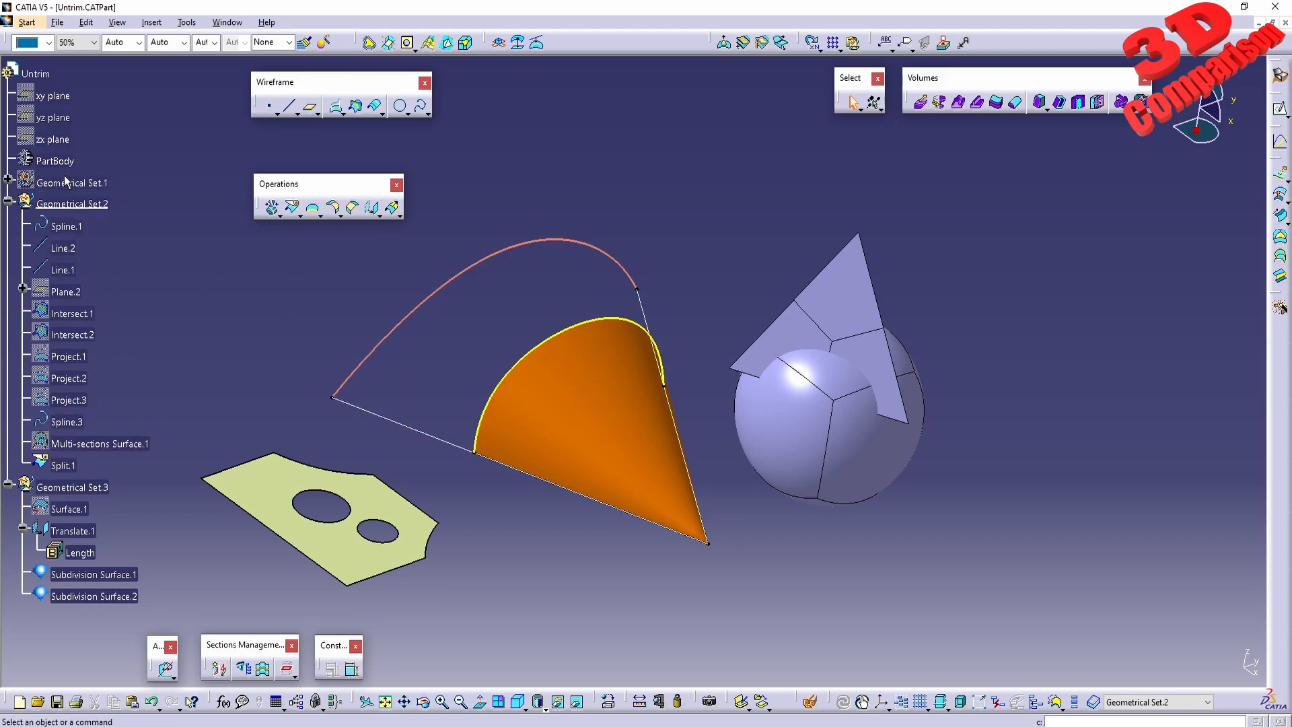
Untrim the split cone into Surface Untrim.2 with Curve.1, Curve.2 and Curve.3.
click(69, 182)
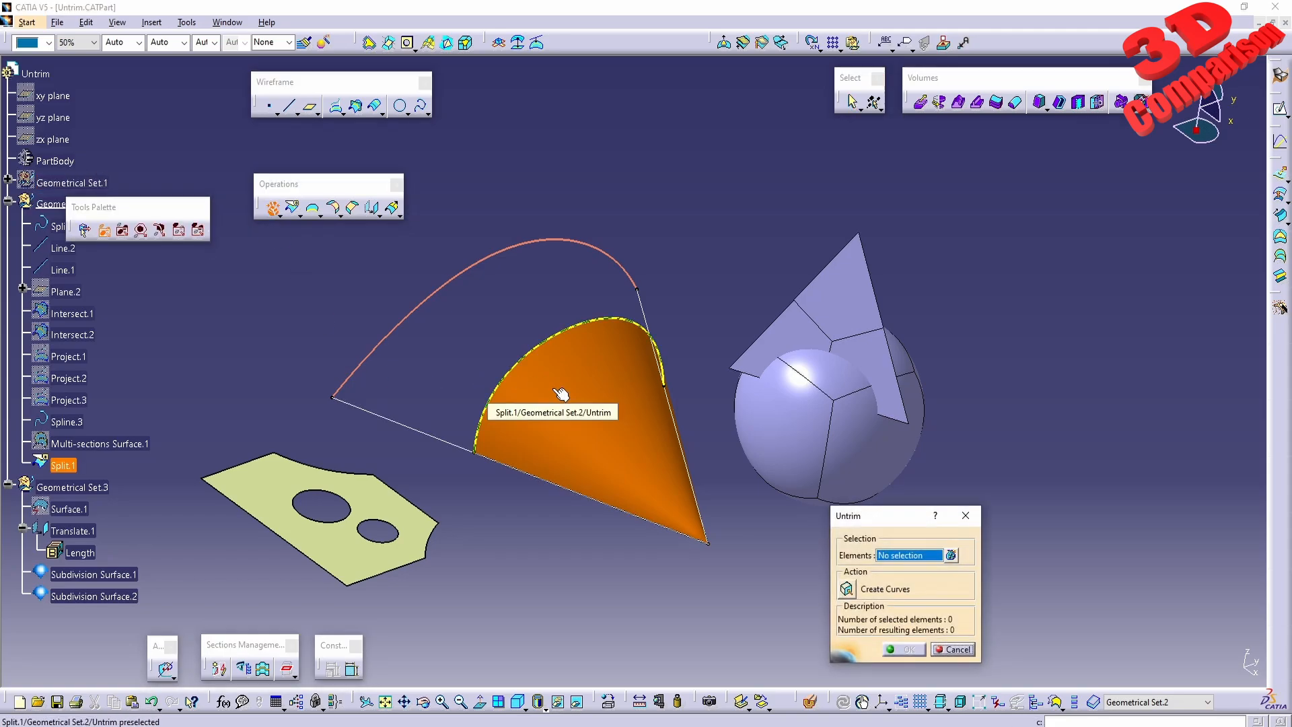
click(563, 392)
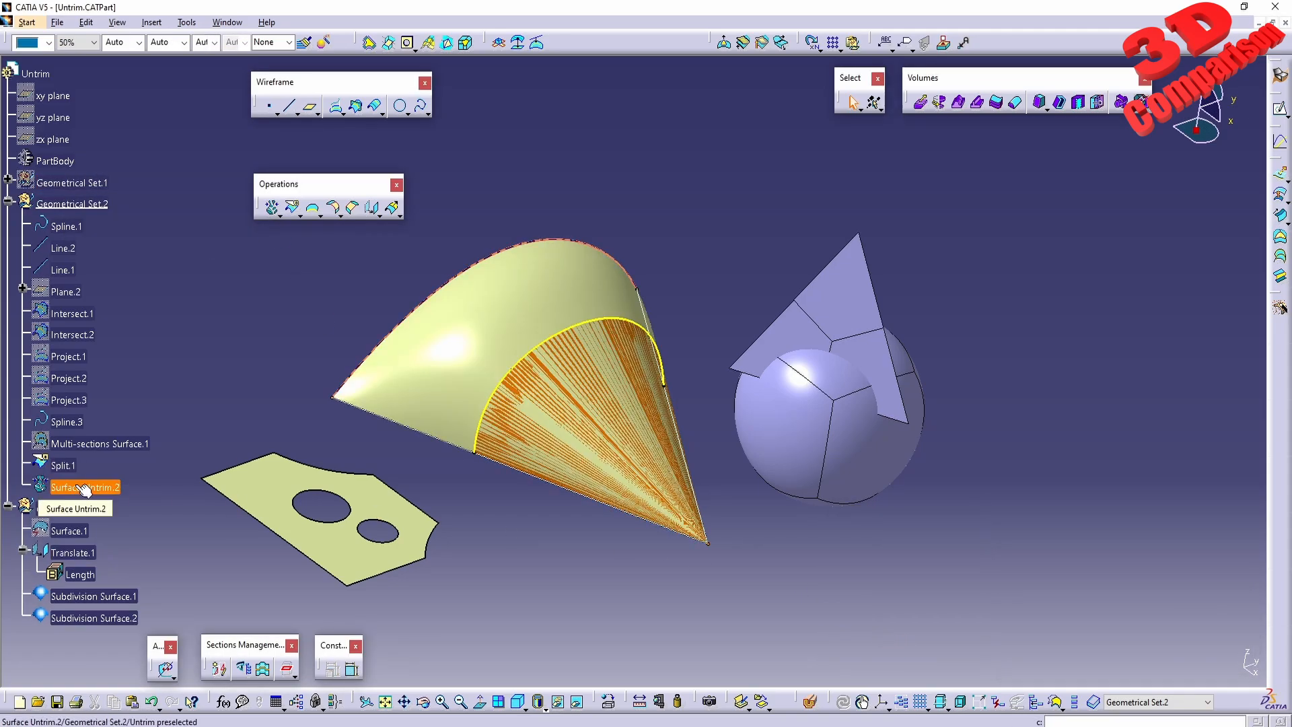
right_click(63, 465)
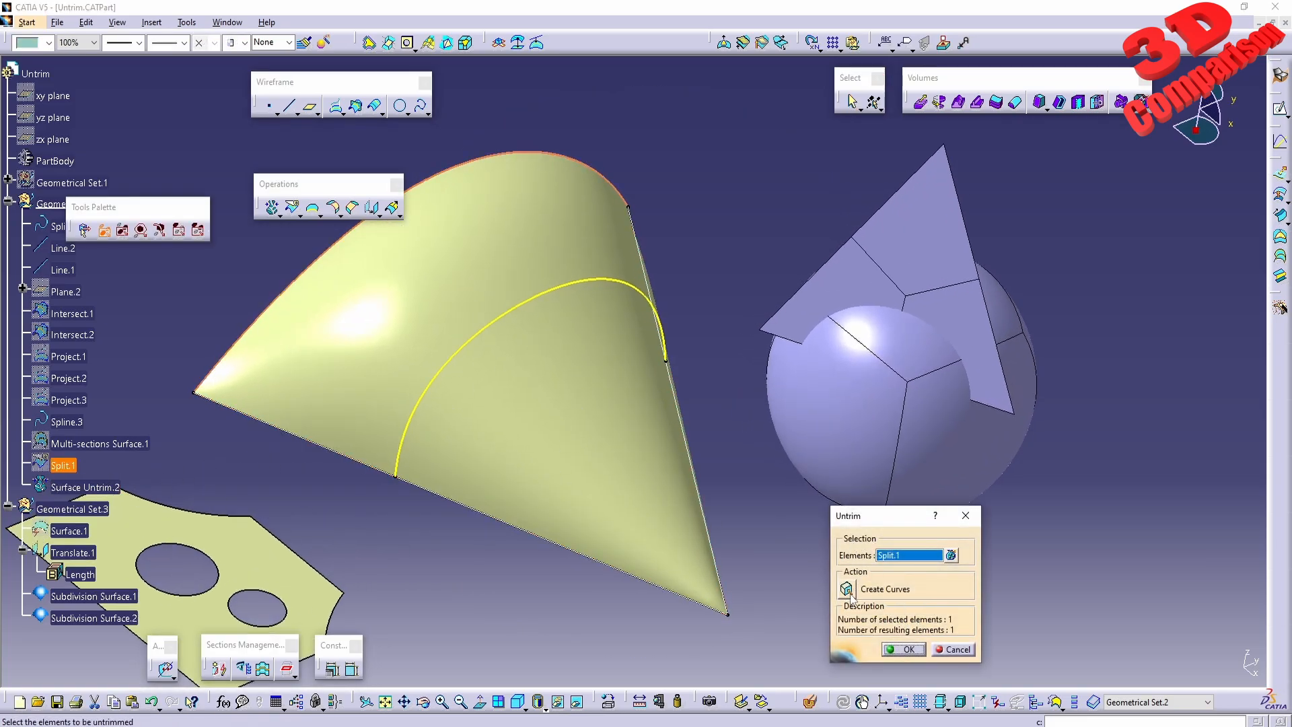
mouse_move(841, 588)
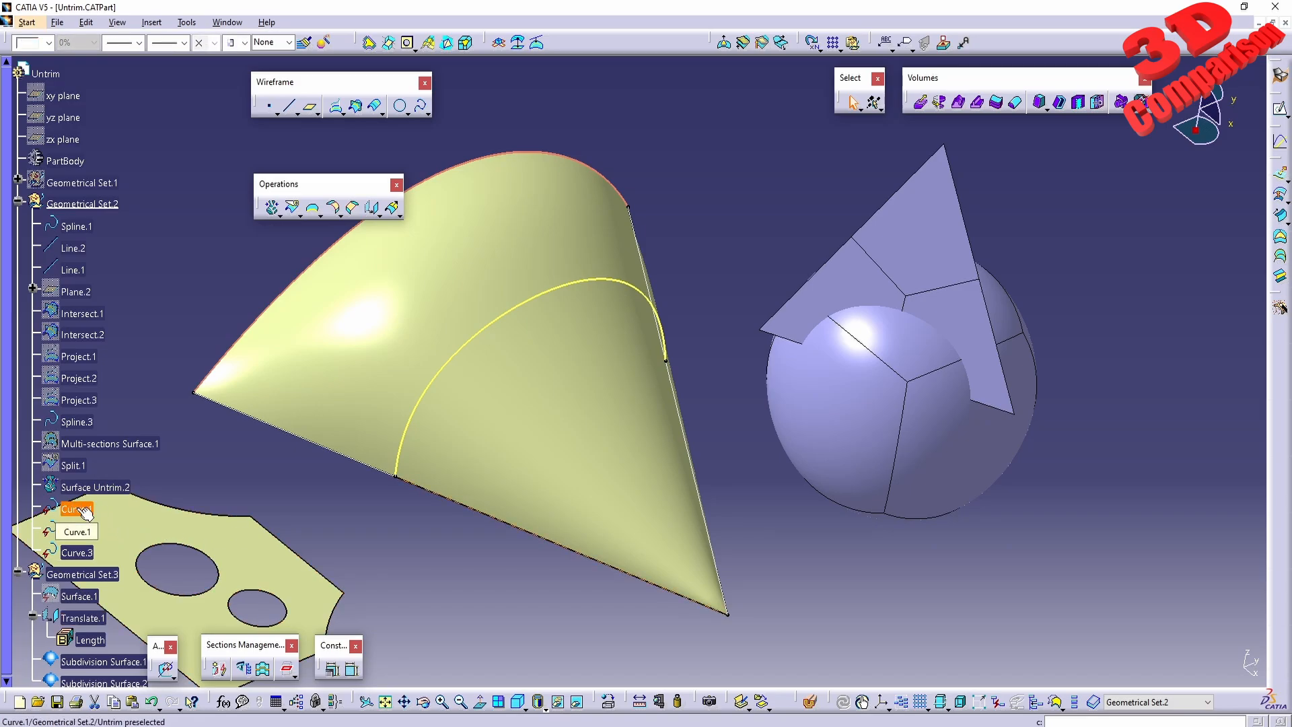
click(77, 508)
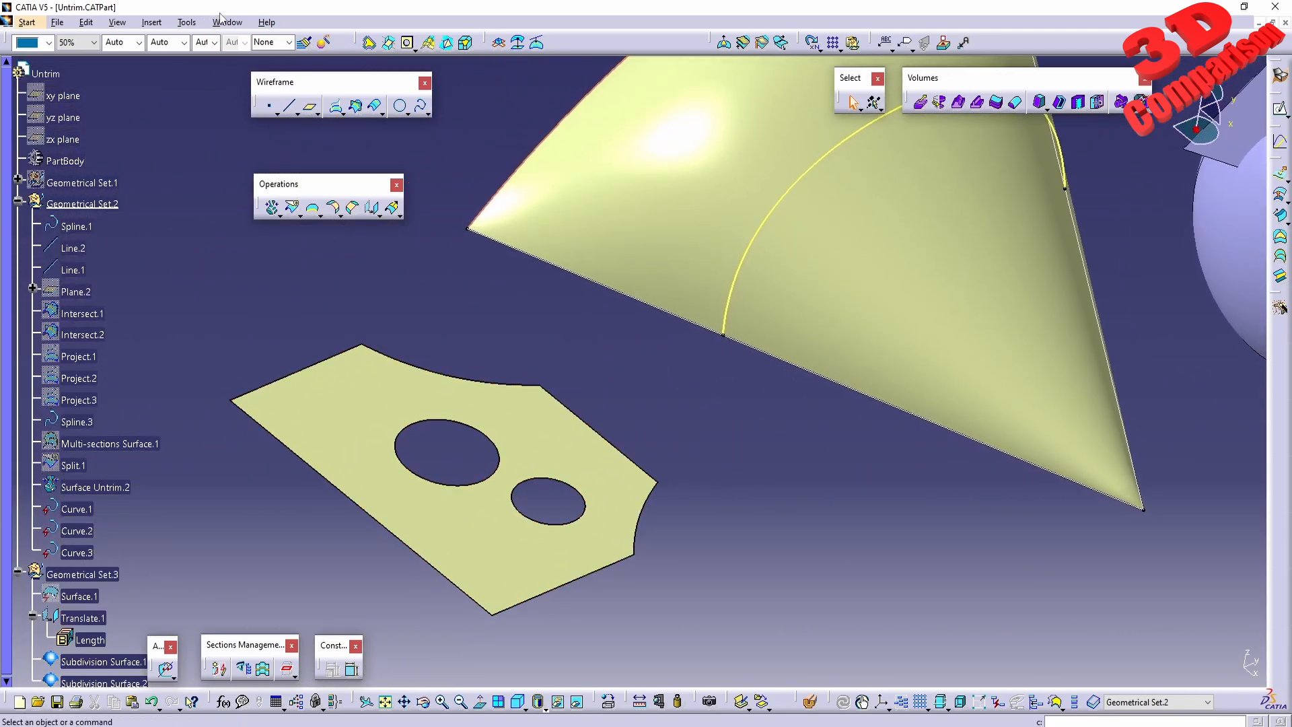
Switch to Split1.CATPart and edit the split of Extrude.1 by Sketch.3 and Sketch.5.
click(228, 22)
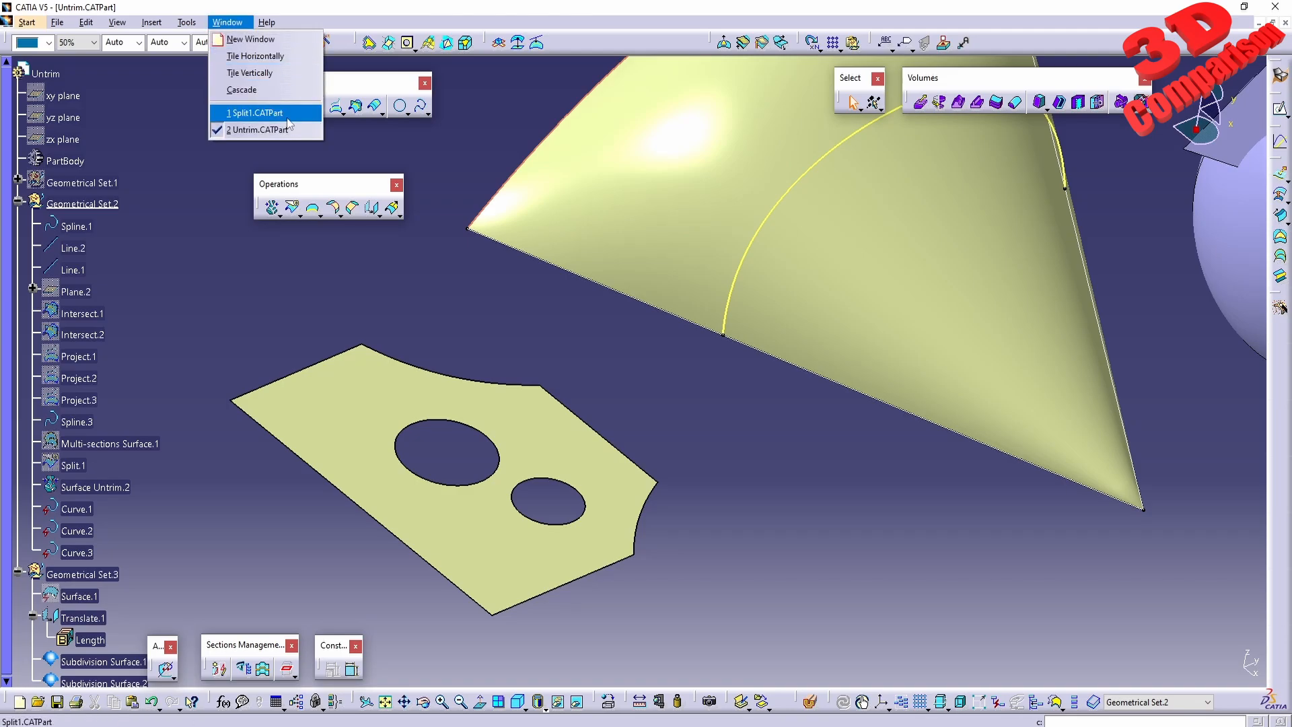
click(253, 113)
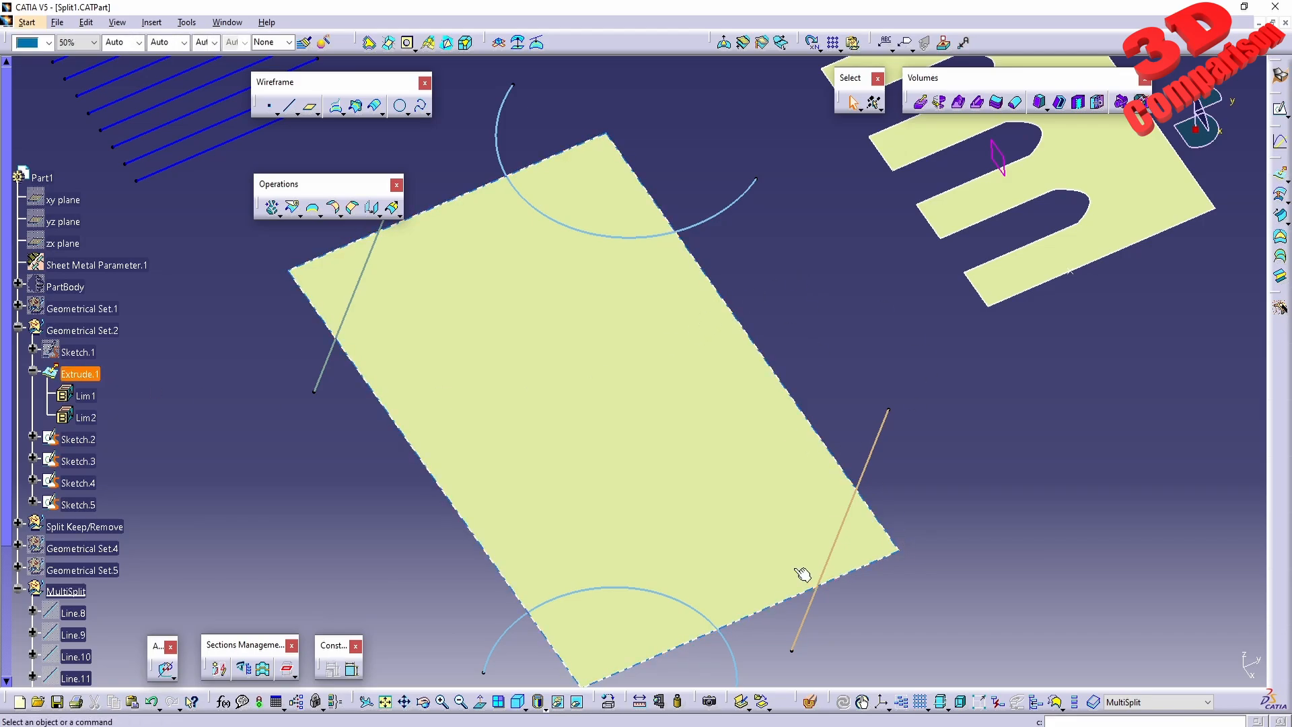
double_click(80, 373)
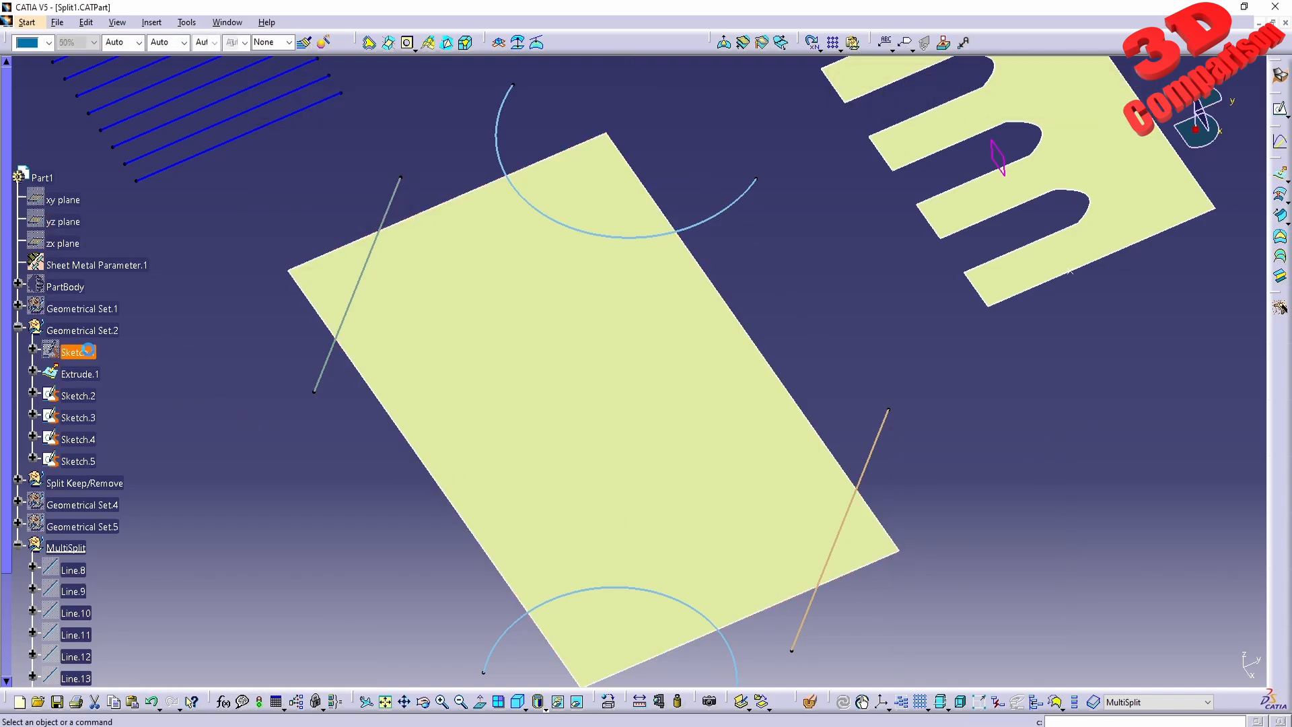
double_click(75, 350)
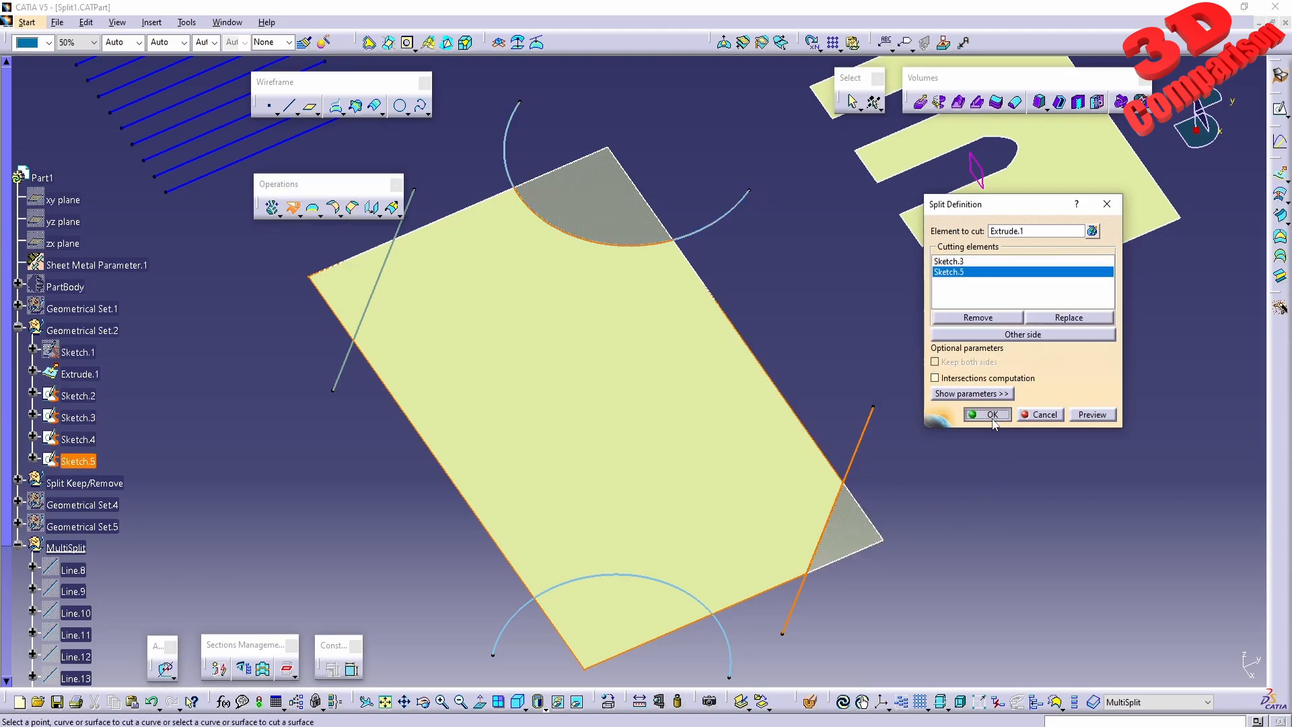
Untrim the split Extrude.1 surface, which triggers the infinite-geometry bounding-box warning.
click(986, 415)
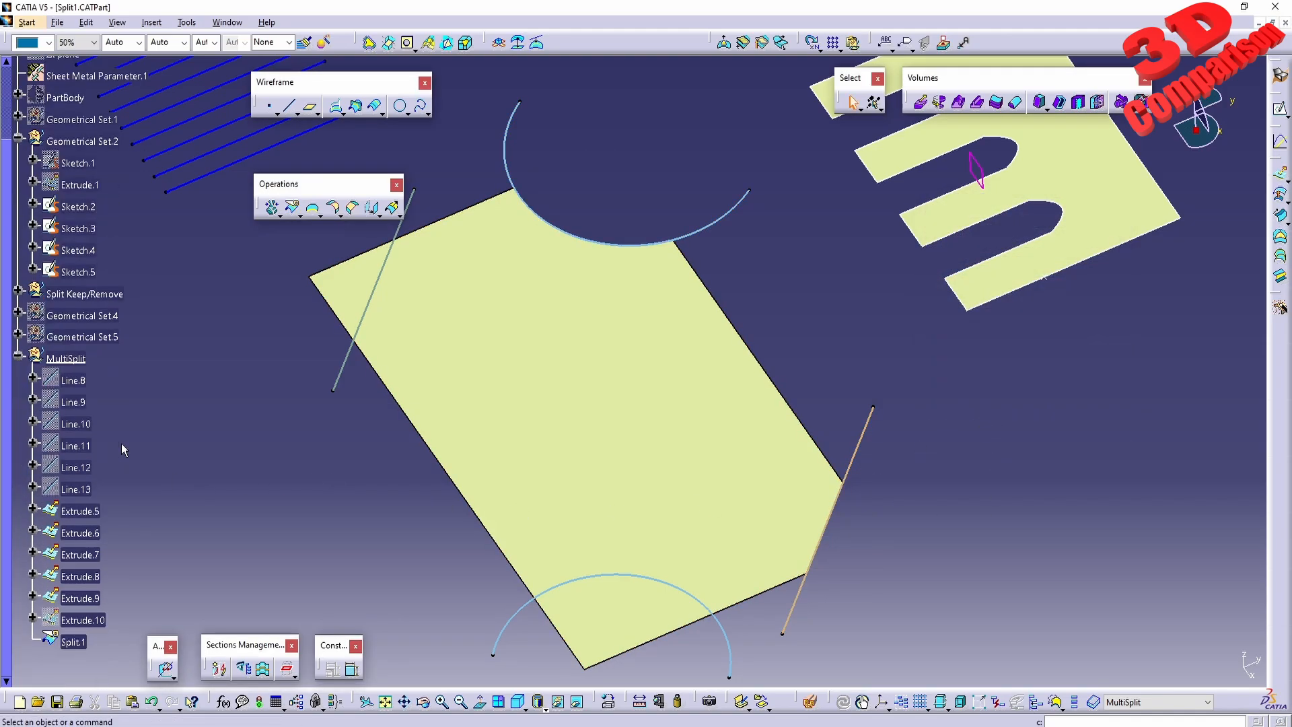
click(73, 642)
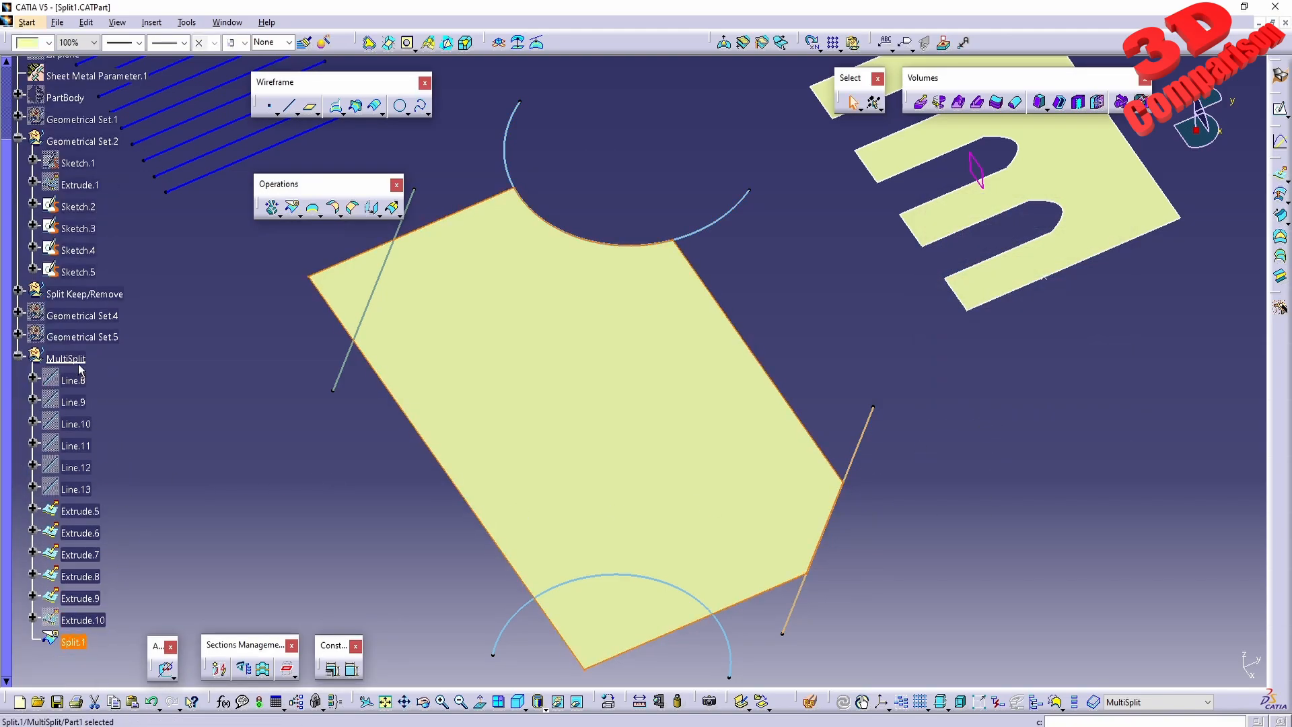
mouse_move(66, 357)
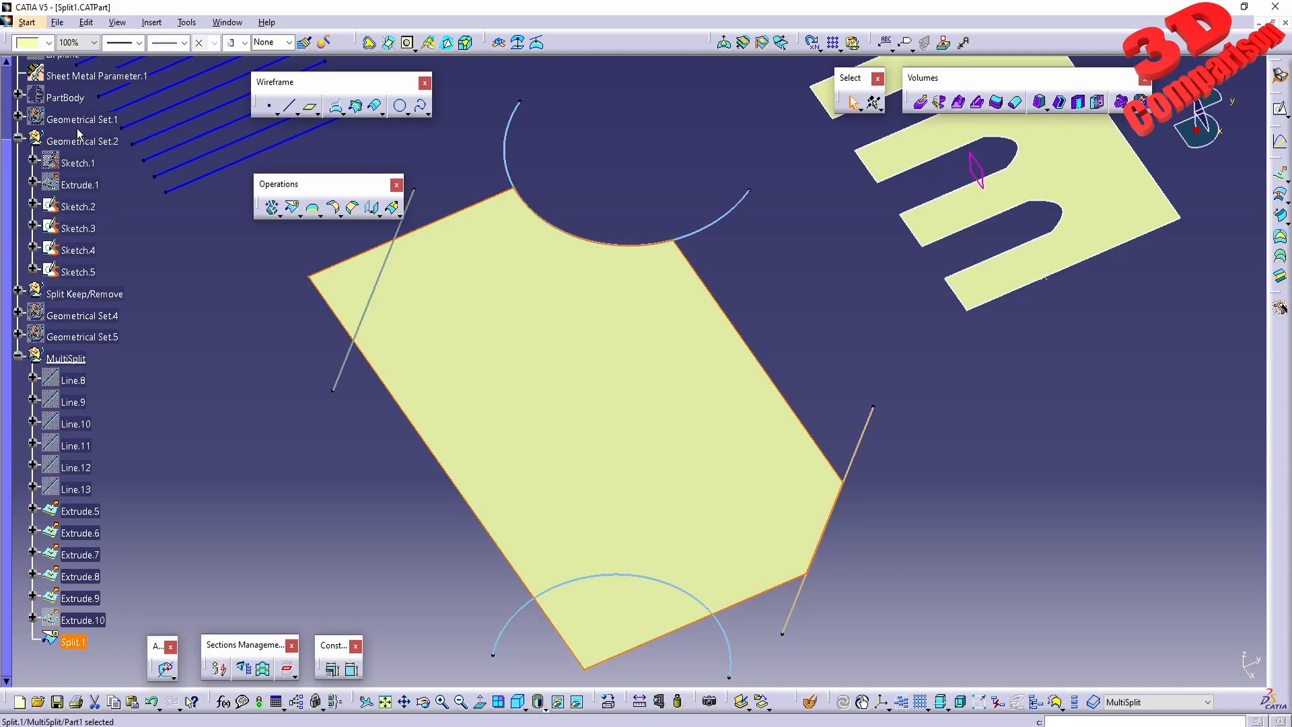
click(82, 140)
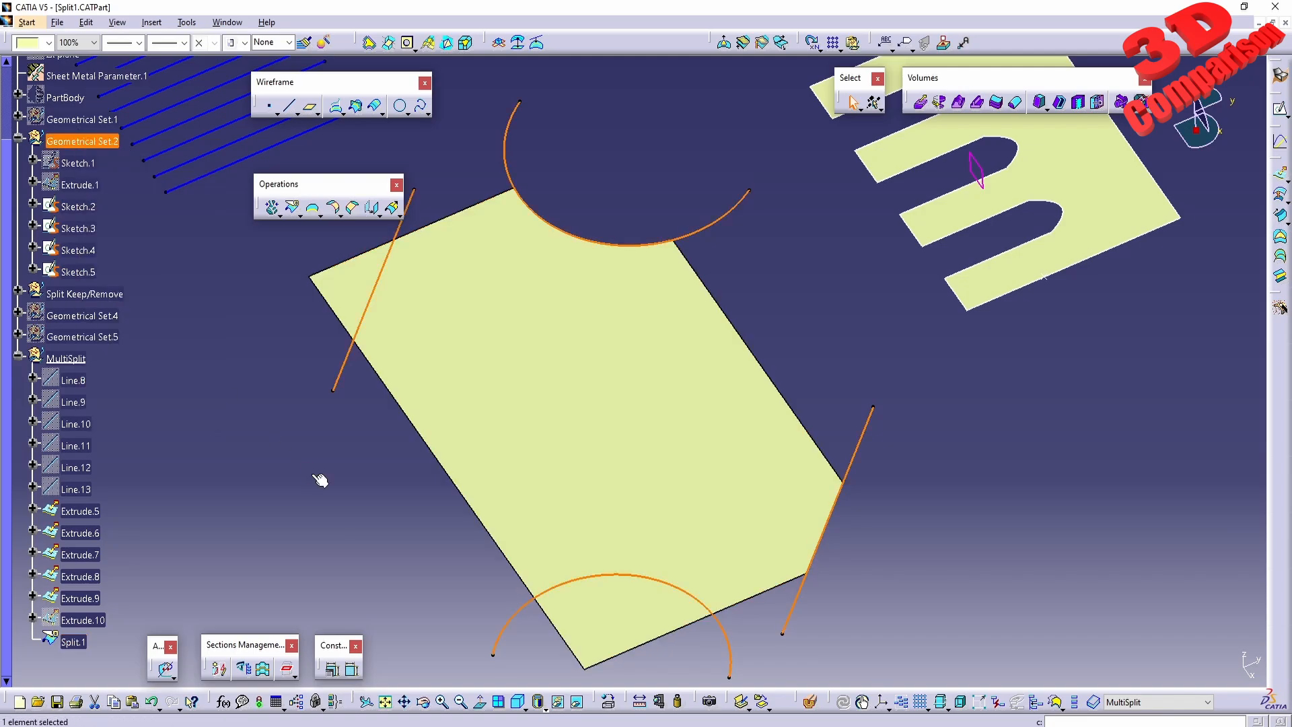
mouse_move(78, 662)
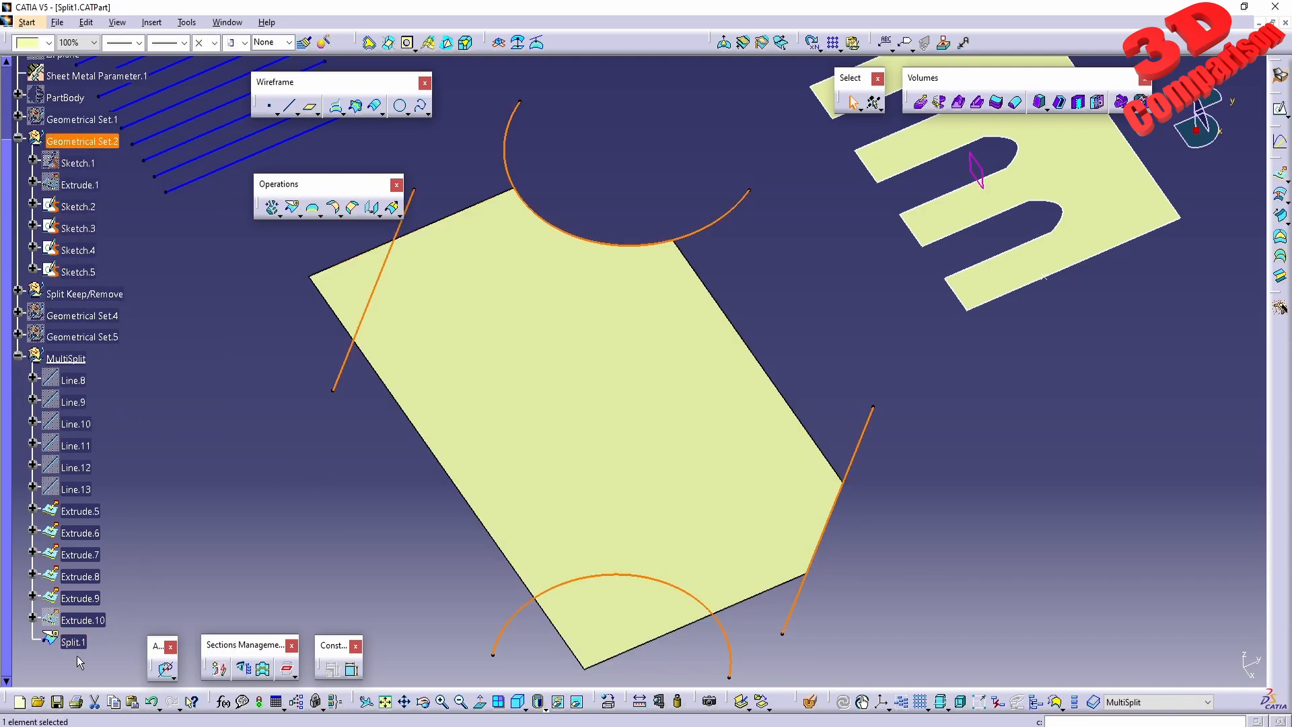
click(273, 209)
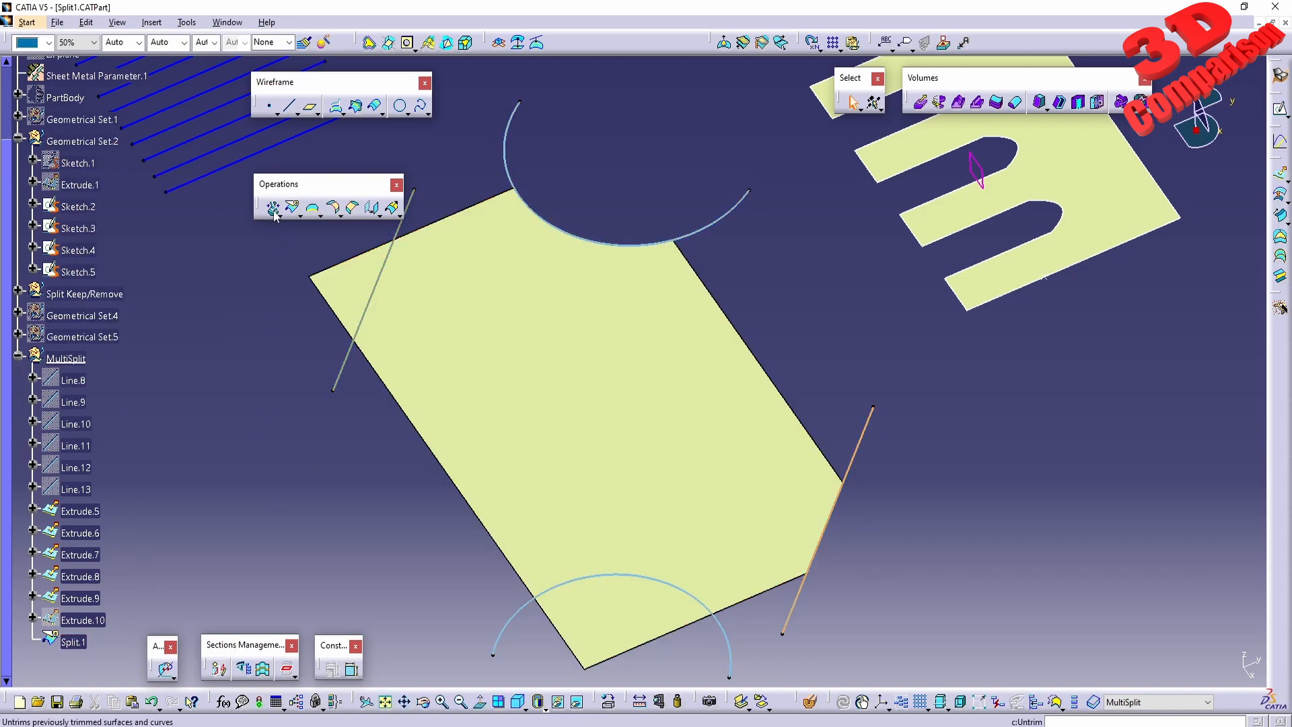
click(274, 208)
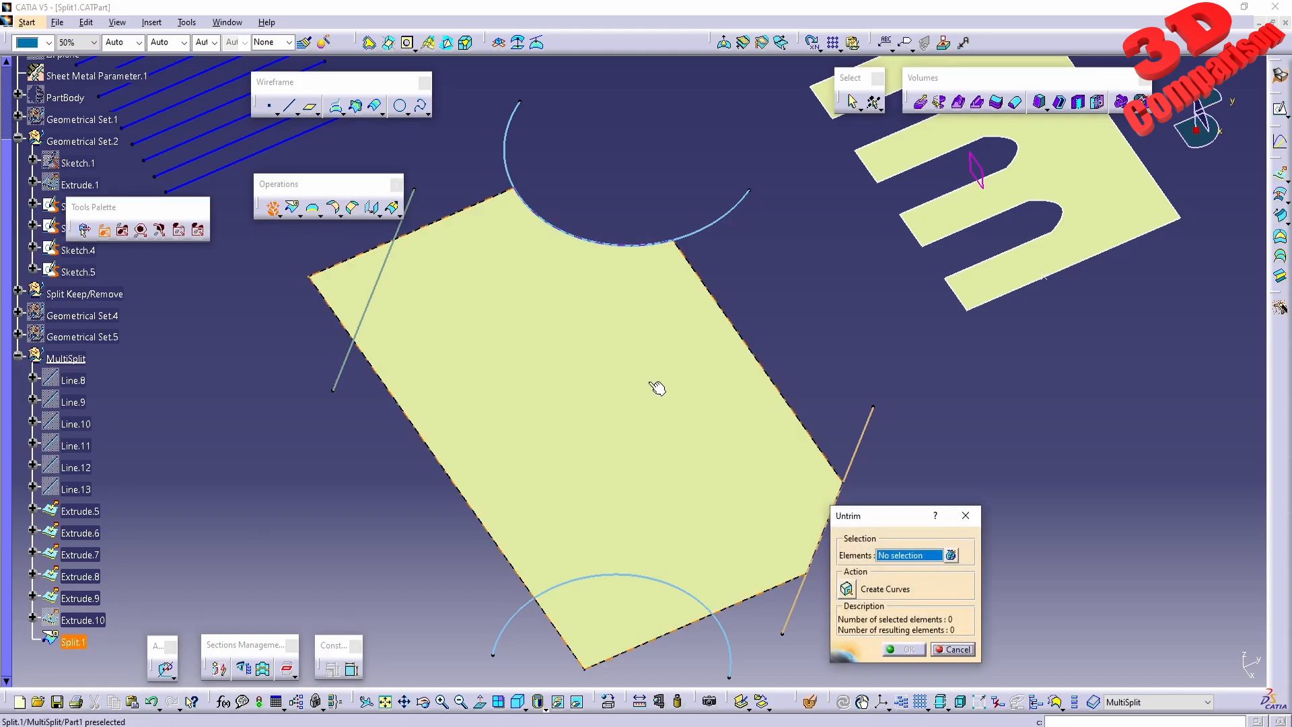
click(903, 649)
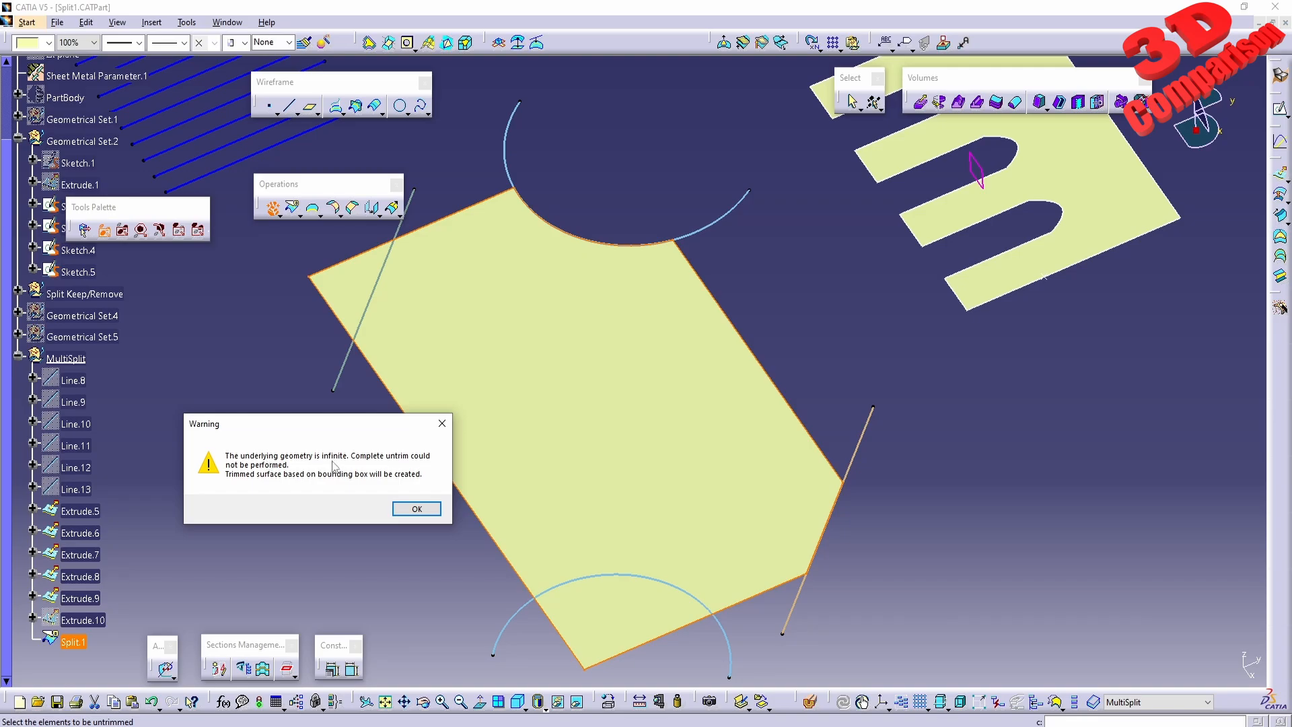
mouse_move(402, 463)
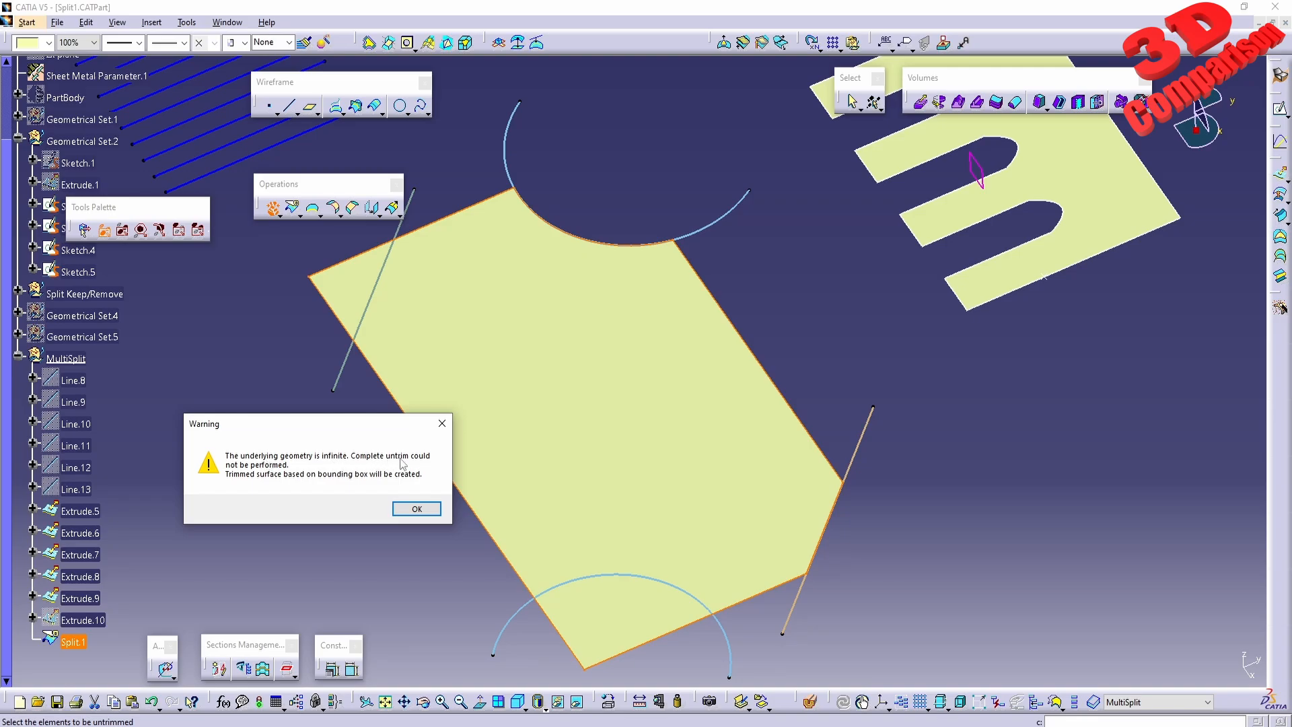
mouse_move(273, 480)
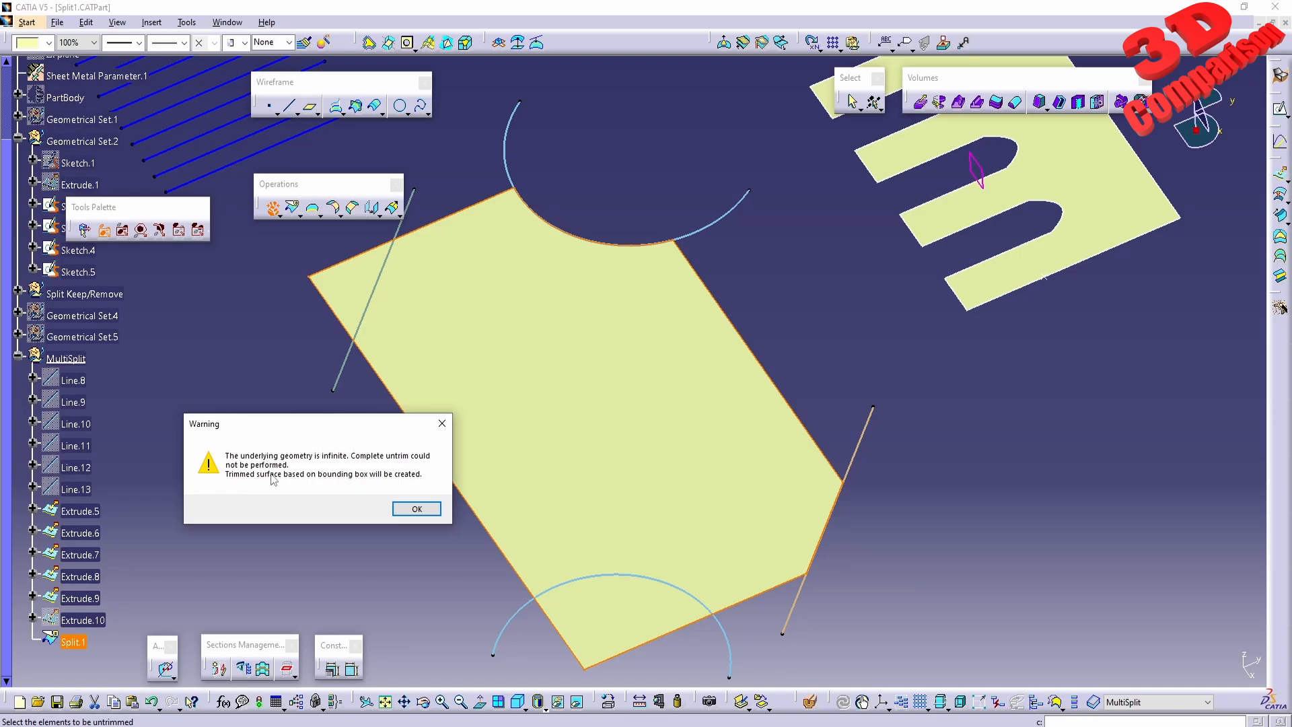
mouse_move(327, 483)
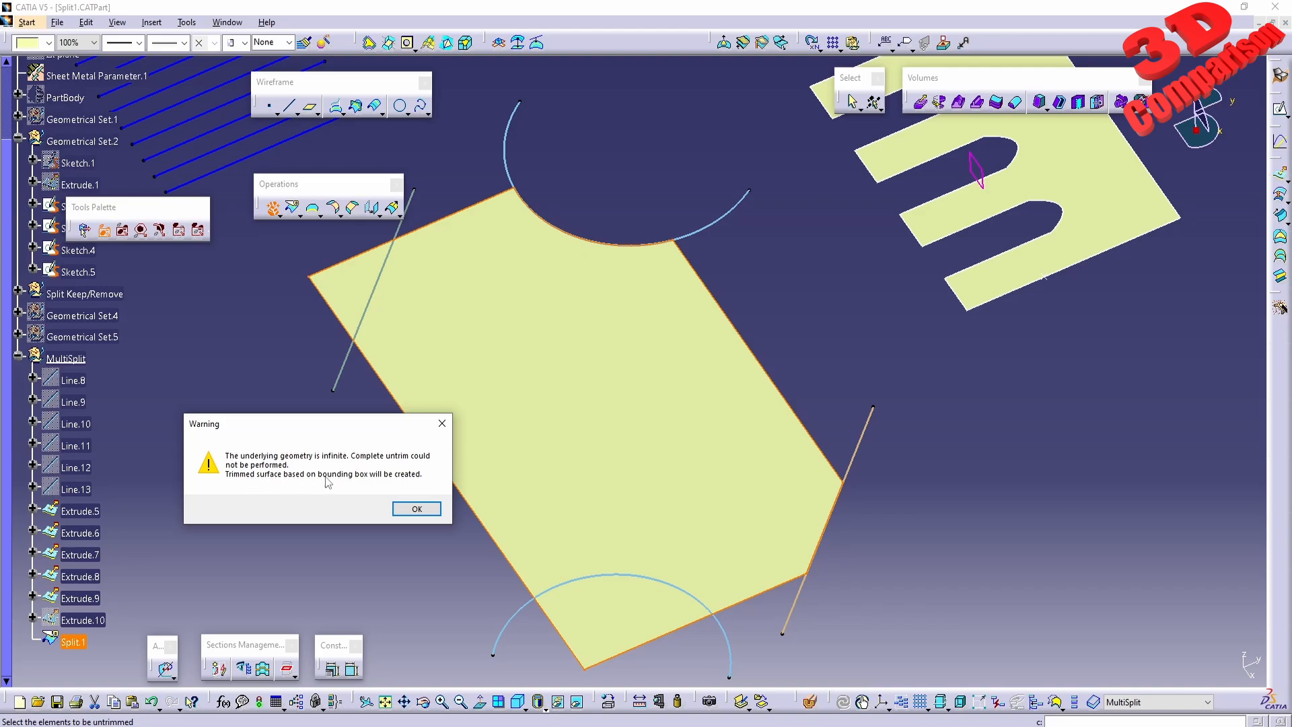
mouse_move(367, 485)
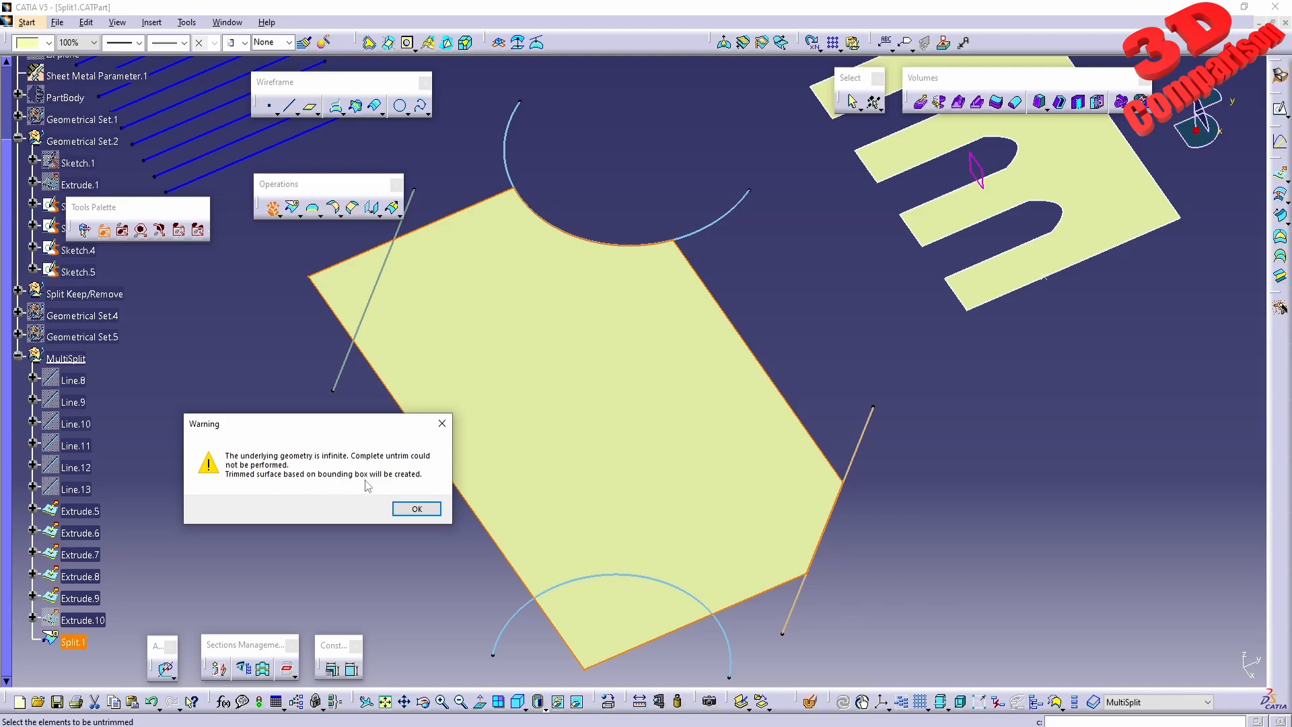
mouse_move(241, 480)
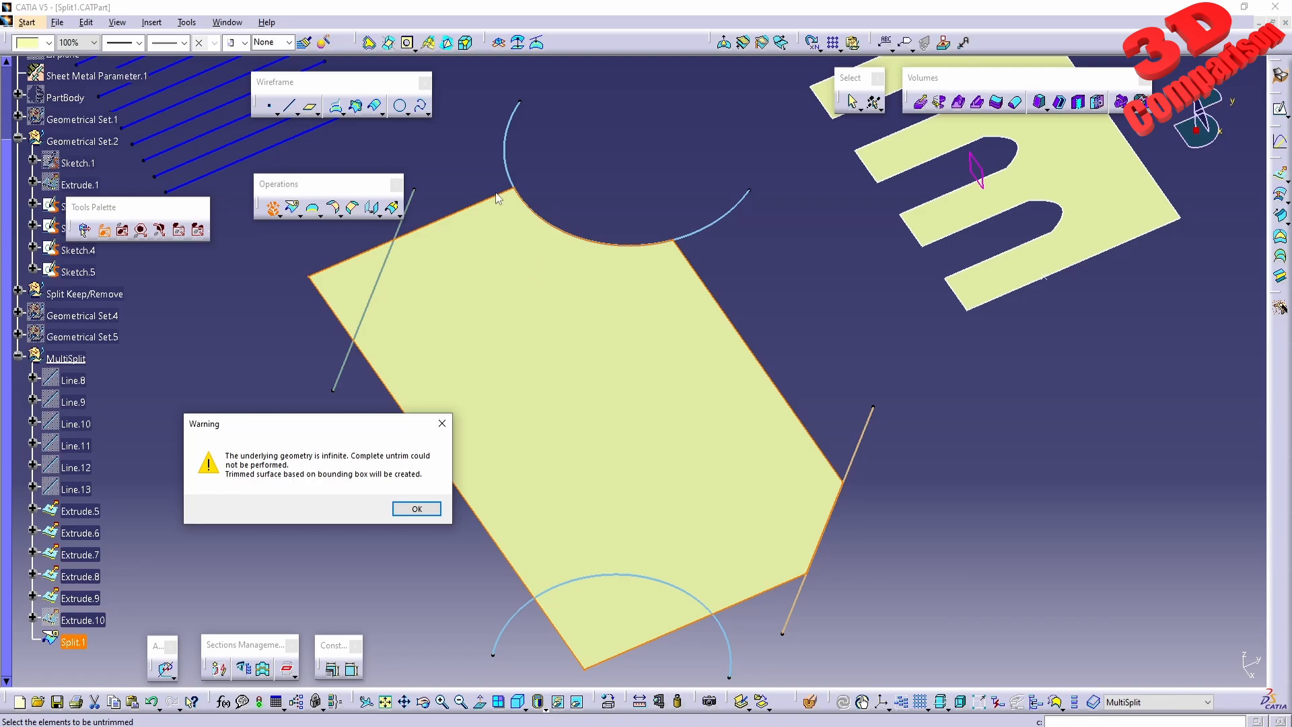
mouse_move(694, 276)
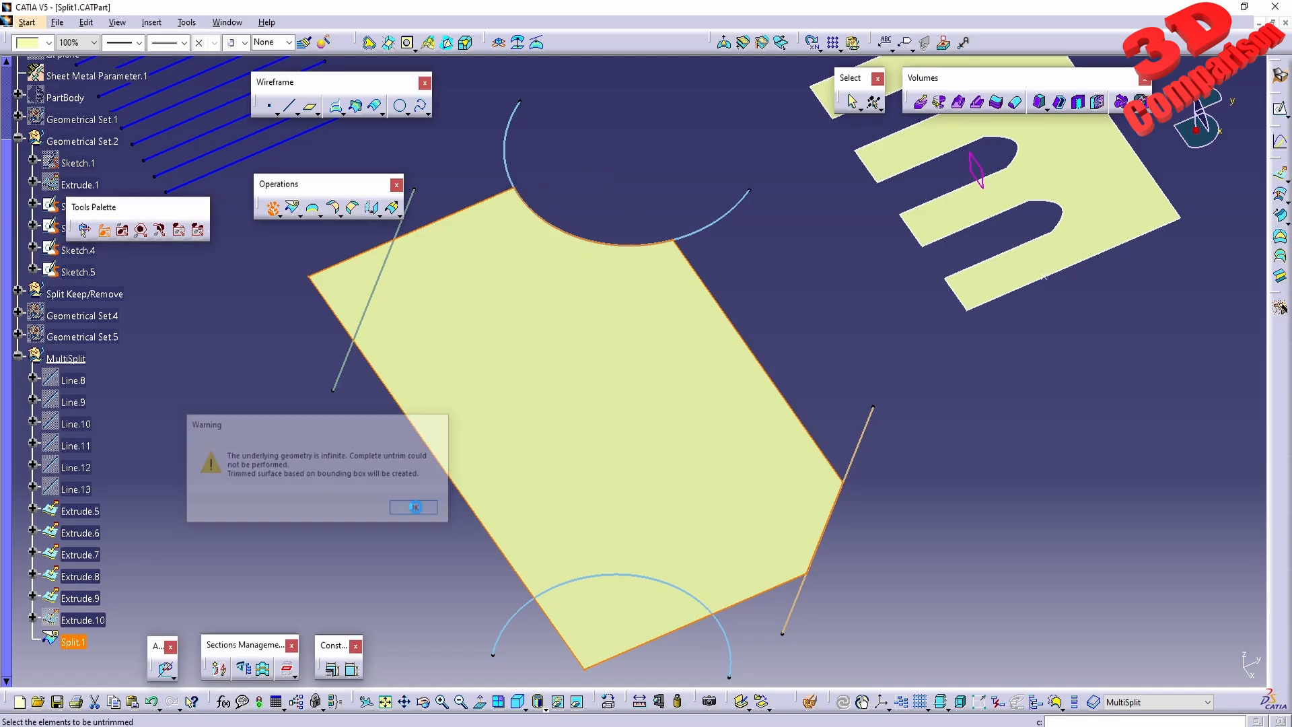
Dismiss the infinite-geometry warning.
click(414, 507)
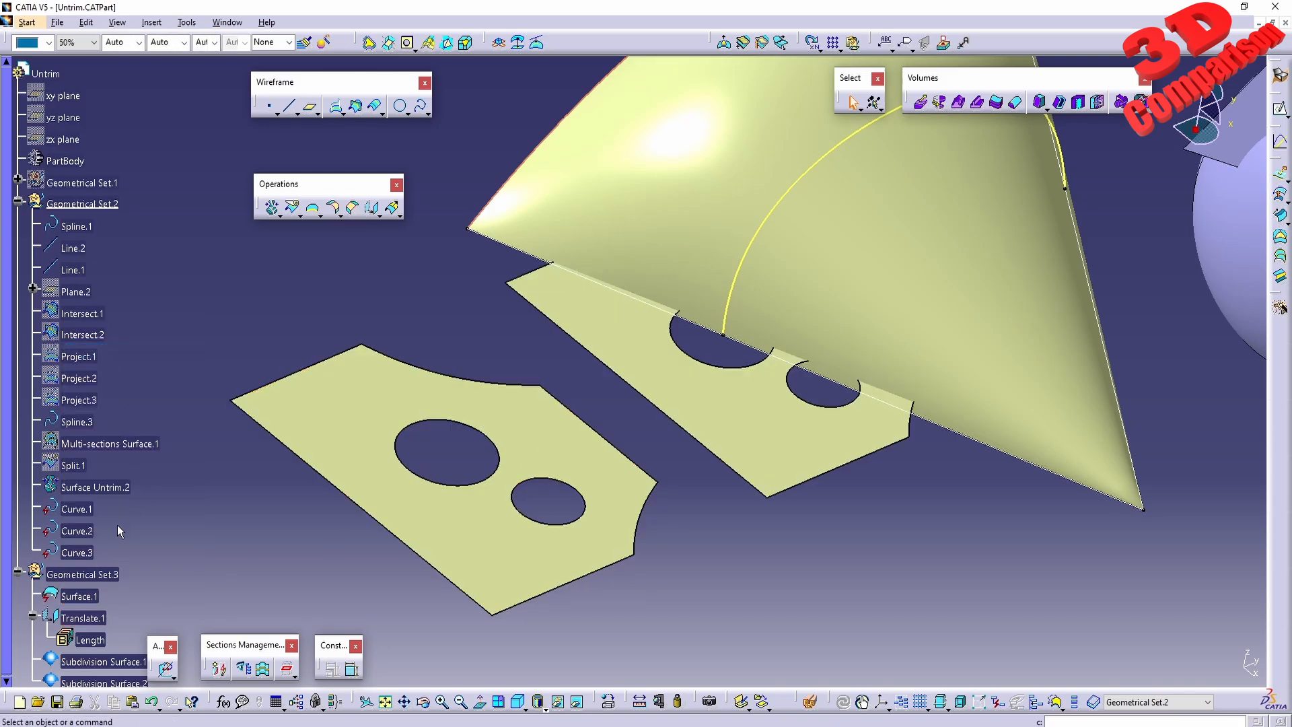
Hide notched Surface.1 and untrim Translate.1 into a full rectangle with boundary curves.
right_click(79, 596)
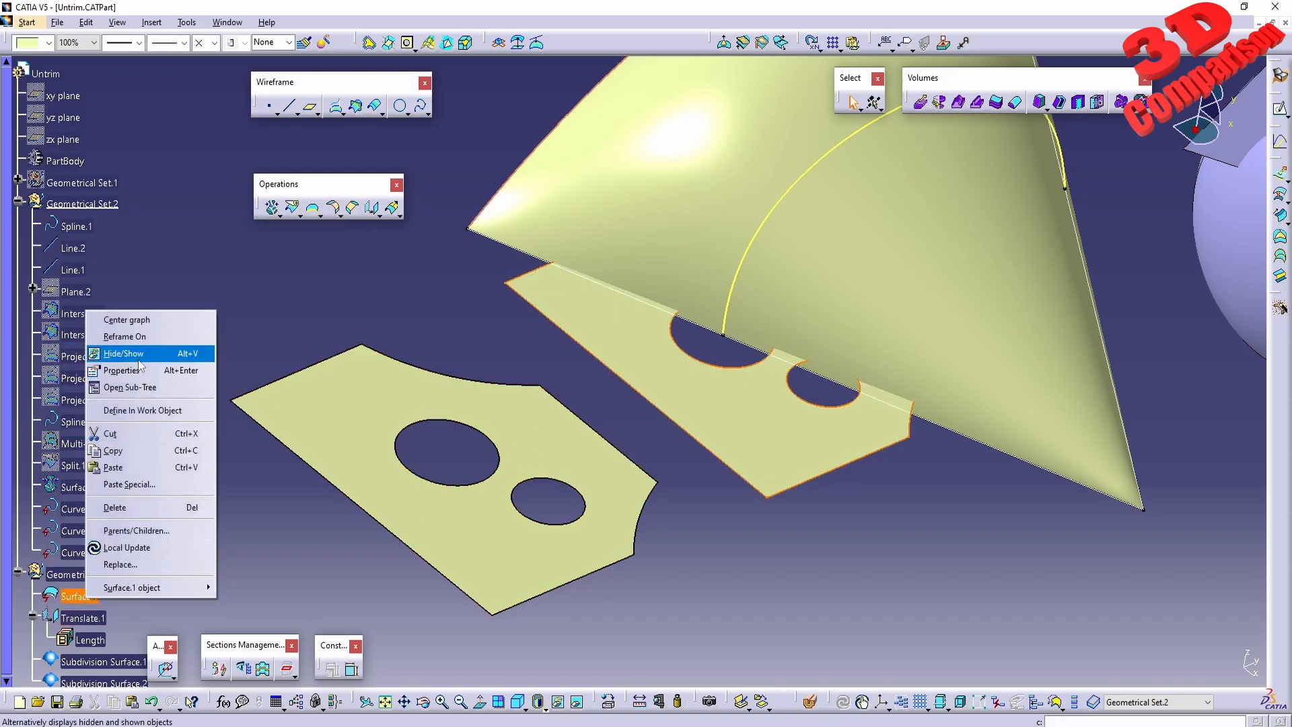
click(122, 353)
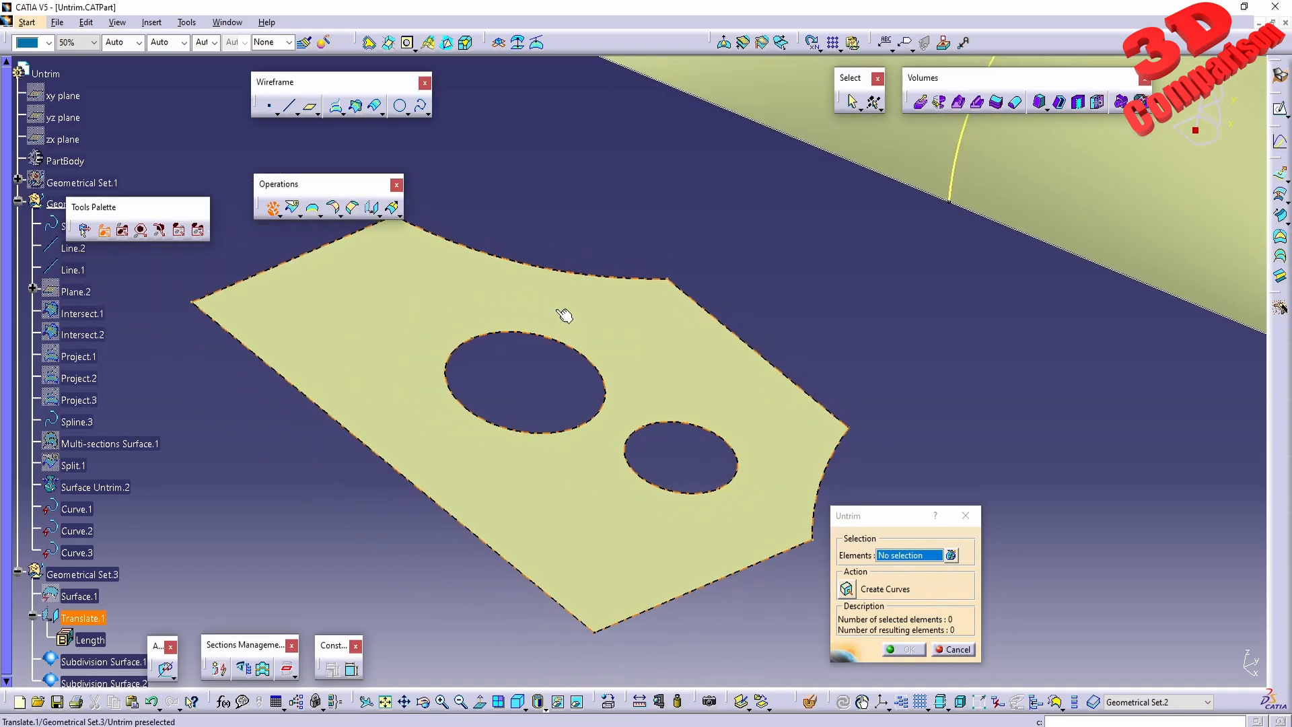
mouse_move(480, 299)
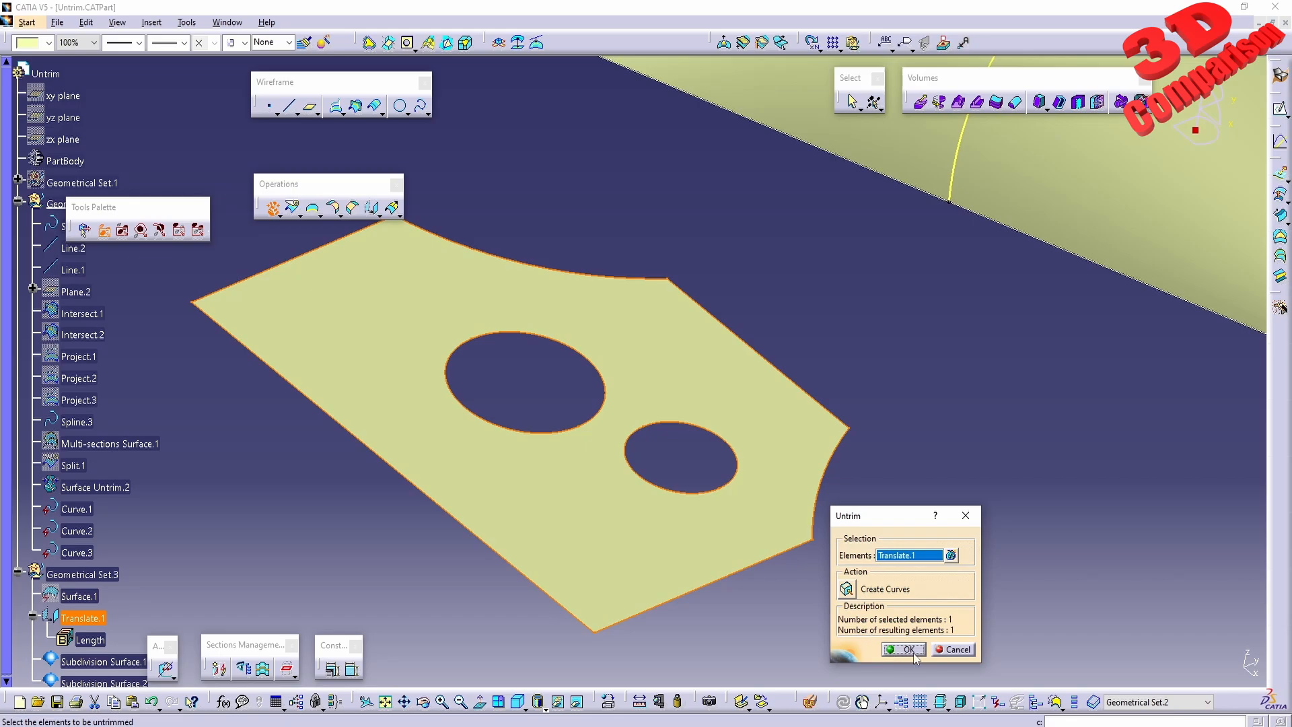
click(903, 649)
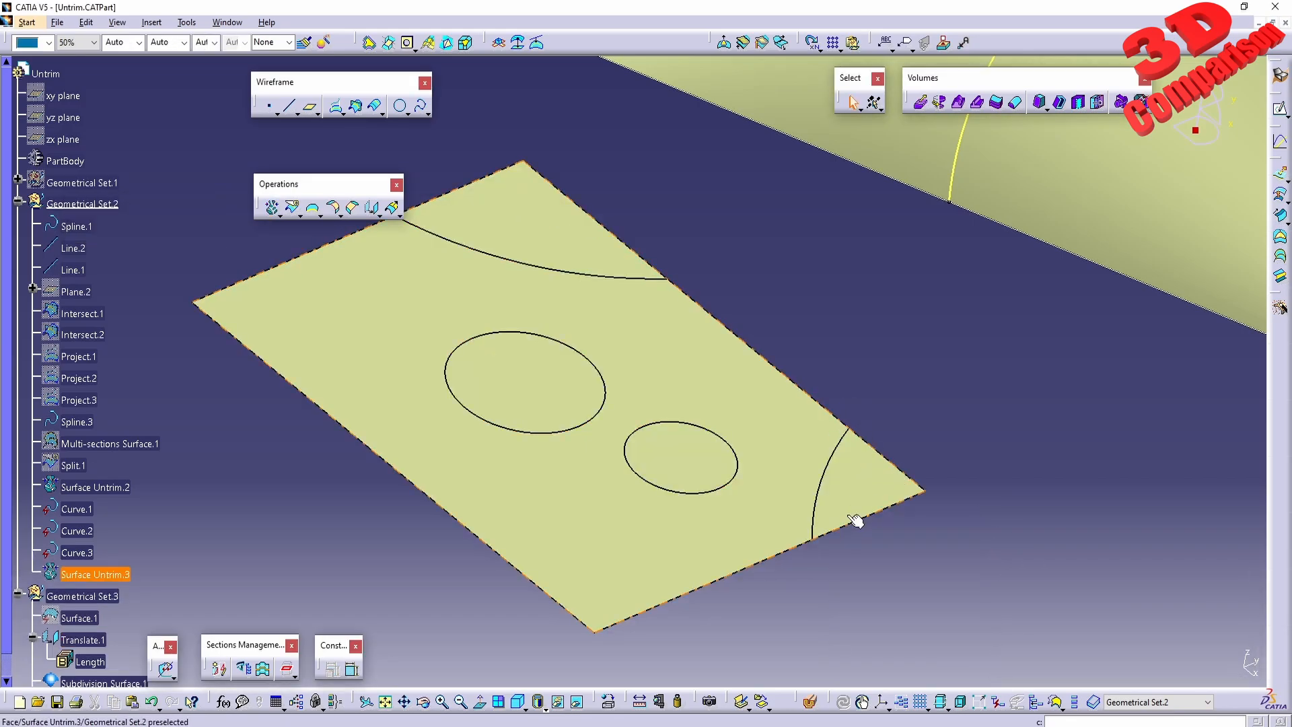
mouse_move(514, 386)
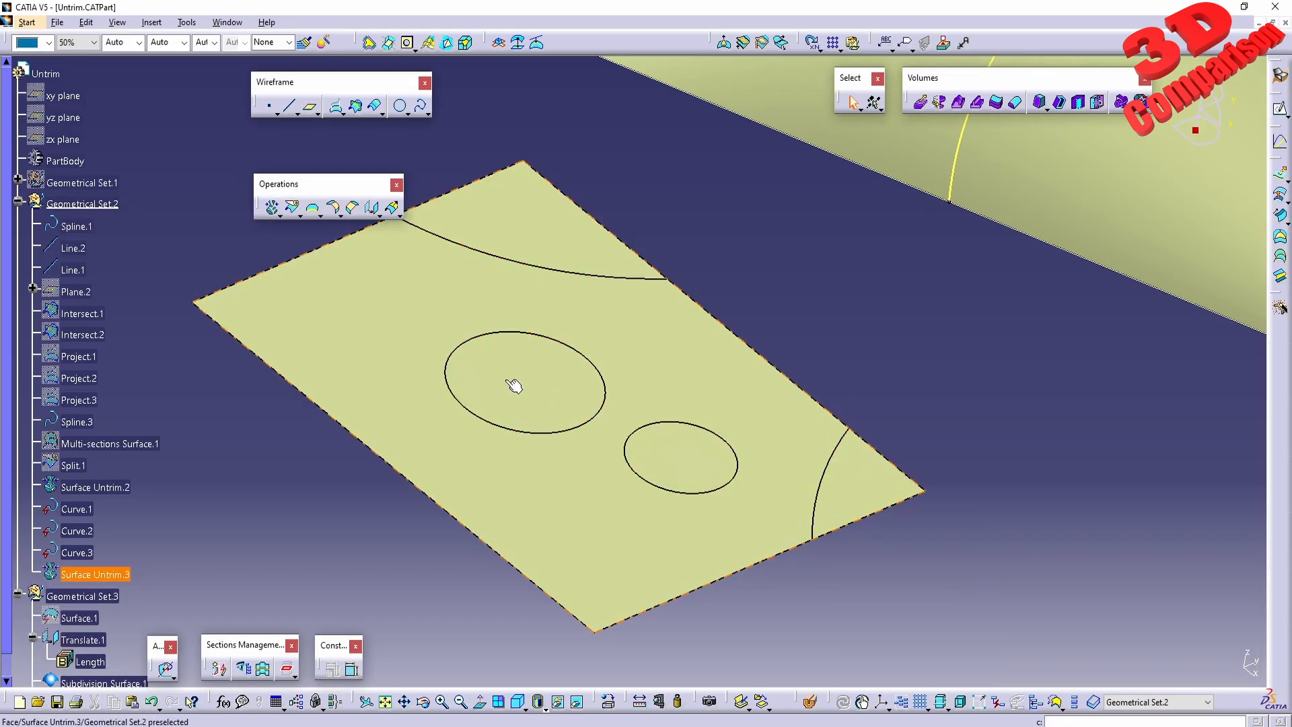
mouse_move(585, 404)
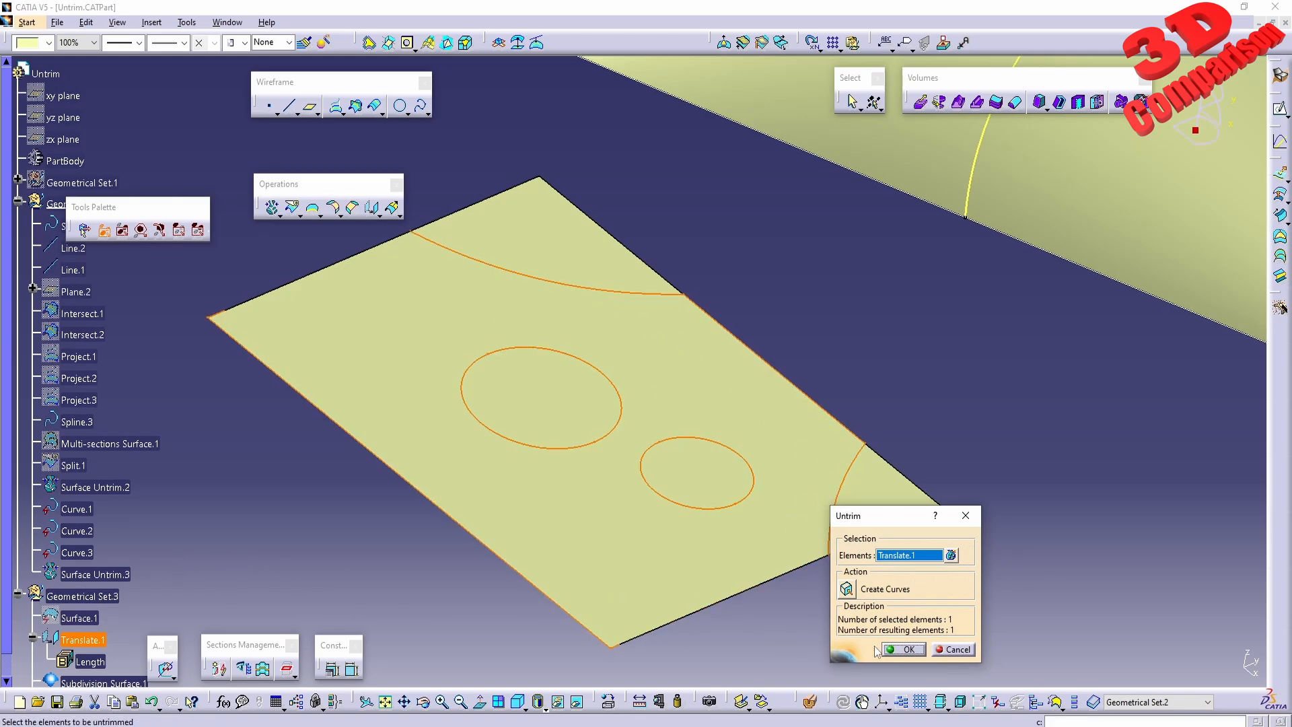
Undo the full untrim, untrim only the curved top edge, then pick the larger hole edge.
click(900, 649)
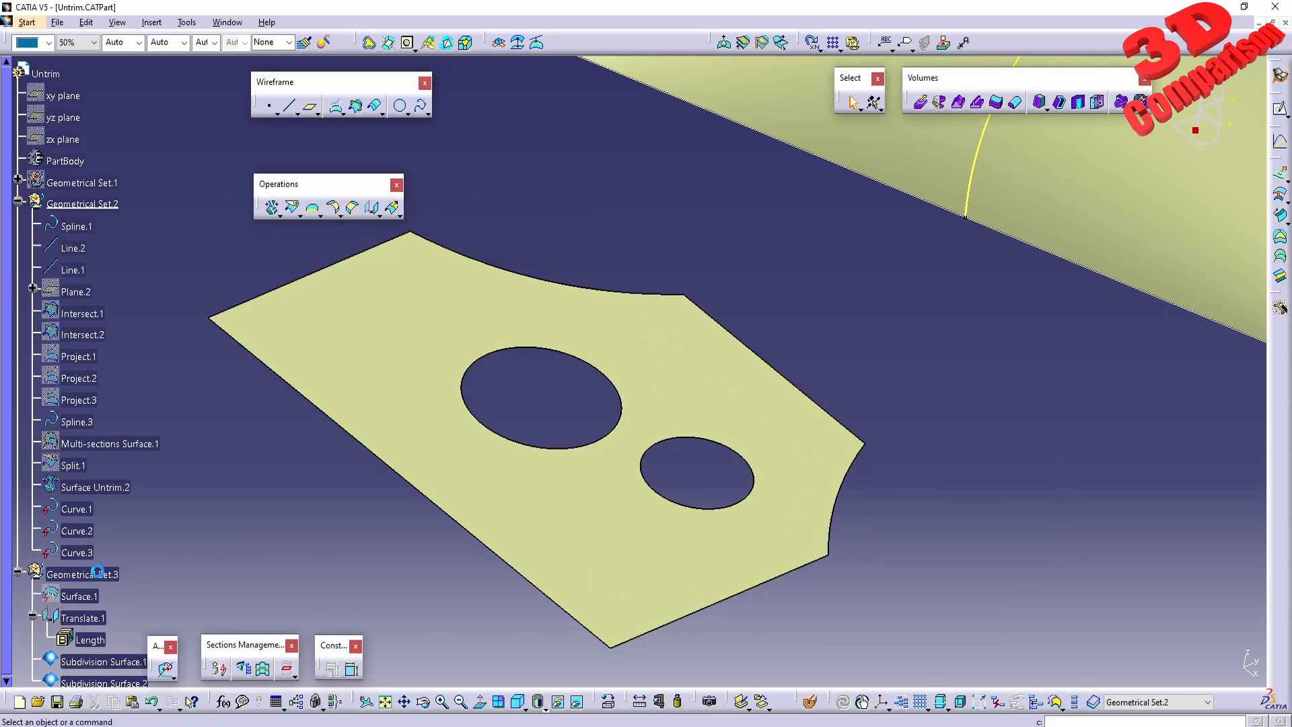
mouse_move(536, 284)
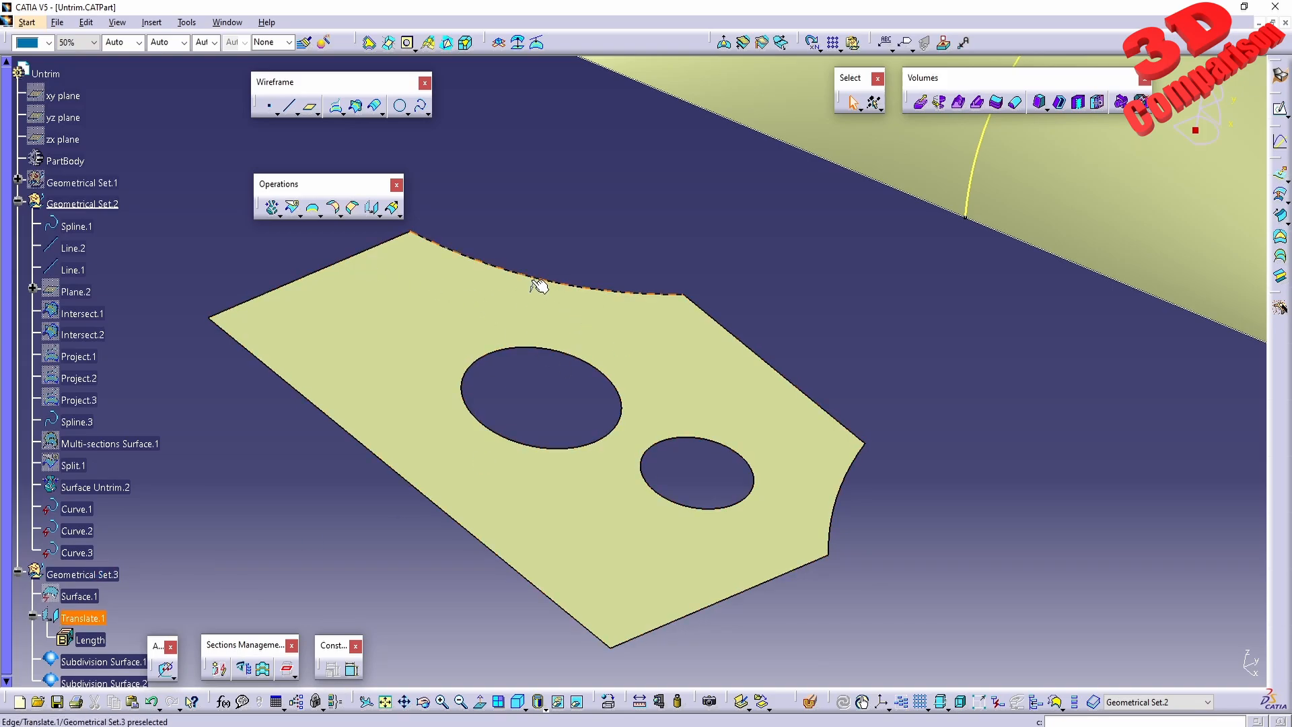
click(272, 206)
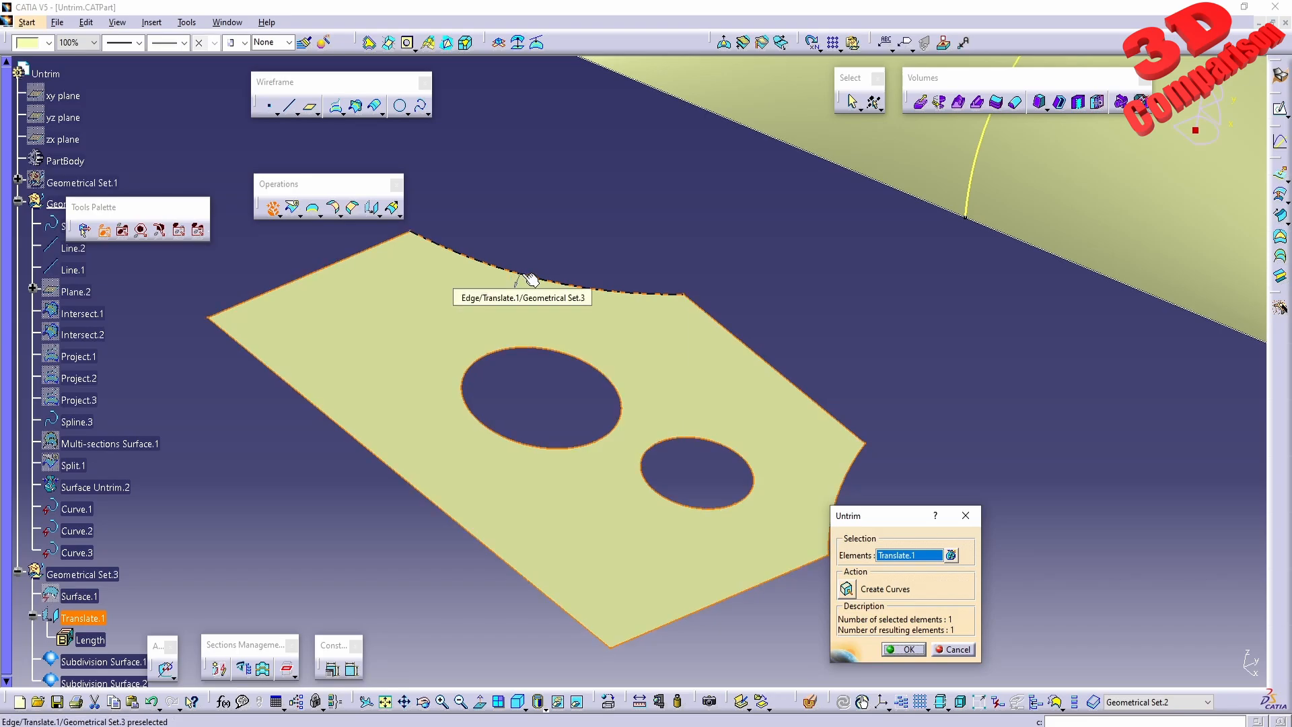
click(532, 280)
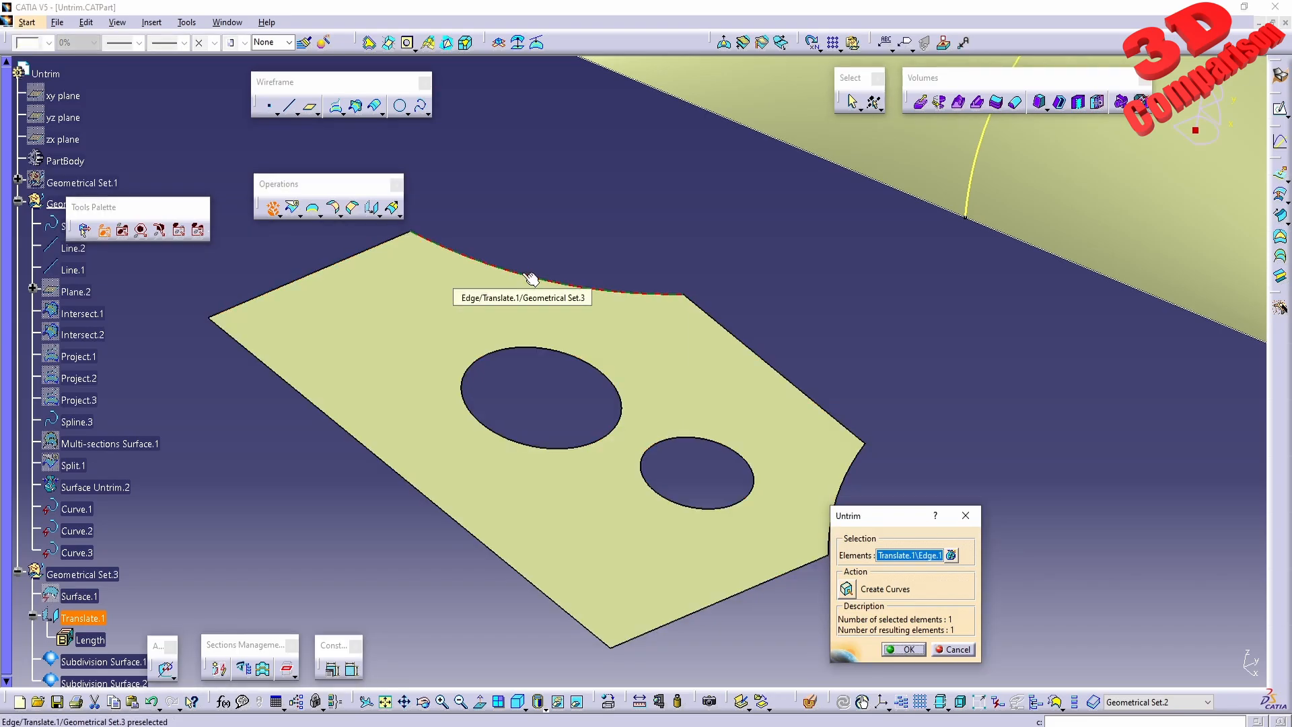
mouse_move(416, 239)
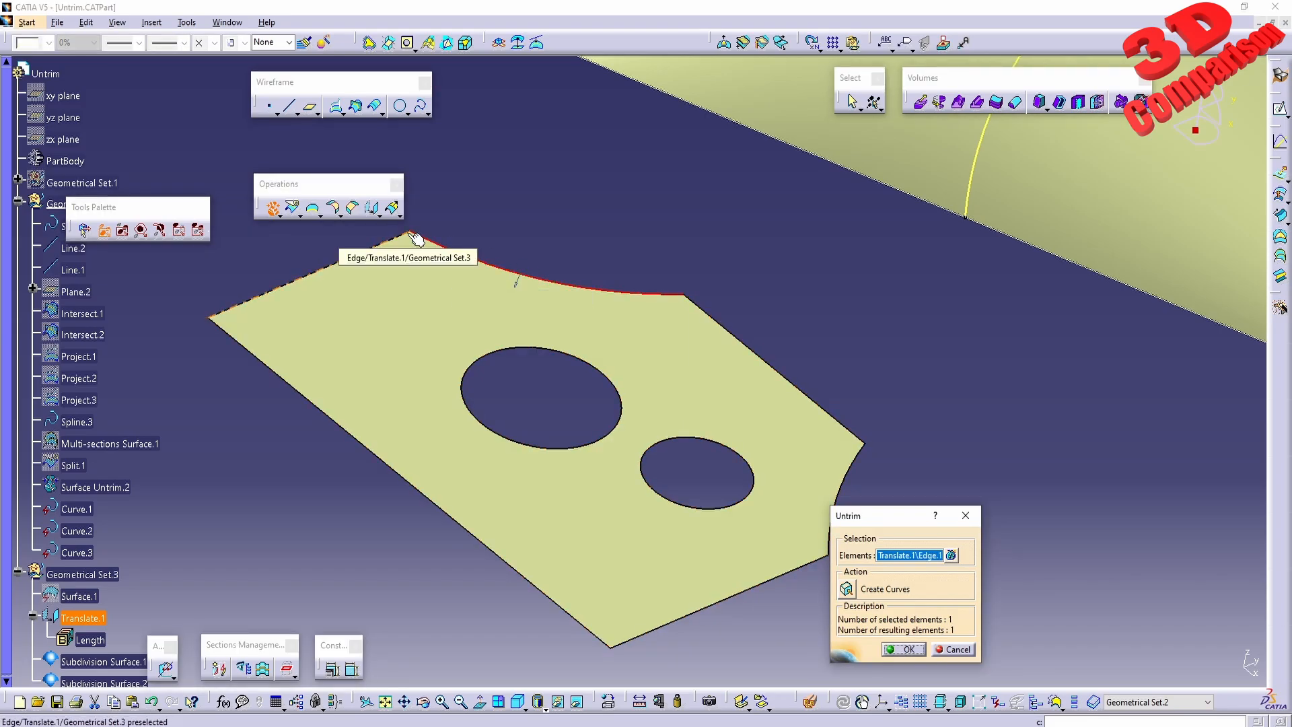
click(899, 649)
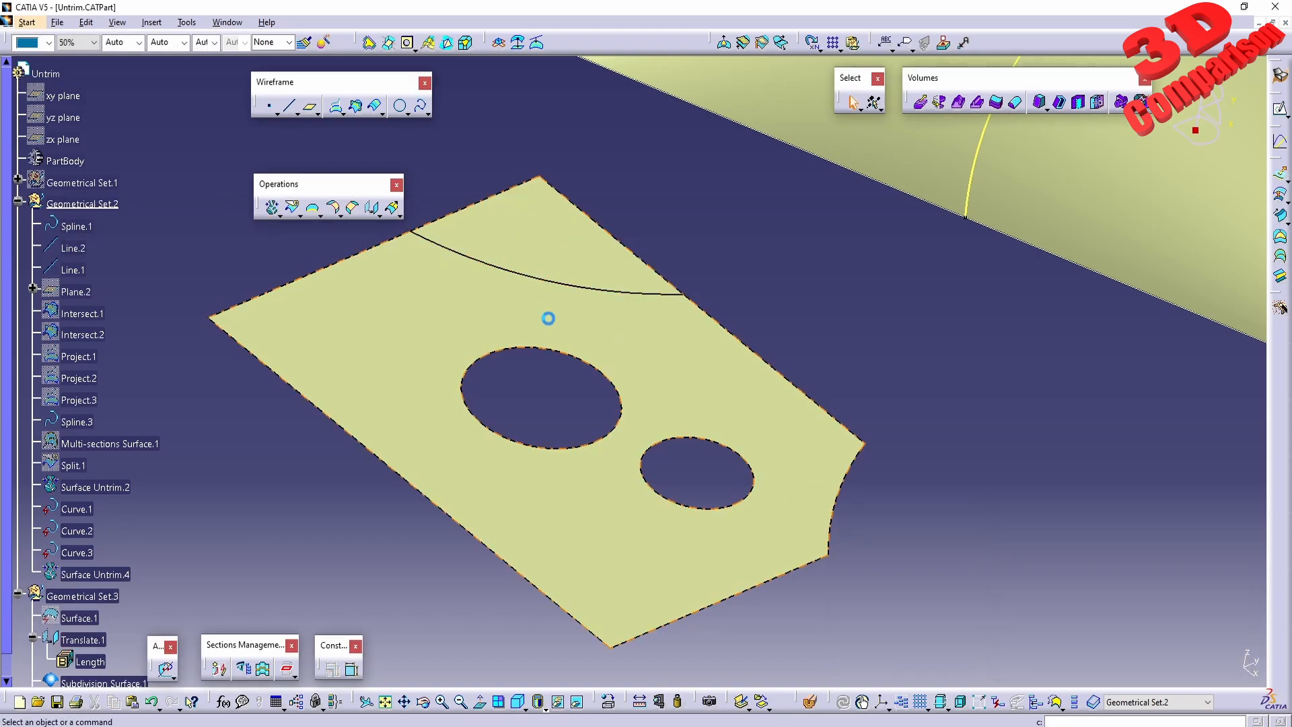
mouse_move(95, 574)
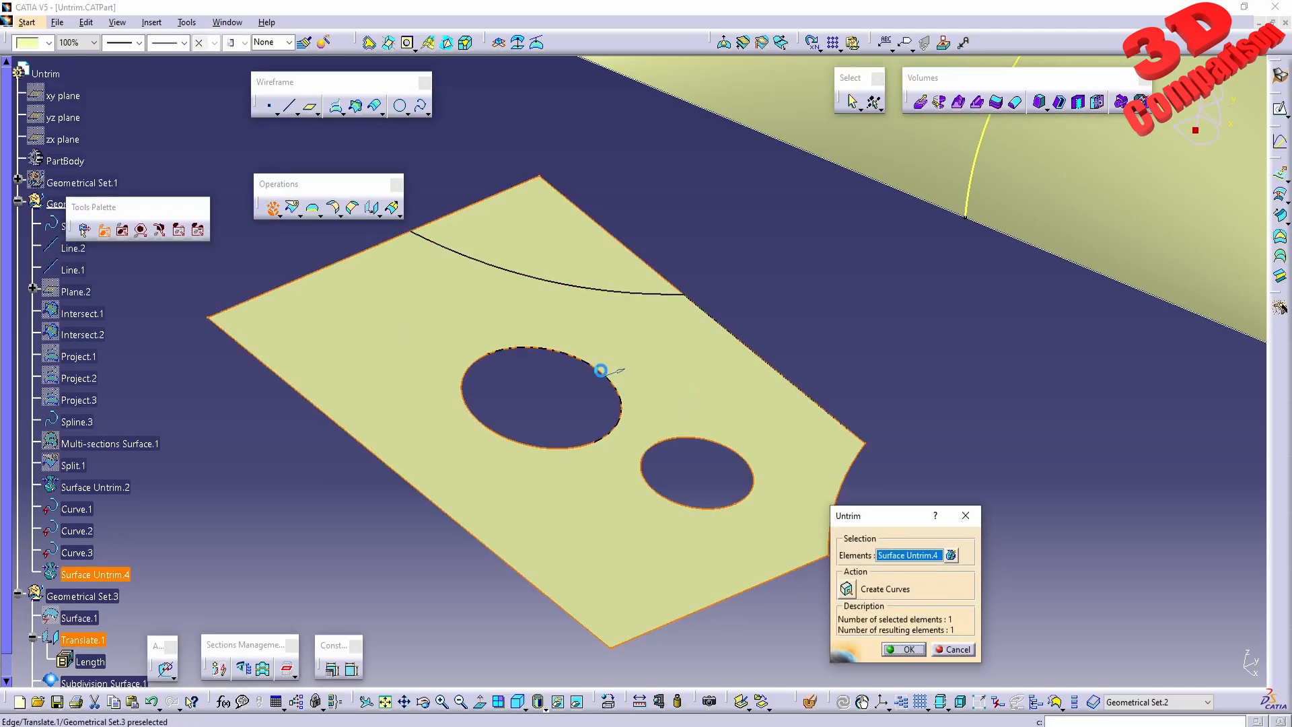
click(594, 368)
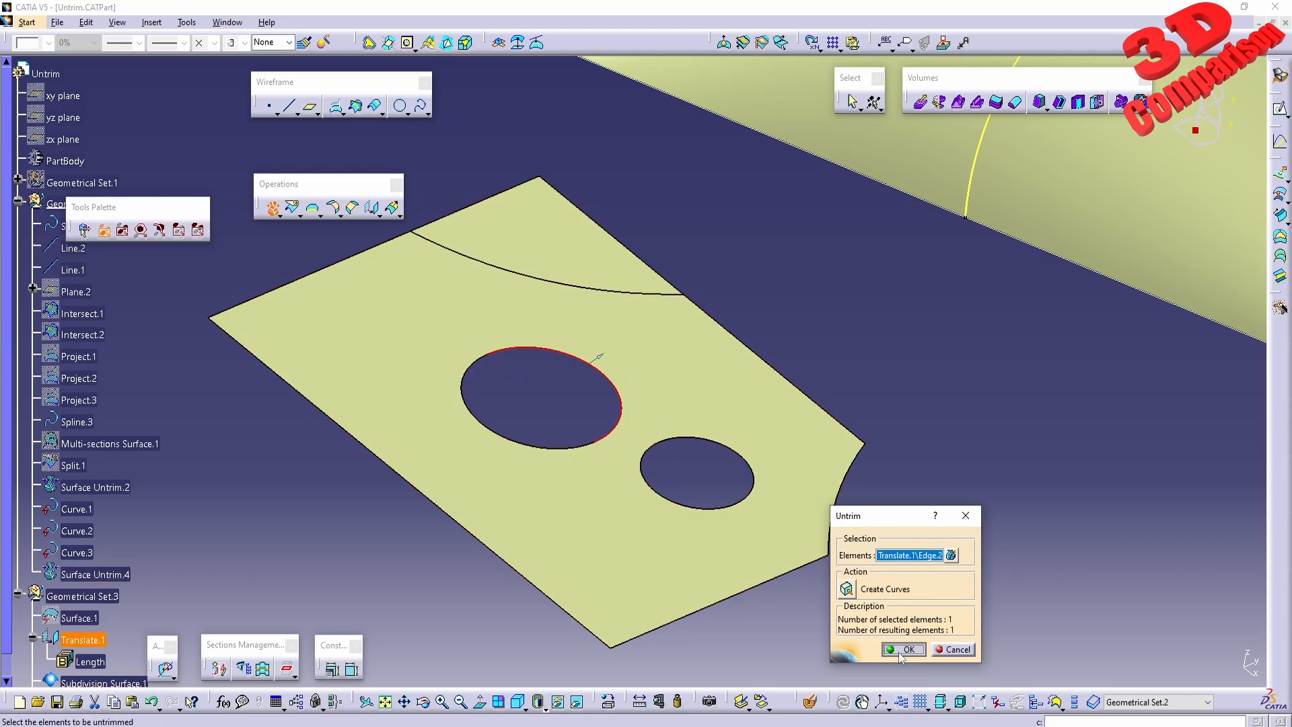
Confirm the hole untrims, then select three trimmed plate edges including the curved corner.
click(899, 649)
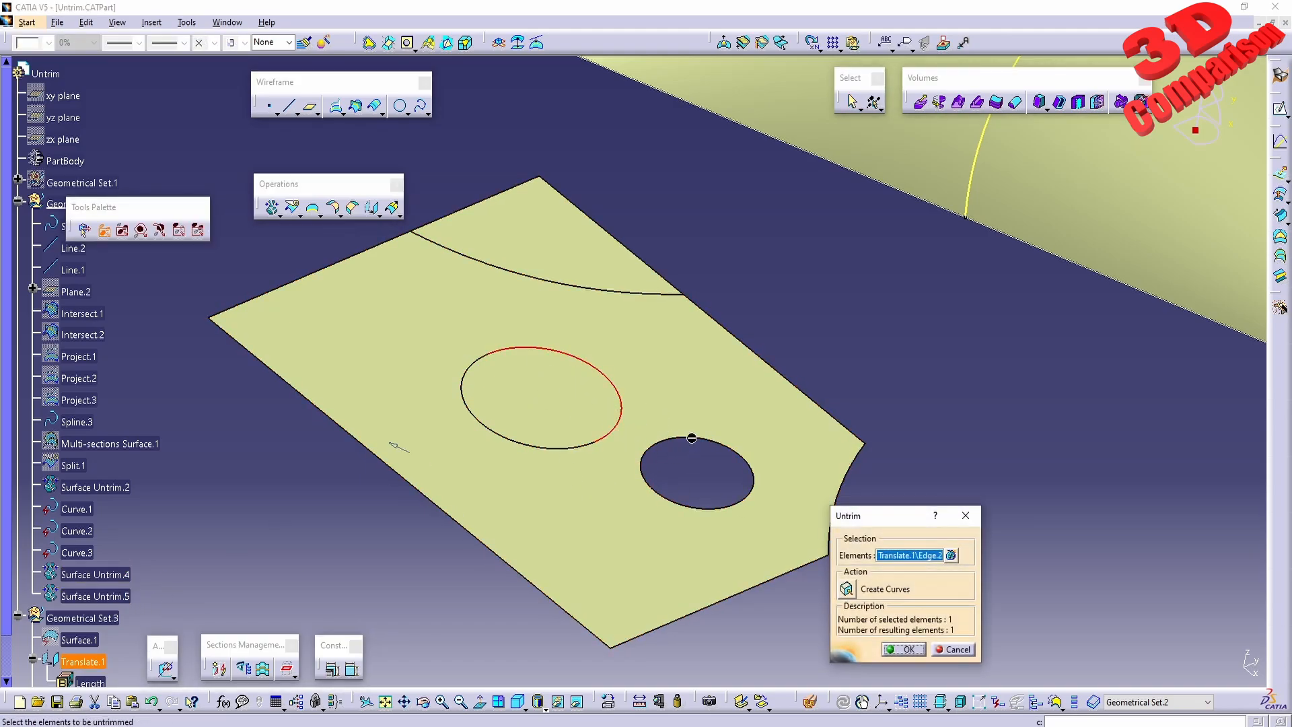
click(898, 650)
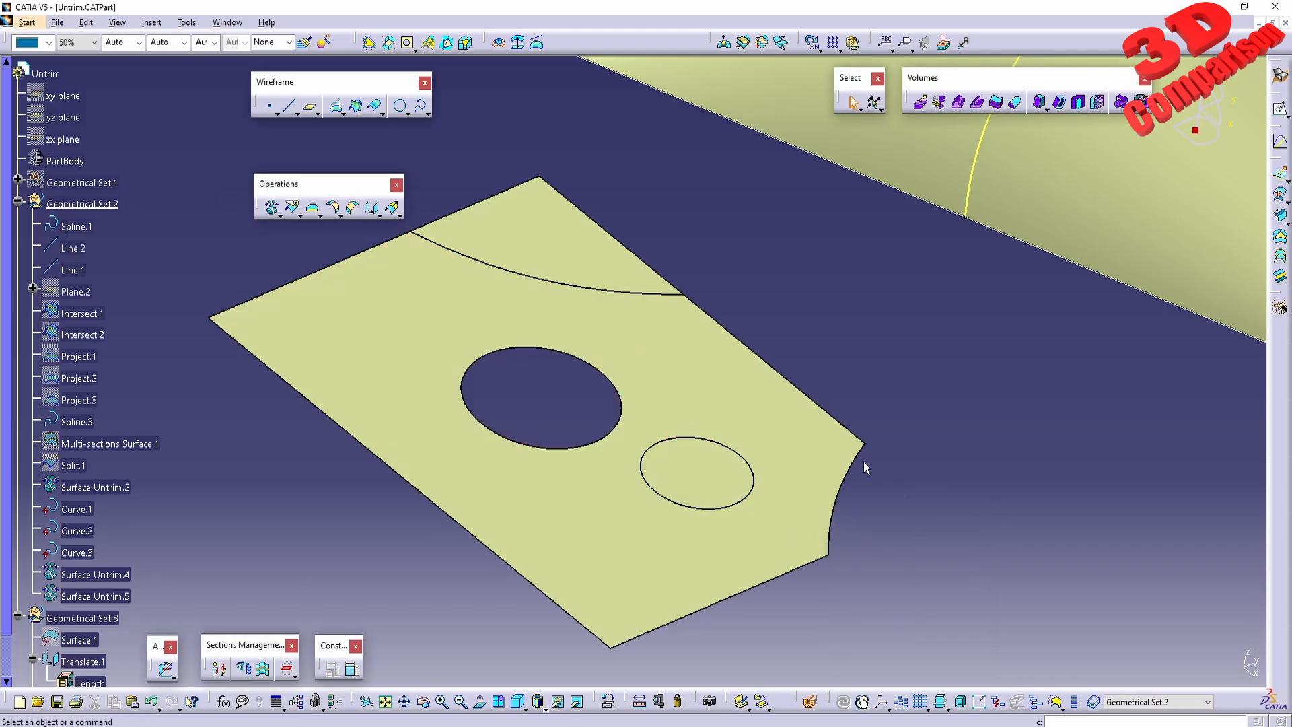
click(675, 499)
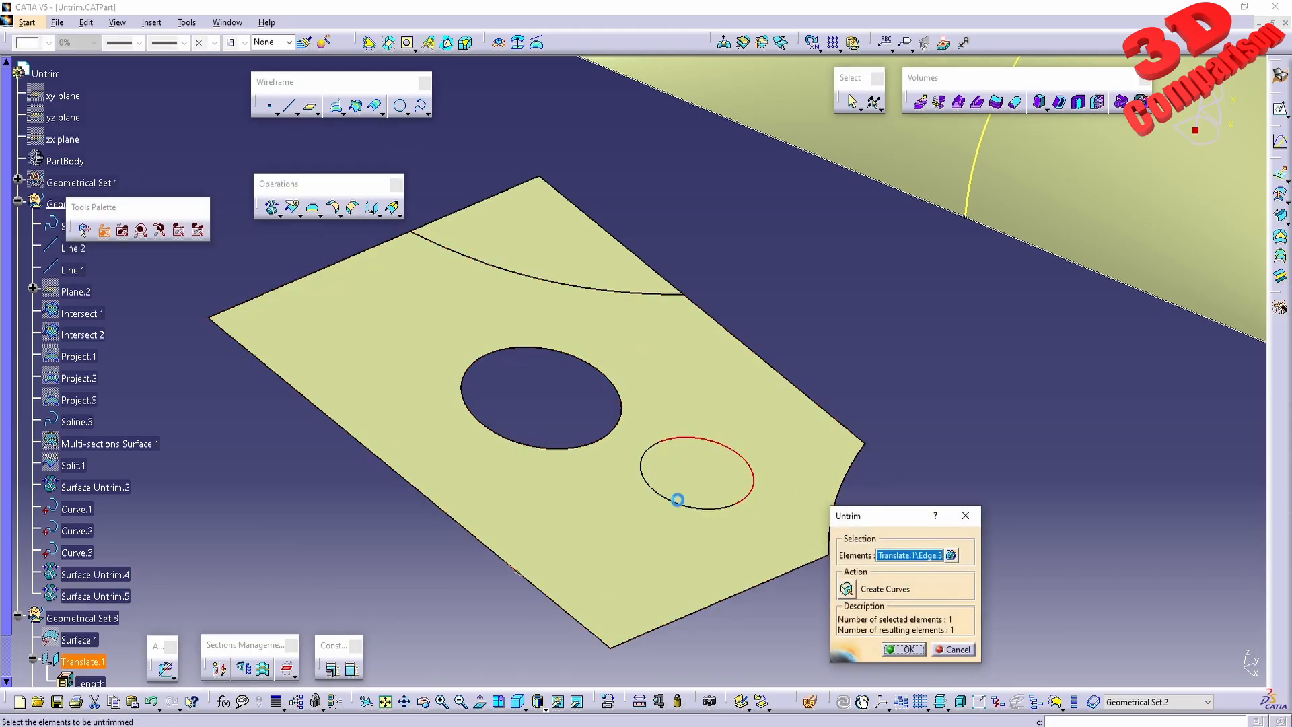
mouse_move(616, 382)
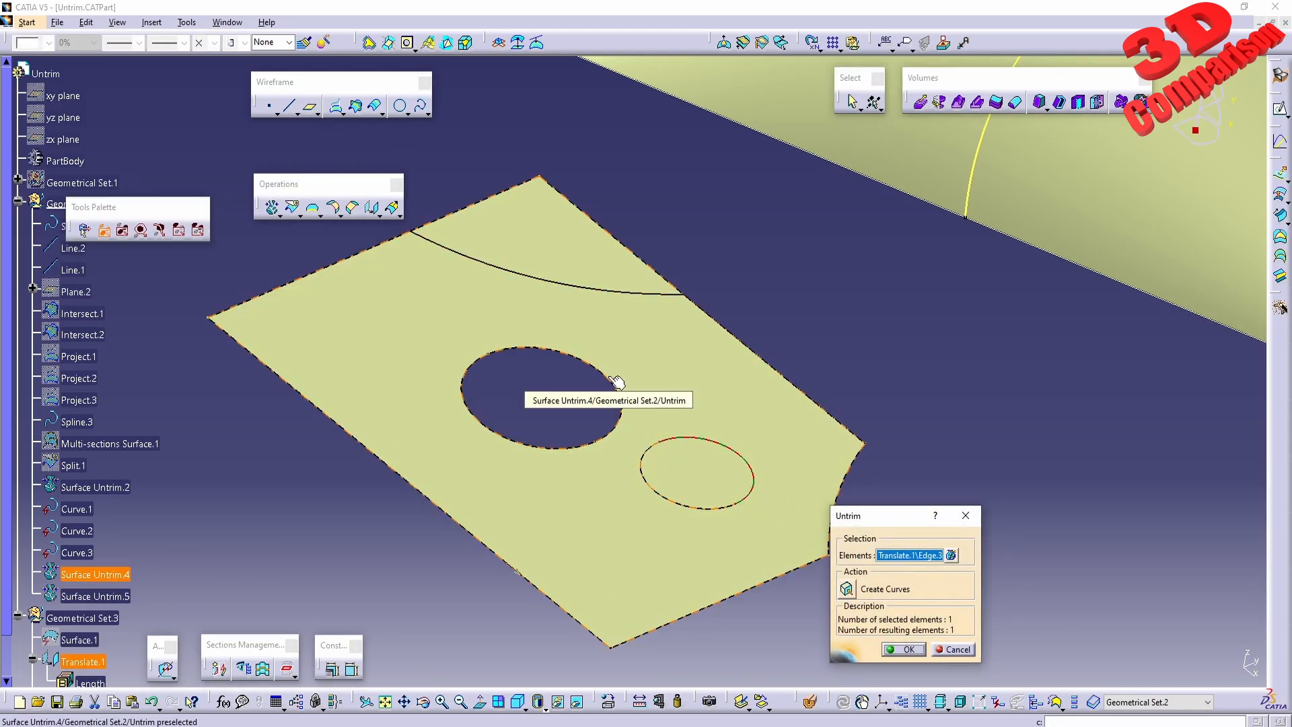
click(614, 381)
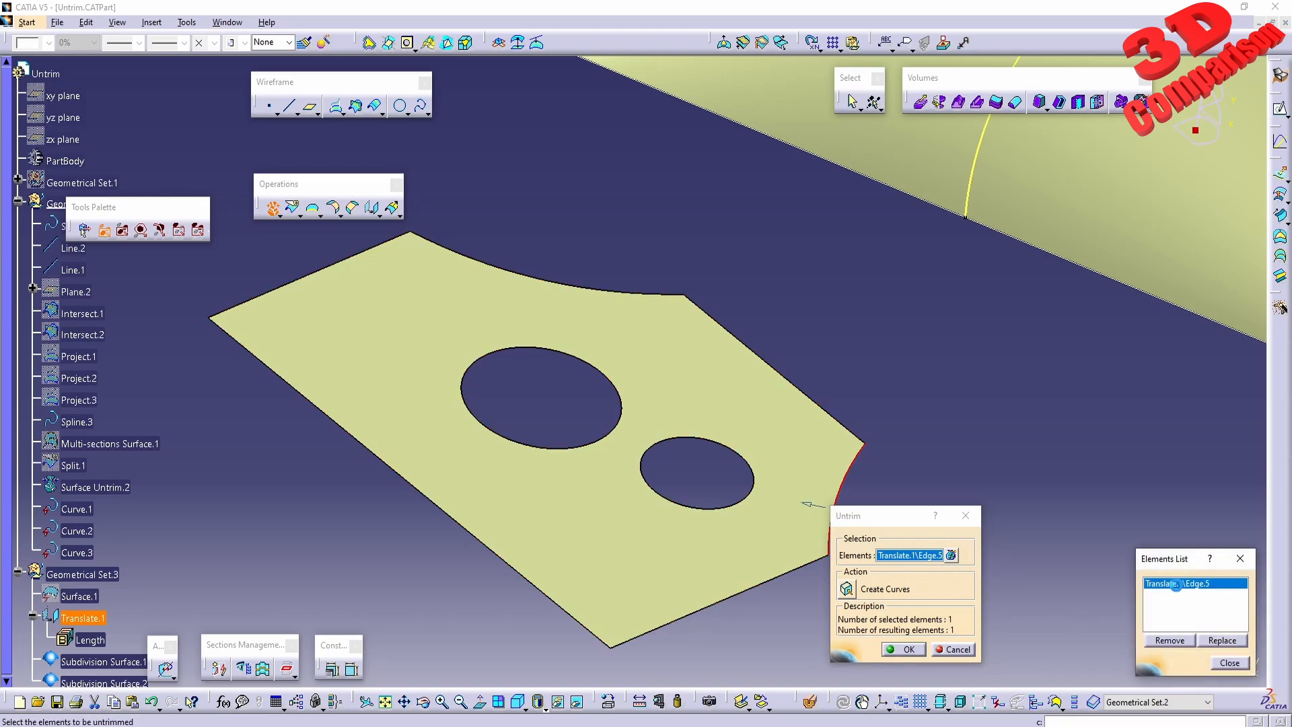
click(552, 255)
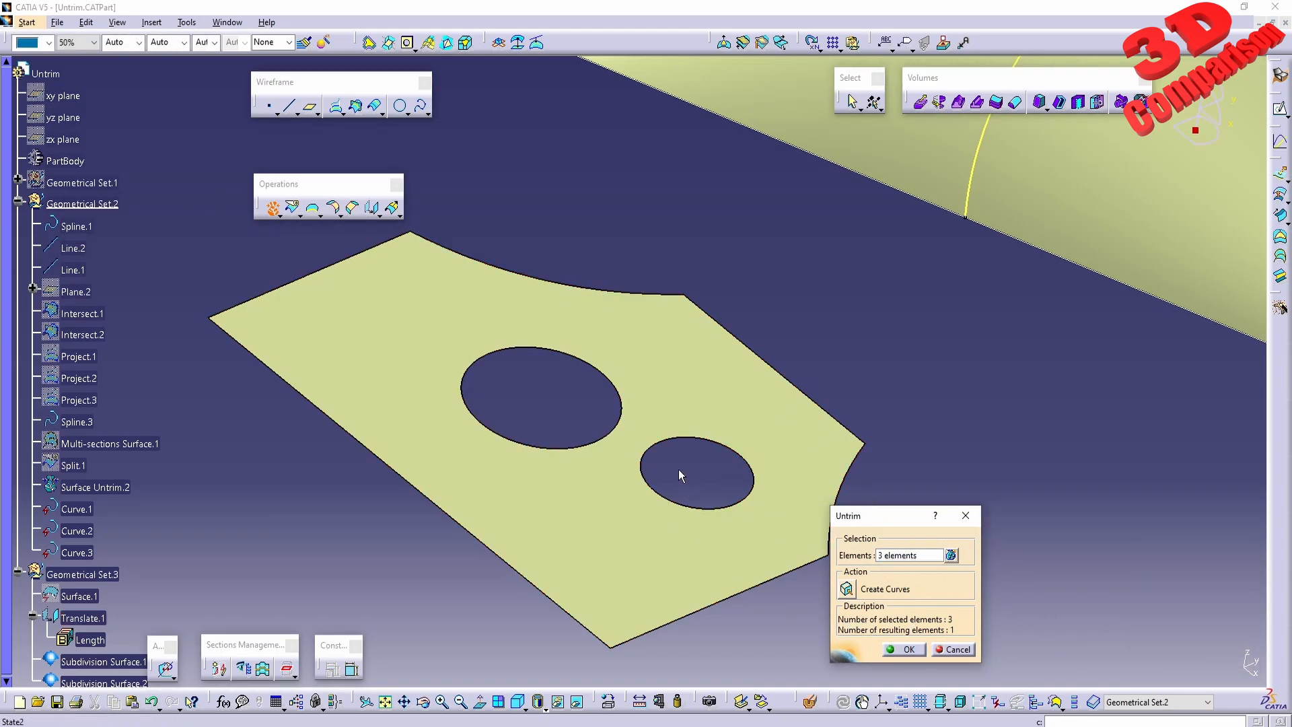
Create Surface Untrim.6 filling the arced edge, smaller hole and corner, staying in Untrim.
click(903, 649)
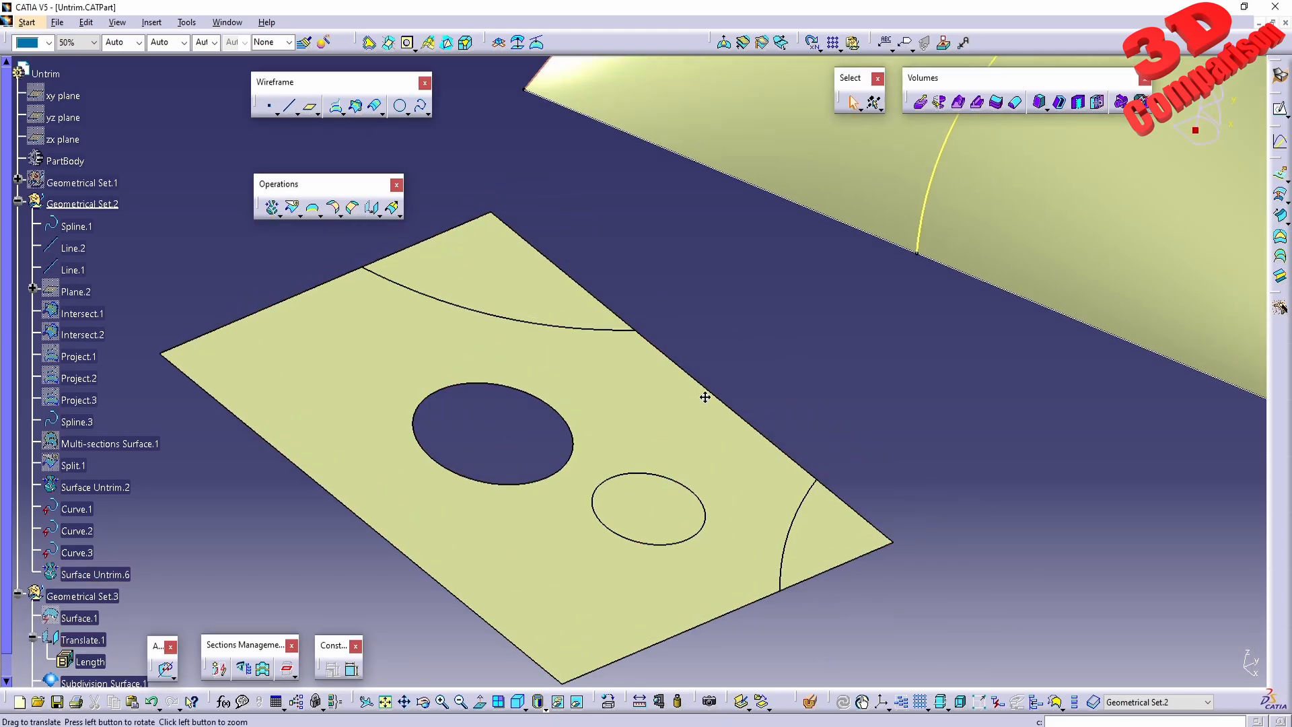
click(228, 23)
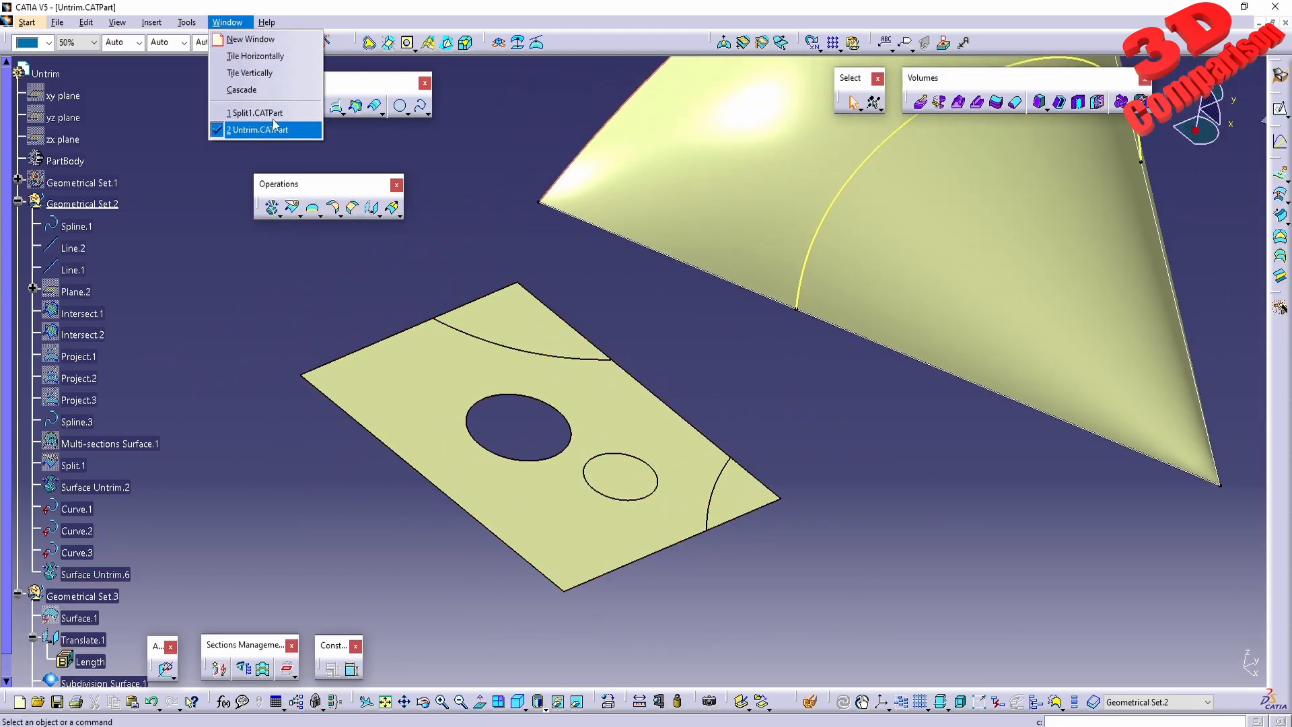
click(256, 112)
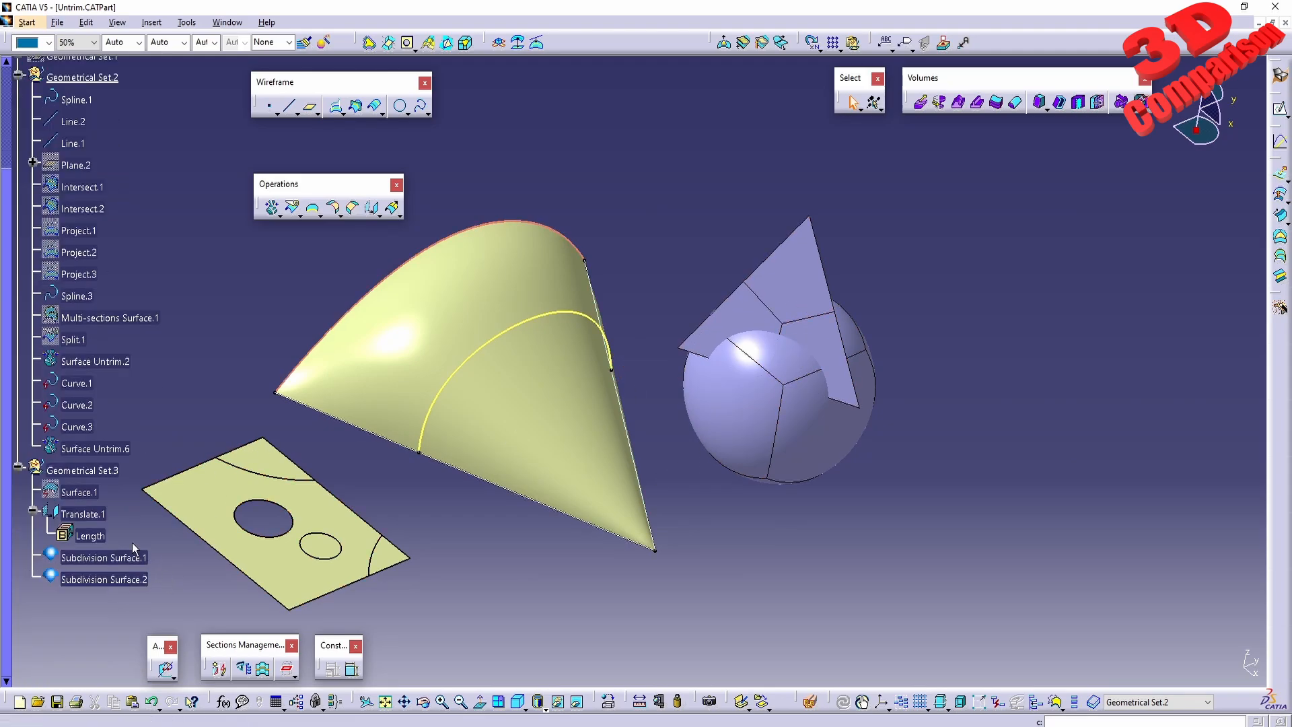
right_click(81, 469)
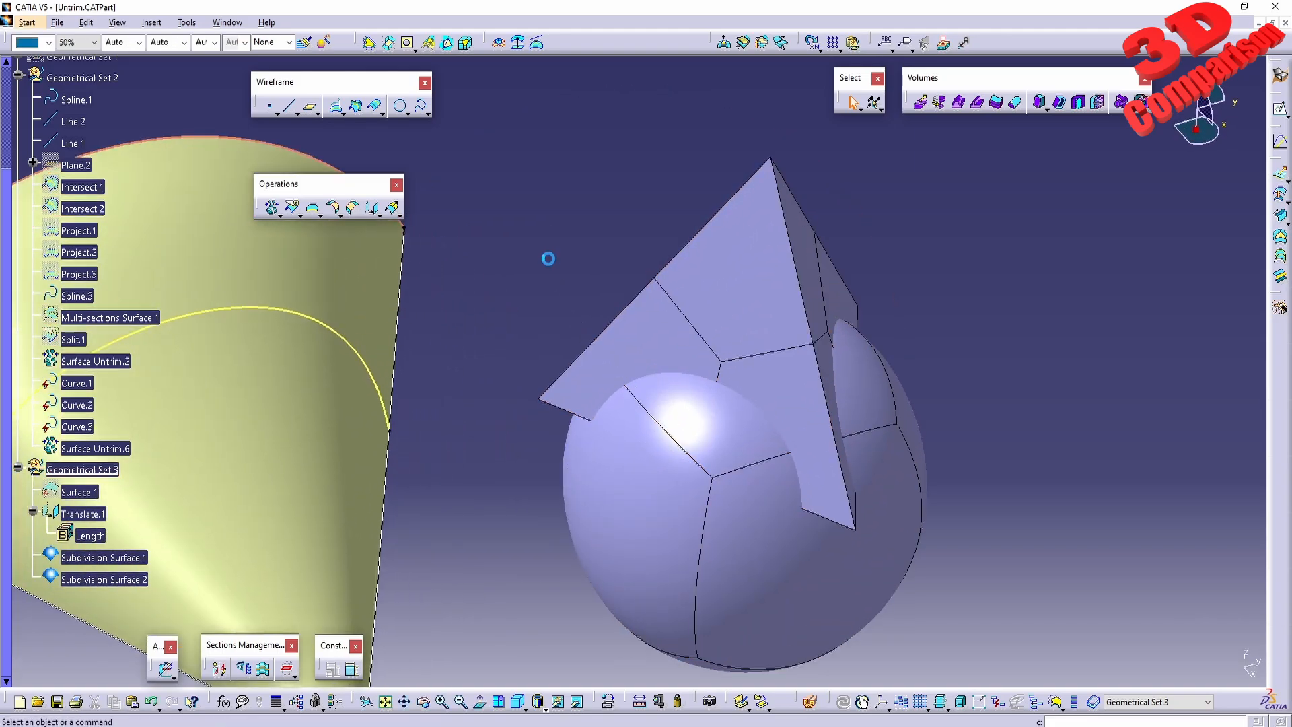
Split the pyramid subdivision surface with the sphere, then orbit to view the rounded cutout.
click(273, 207)
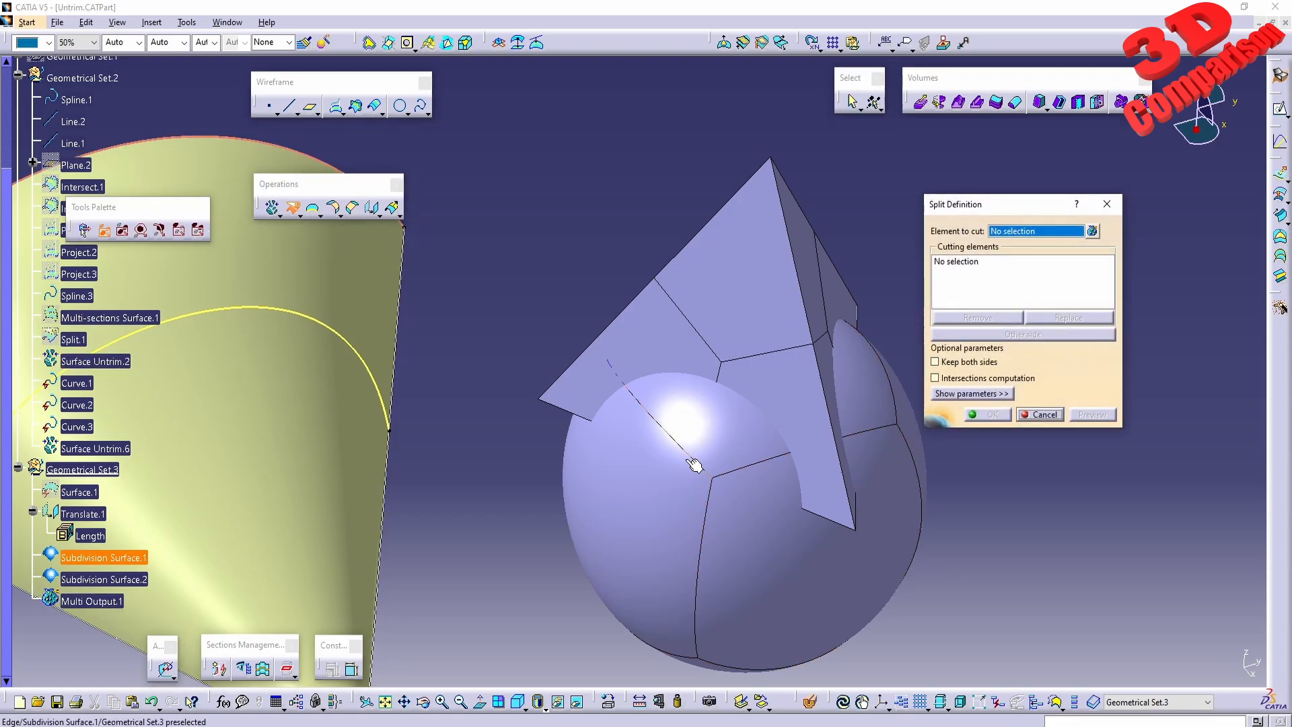
mouse_move(763, 312)
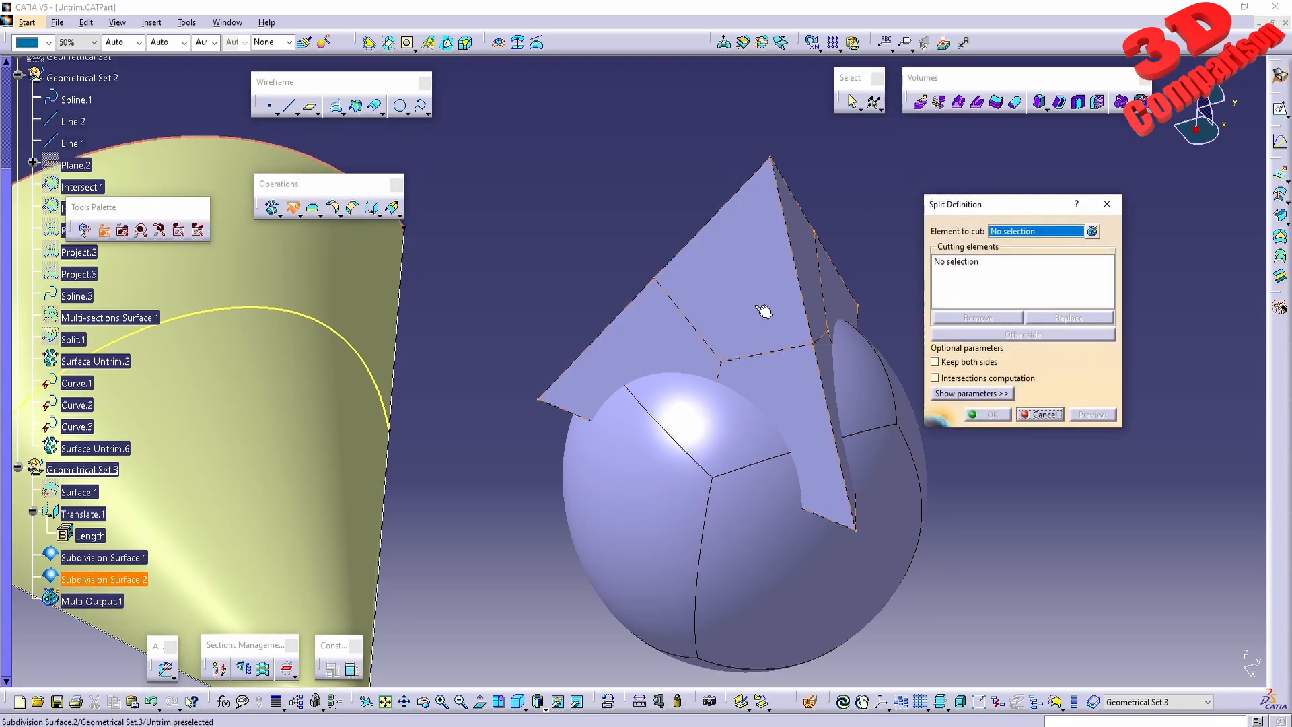
click(762, 311)
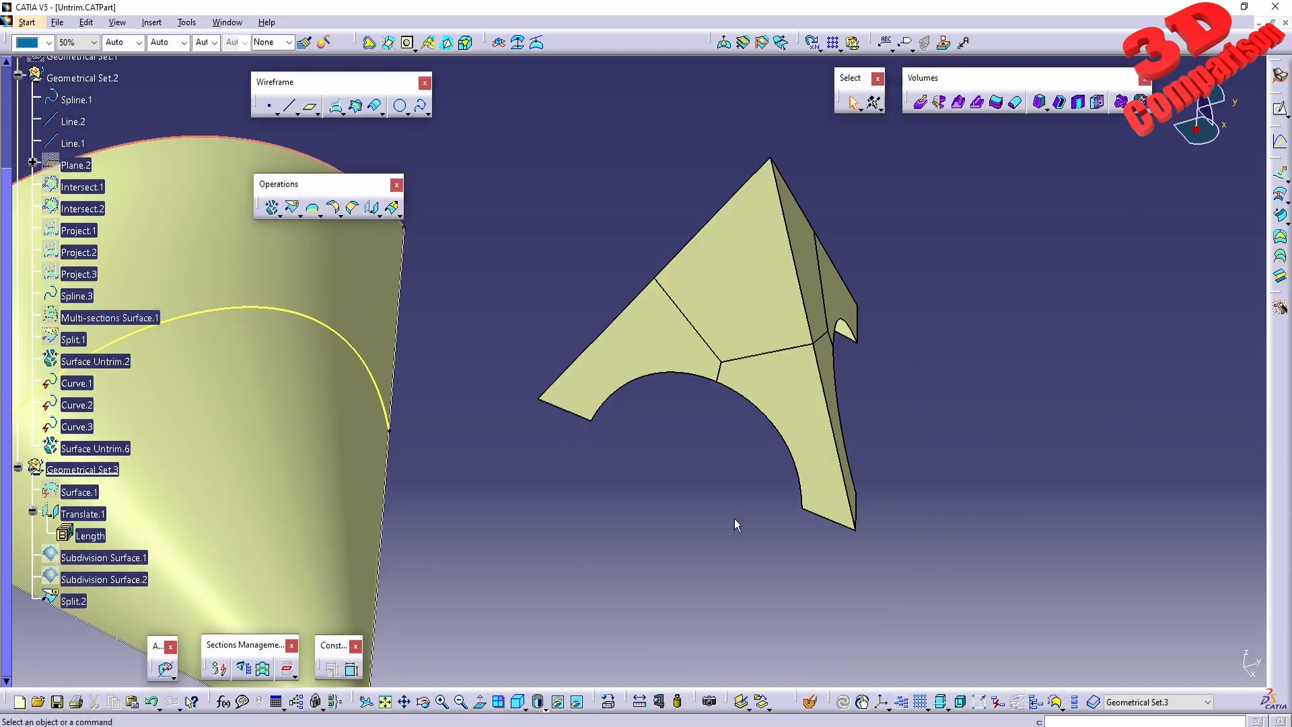
drag(733, 528, 532, 284)
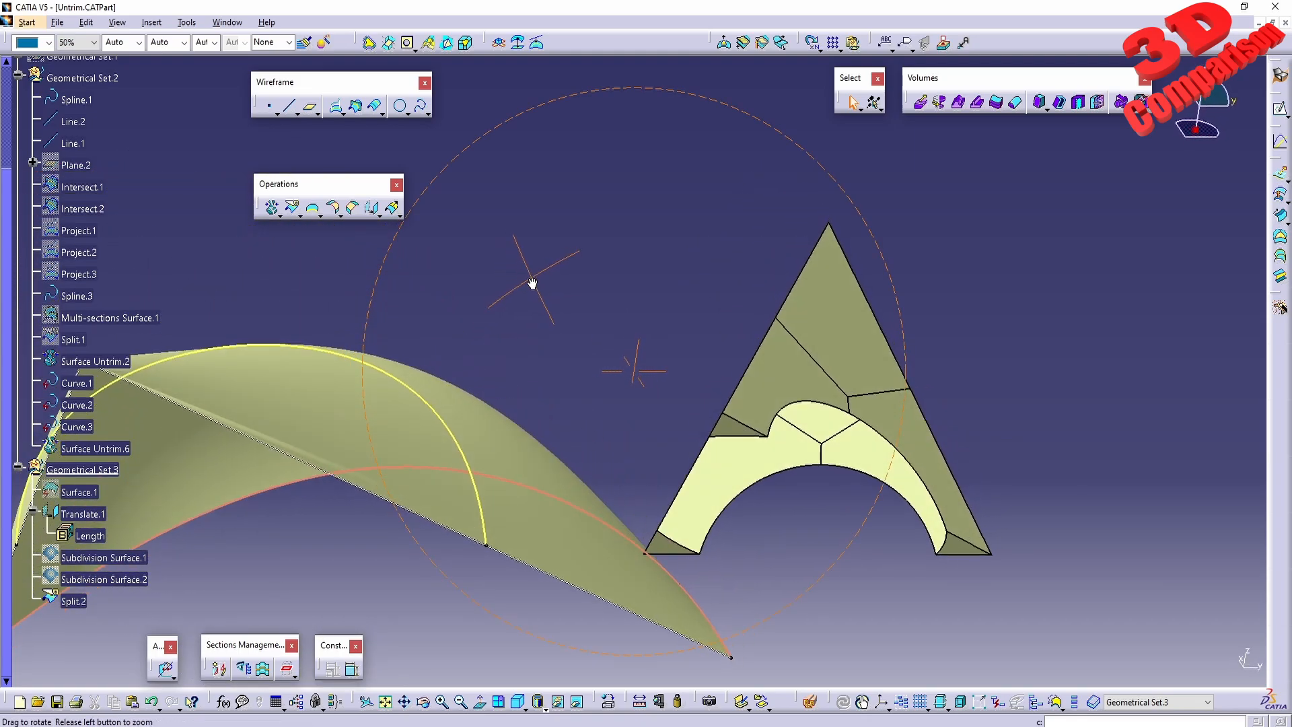
drag(532, 284, 597, 499)
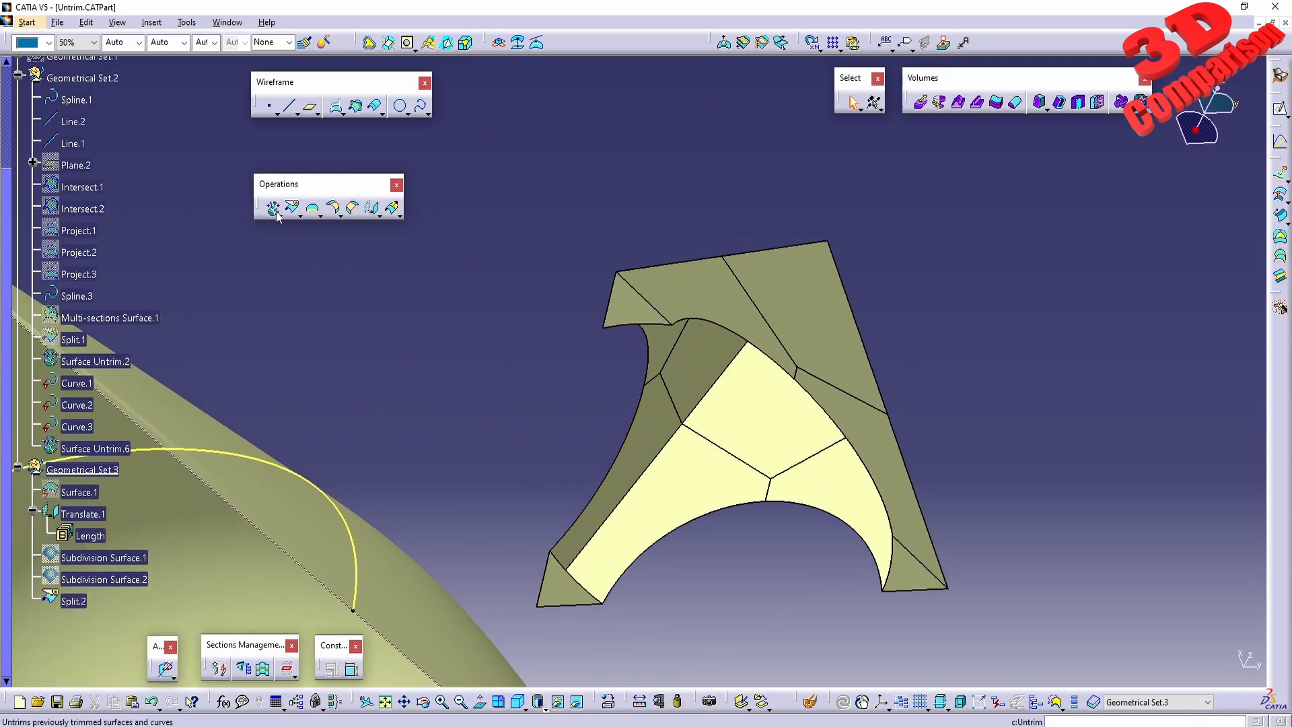
click(272, 208)
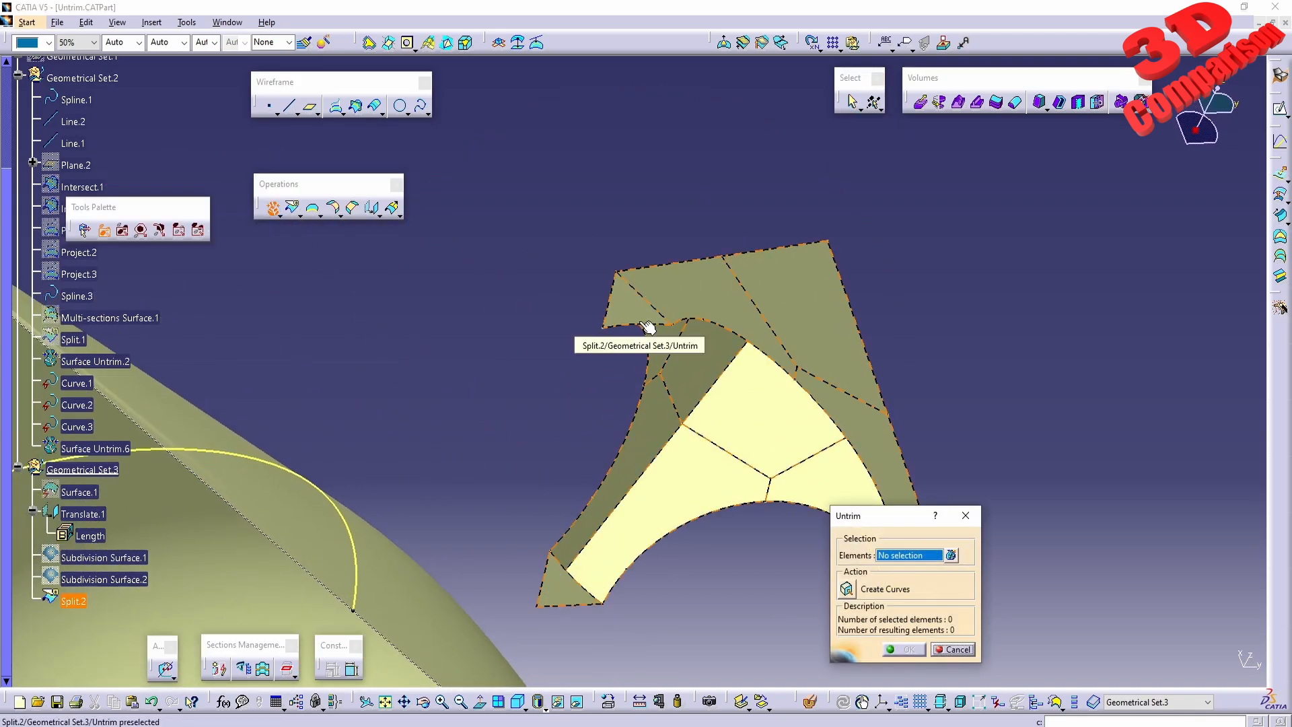
click(646, 325)
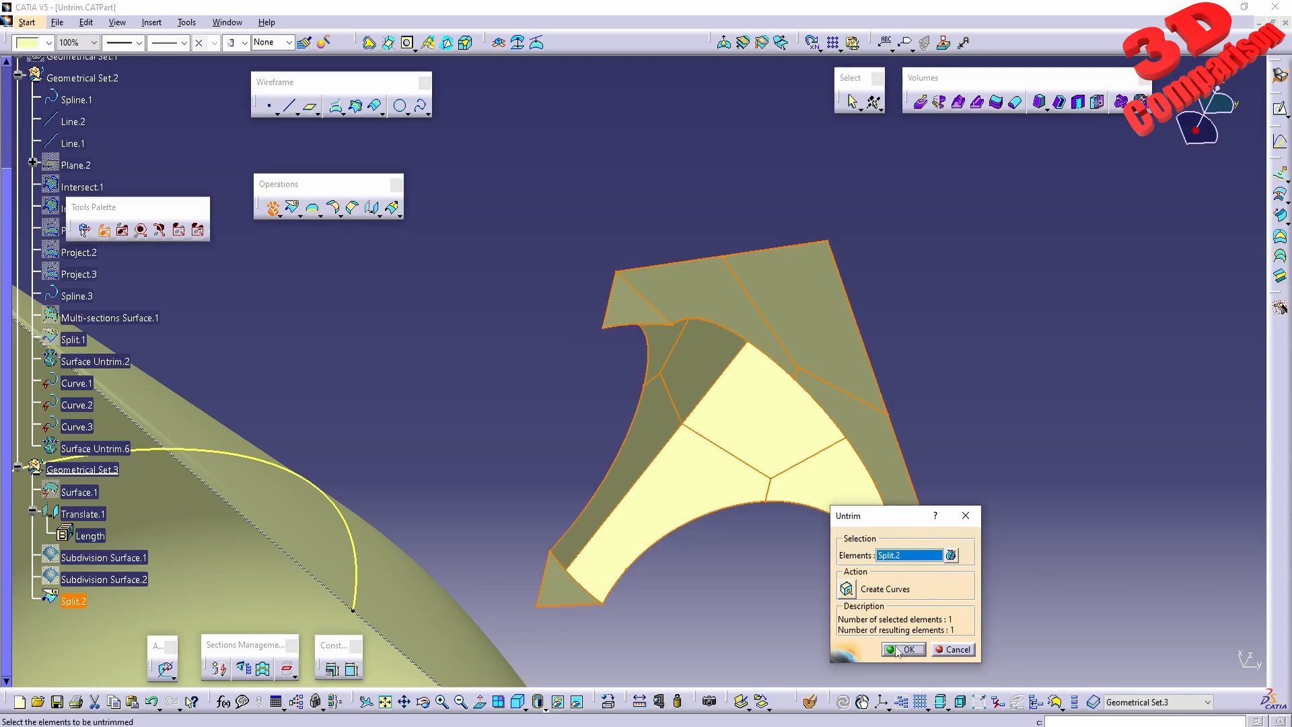
click(898, 649)
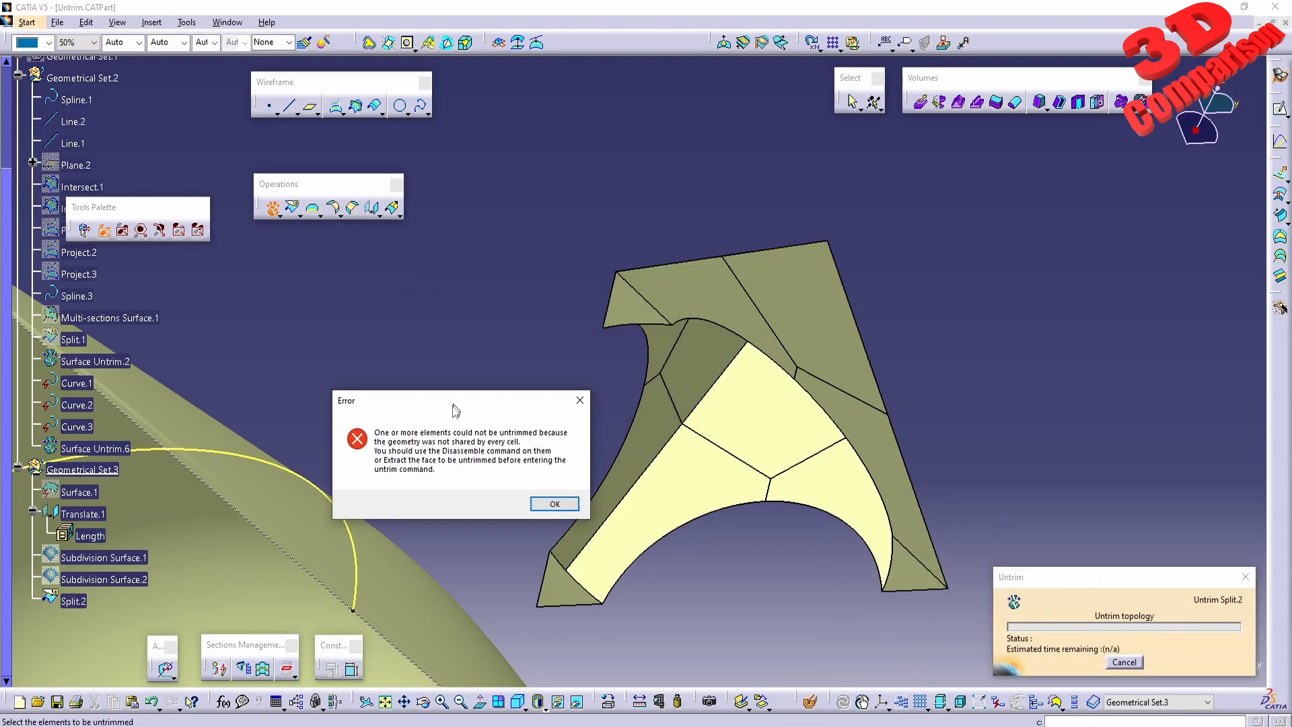
drag(455, 401, 389, 303)
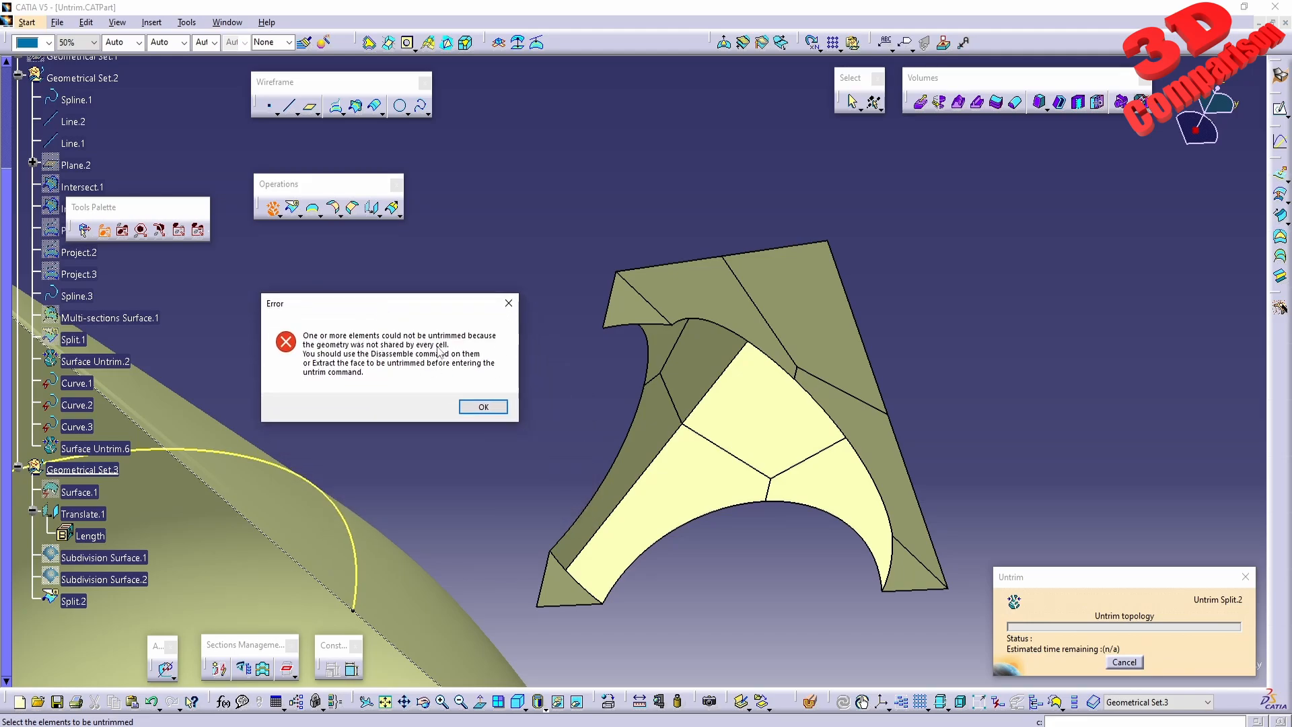
mouse_move(432, 378)
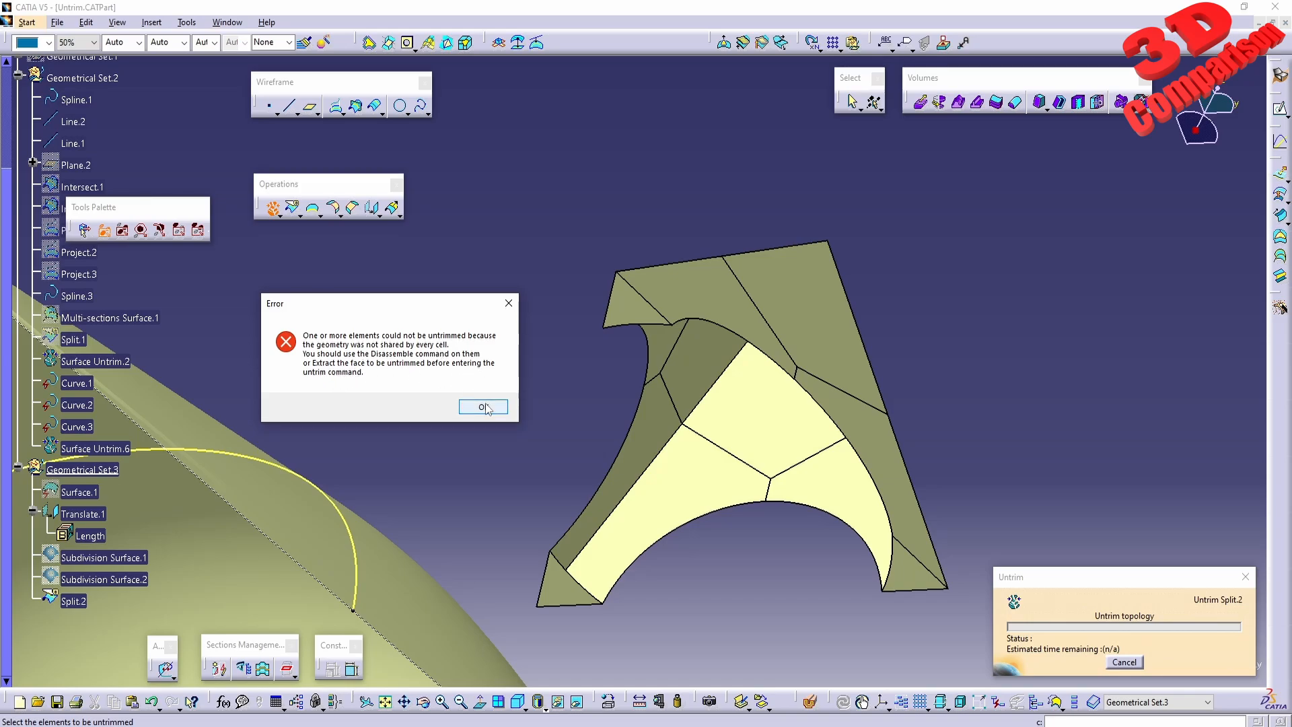
click(483, 406)
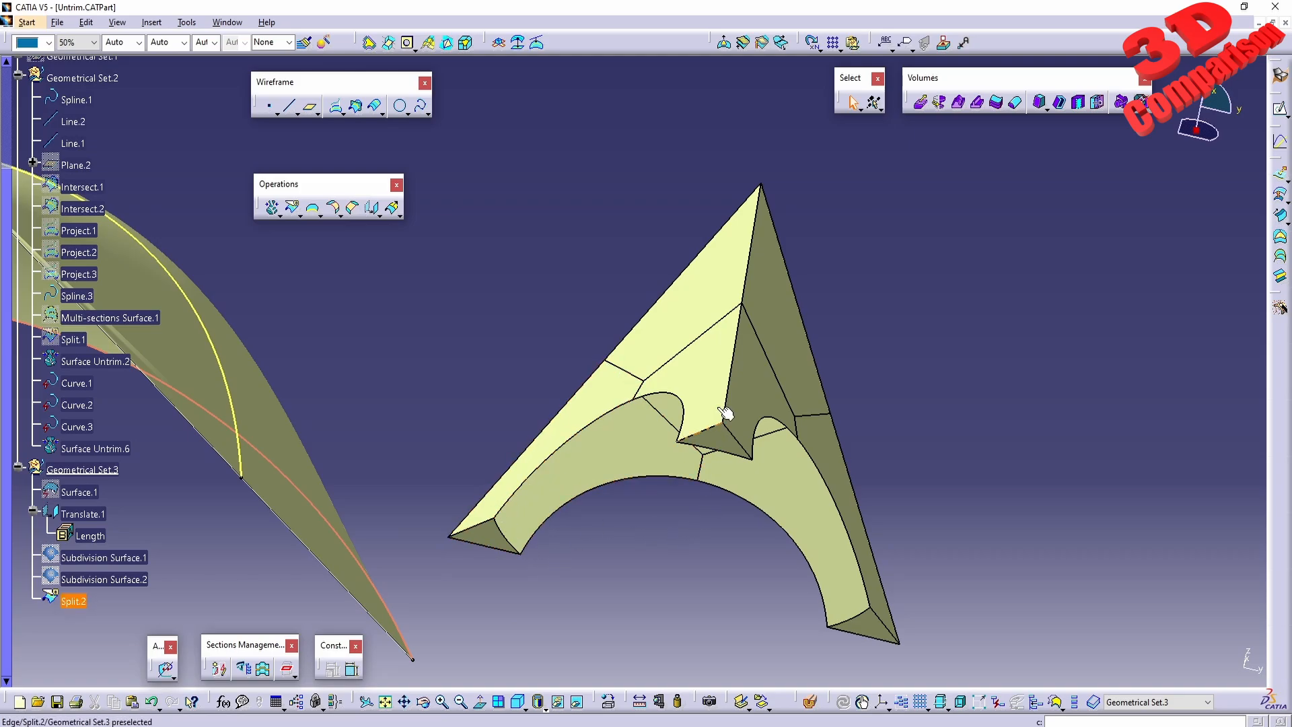
Flip Split.2 to the other side, retry Untrim, and dismiss the second error.
drag(726, 411, 642, 407)
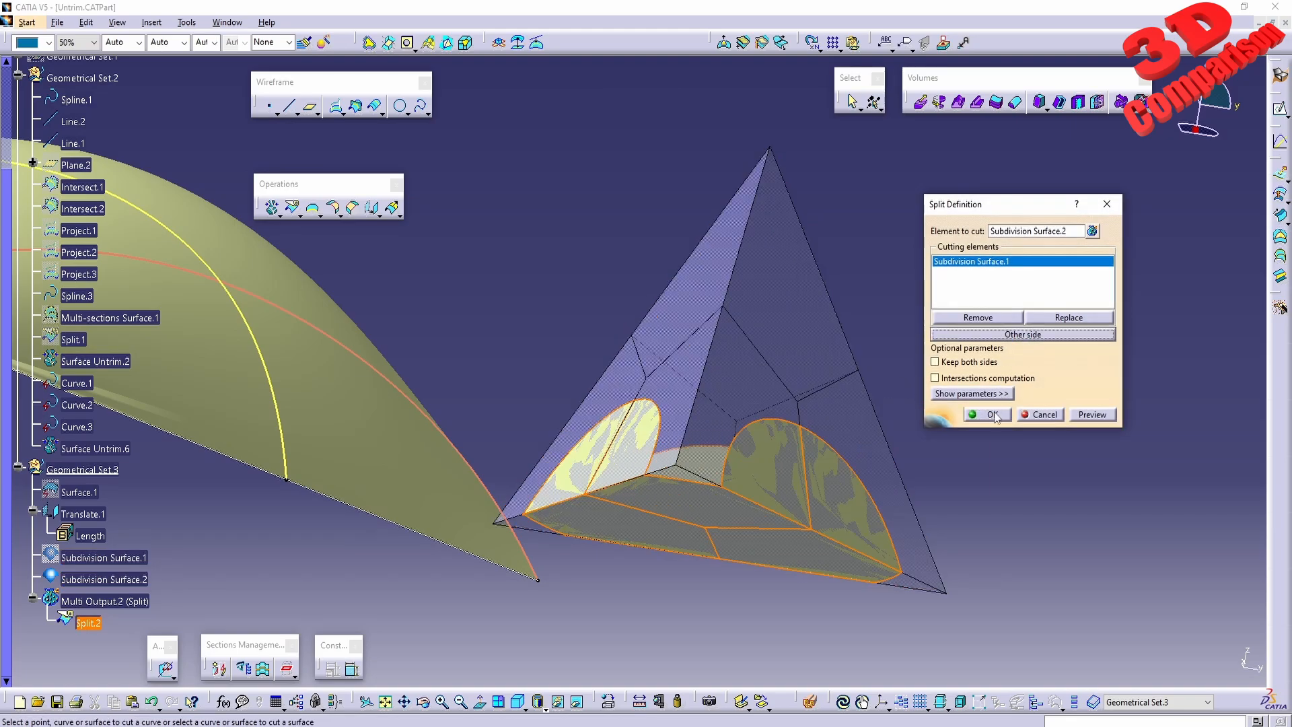
click(987, 414)
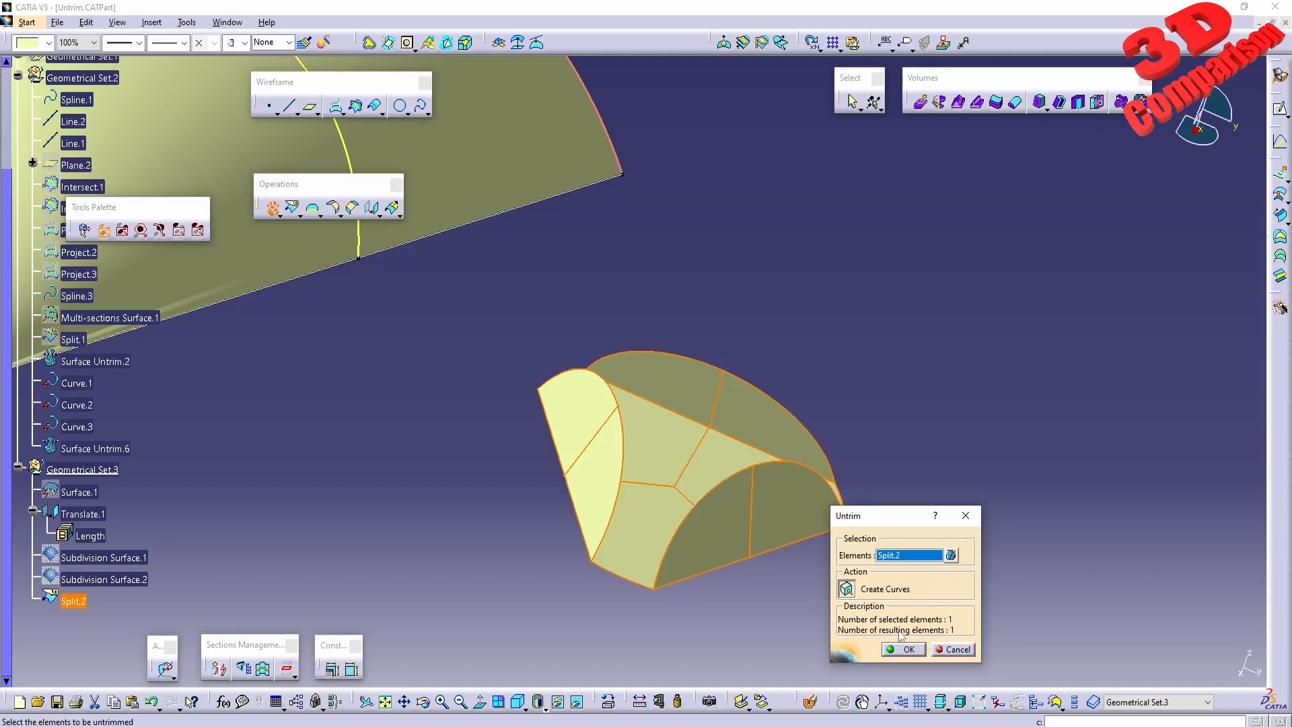
click(902, 649)
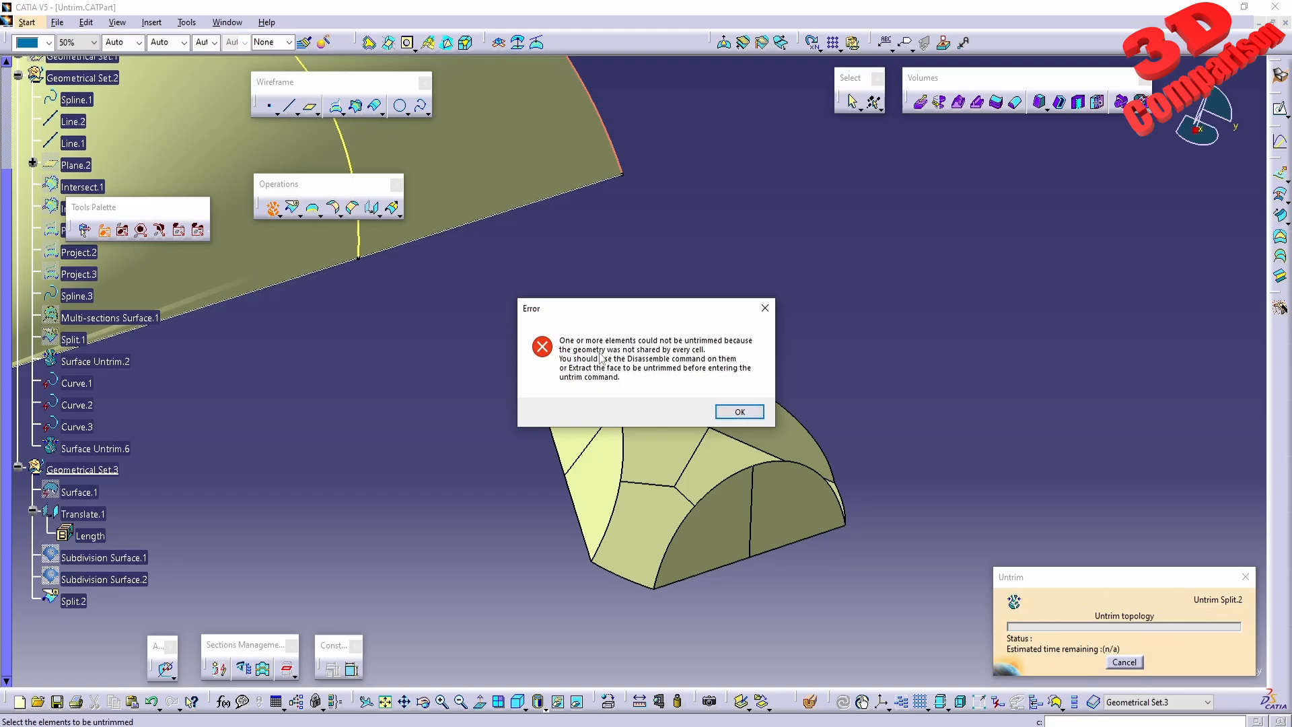
mouse_move(627, 371)
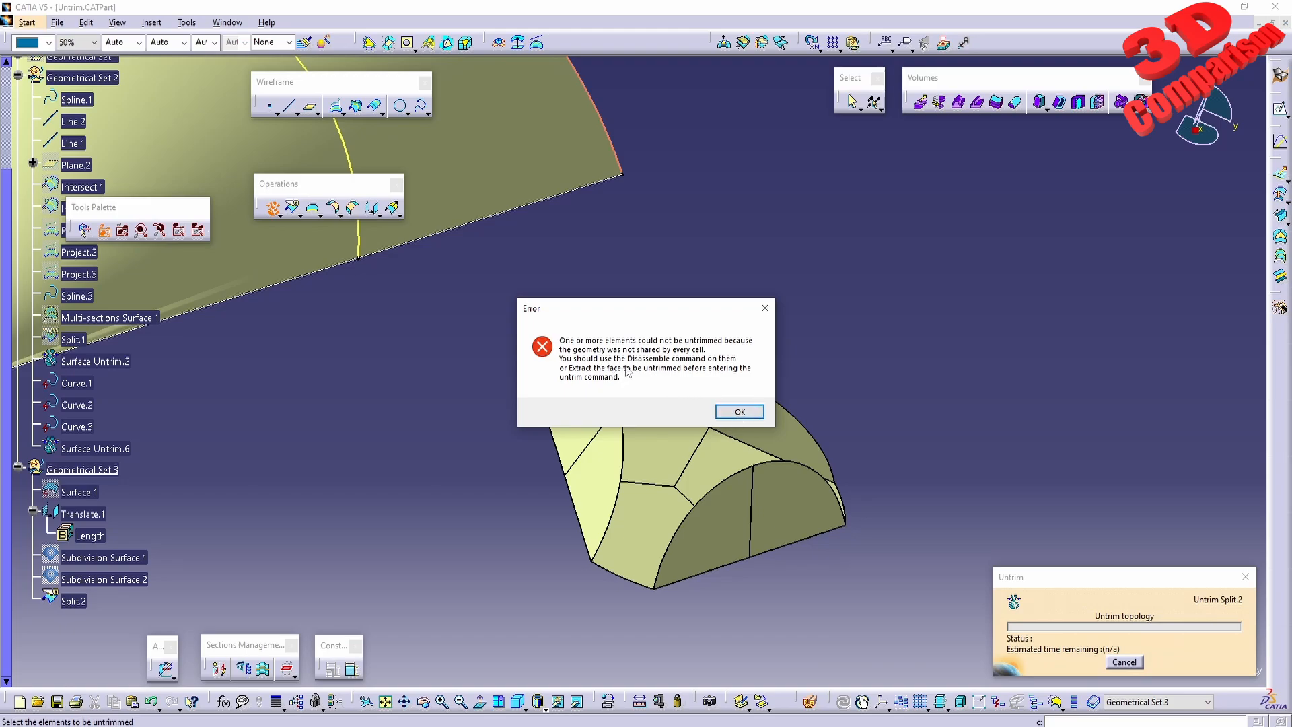
mouse_move(659, 371)
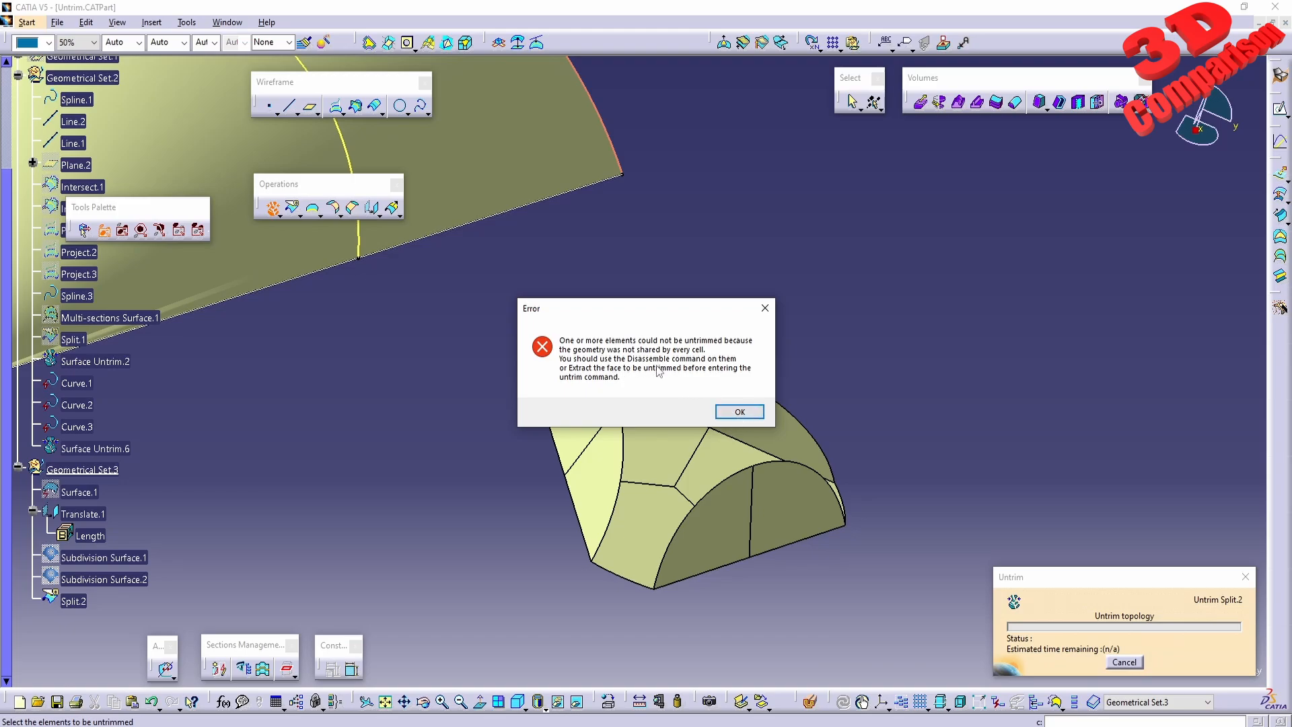
click(738, 411)
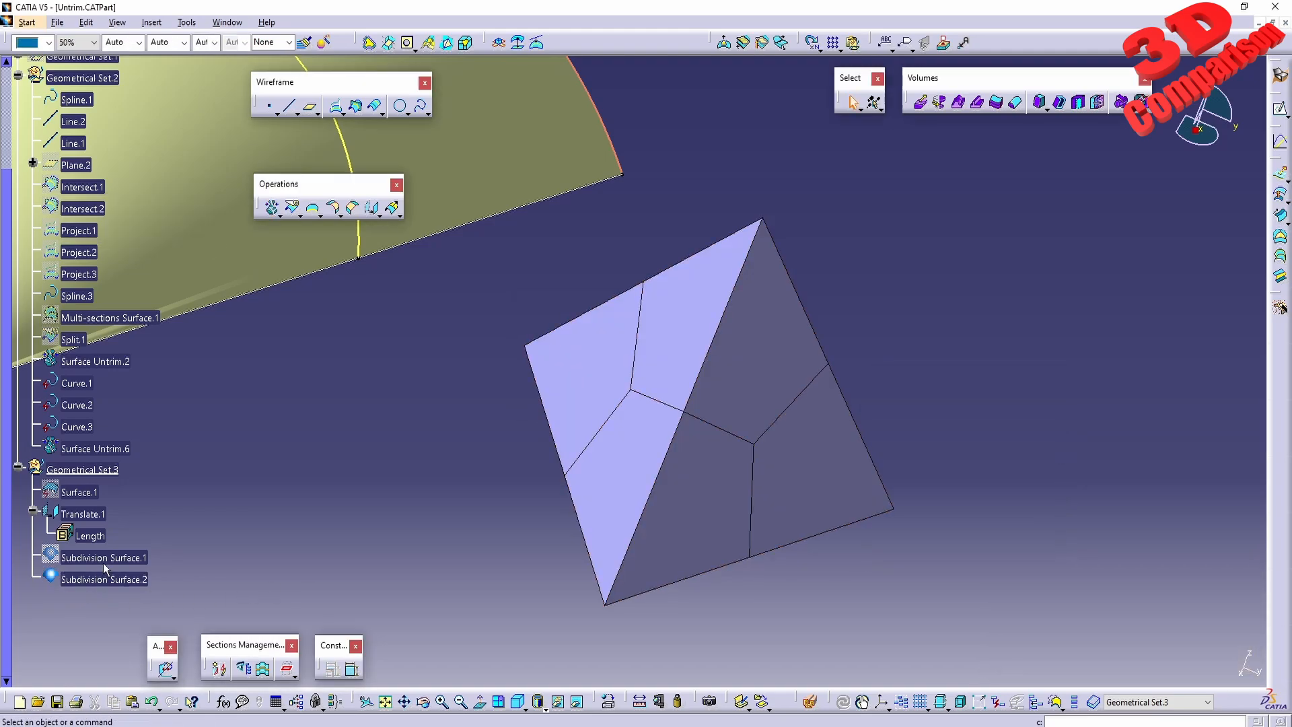
Orbit to show the cone, plate, sphere and pyramid together, then switch workbench.
click(103, 578)
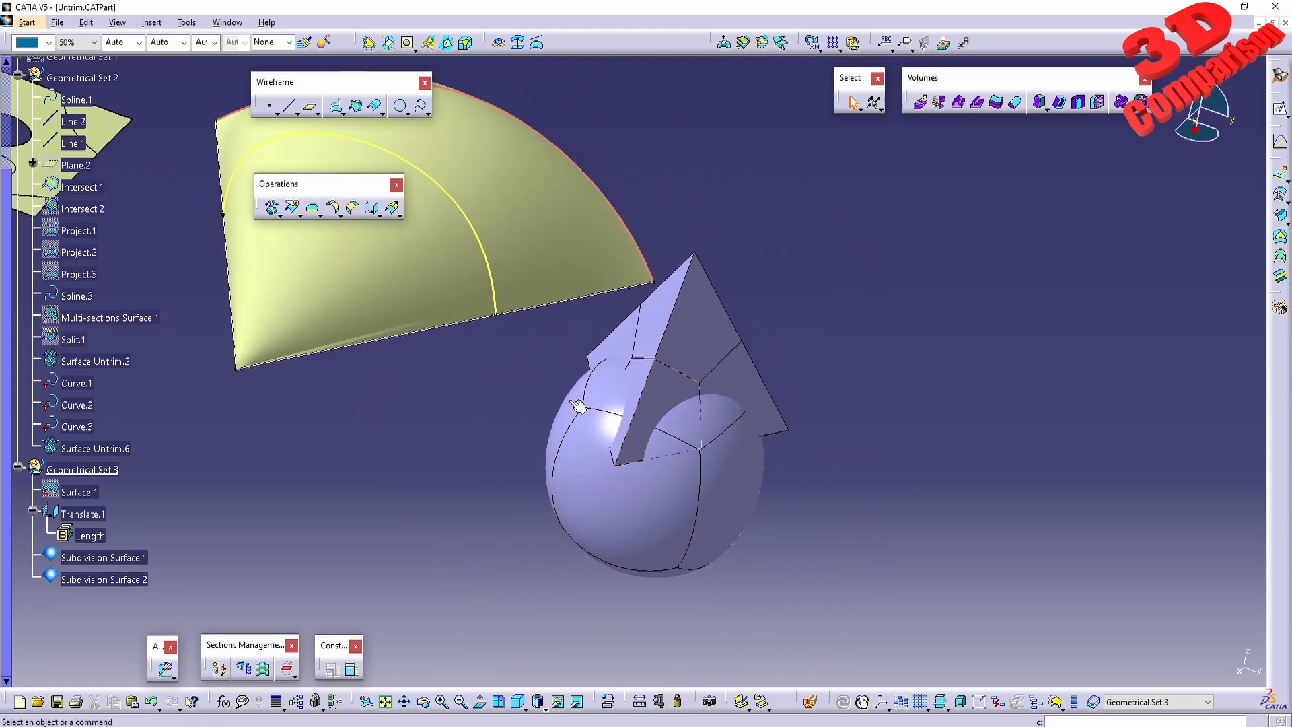
drag(577, 404, 540, 572)
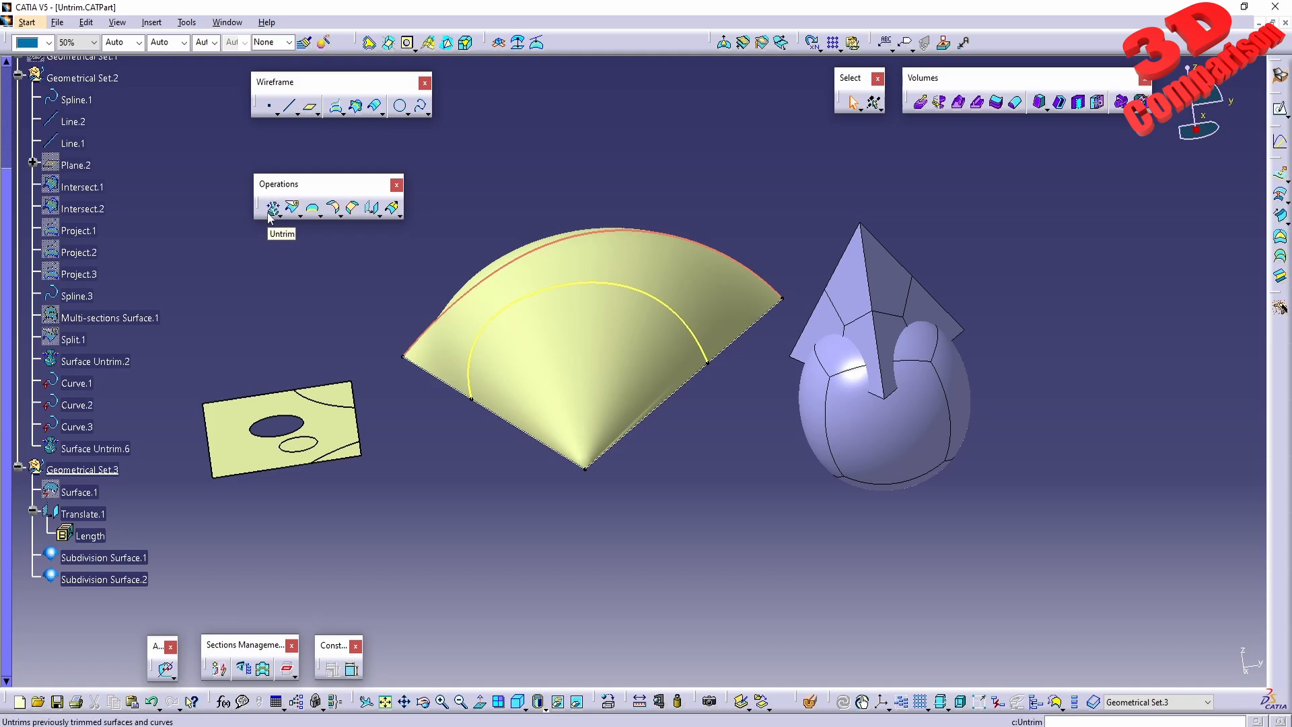
mouse_move(274, 217)
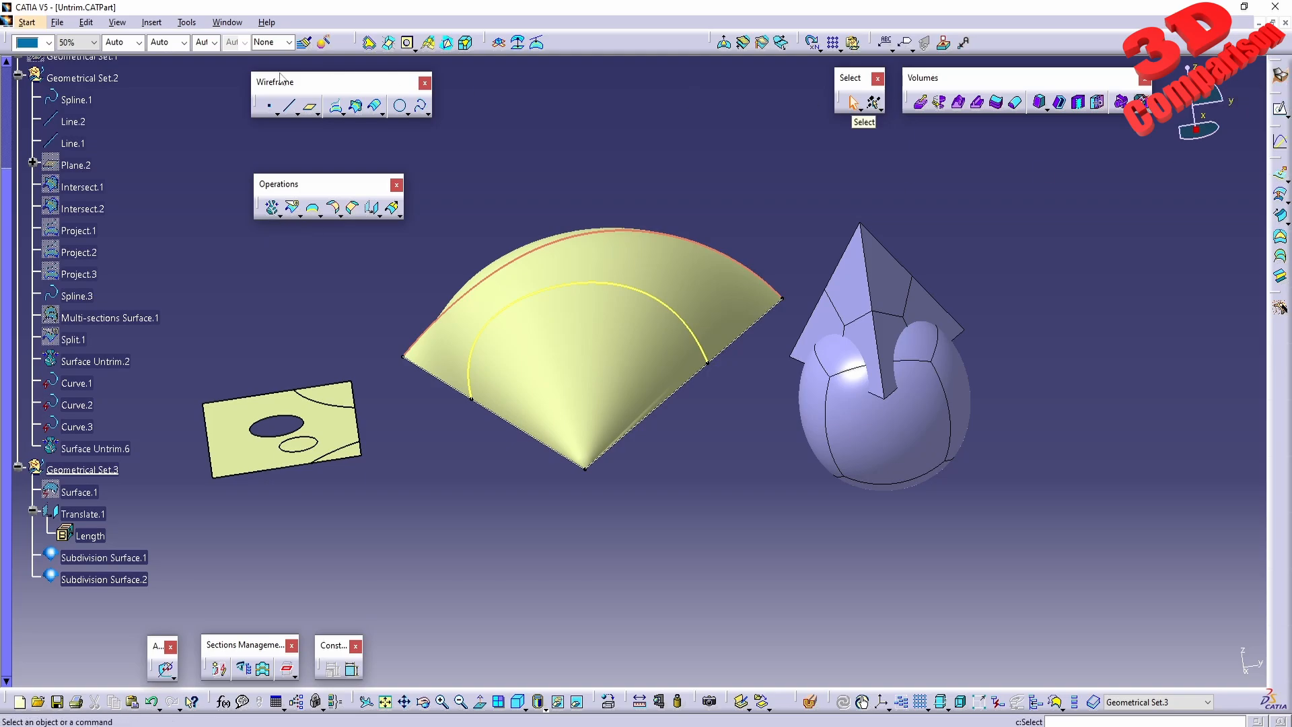
click(27, 22)
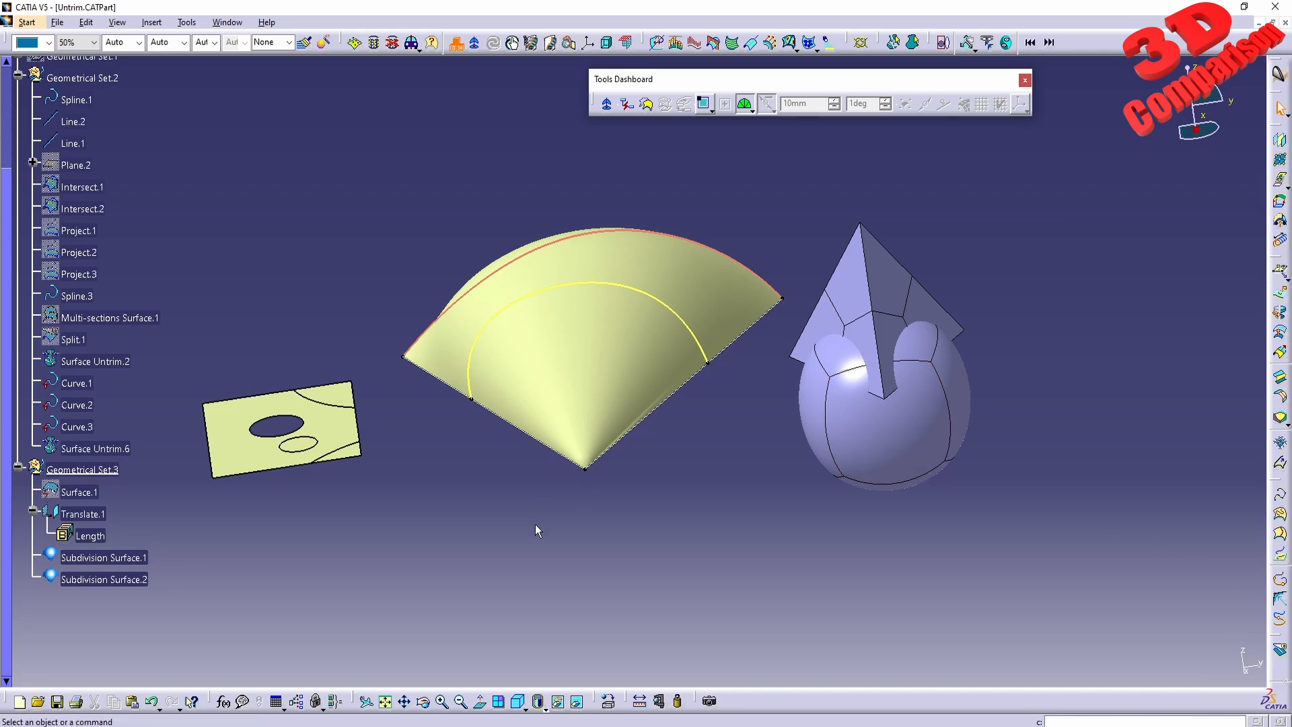
mouse_move(613, 683)
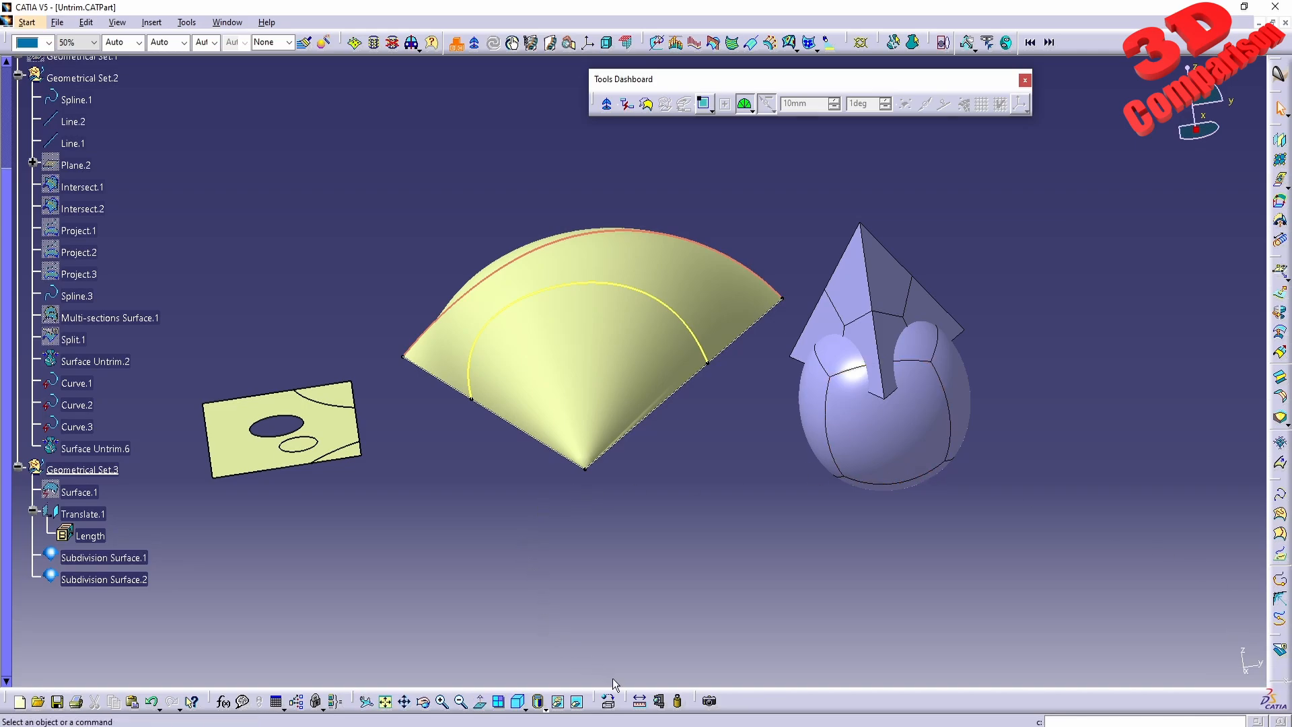